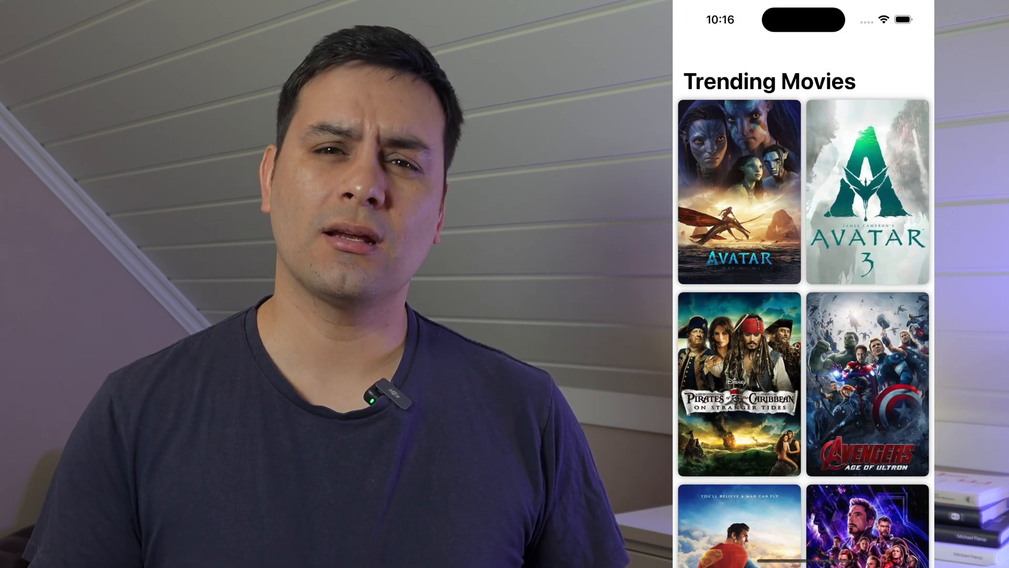
Show the Avatar: The Way of Water details page from Trending Movies and scroll through it.
{"action": "left_click", "coordinate": [739, 190]}
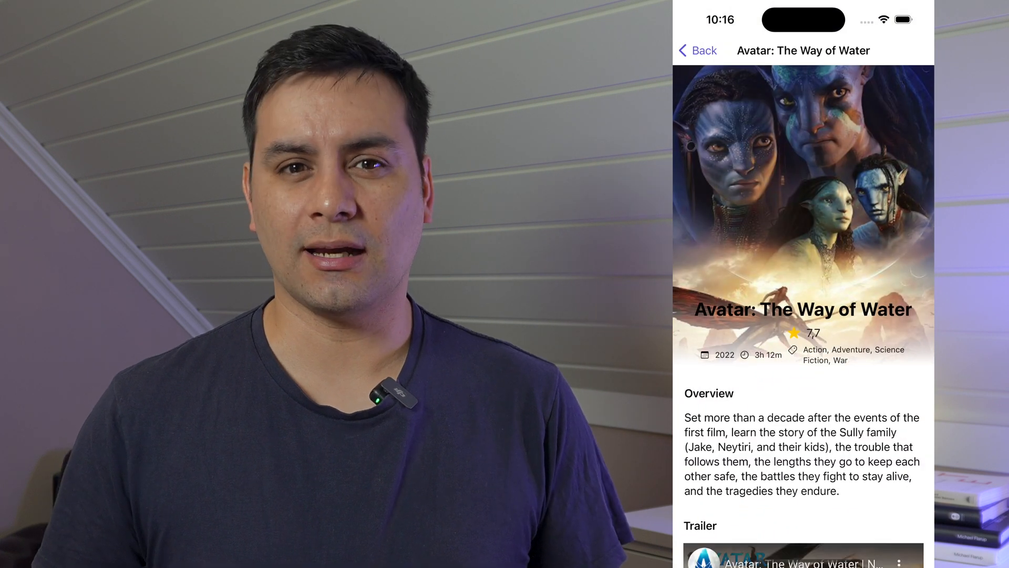
{"action": "scroll", "scroll_direction": "down", "scroll_amount": 3}
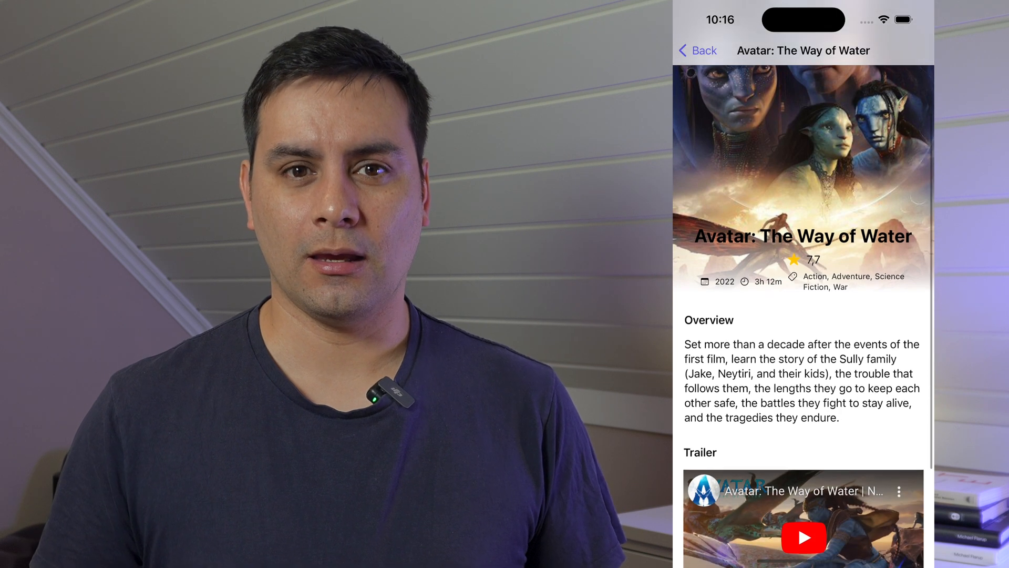
{"action": "scroll", "scroll_direction": "down", "scroll_amount": 3}
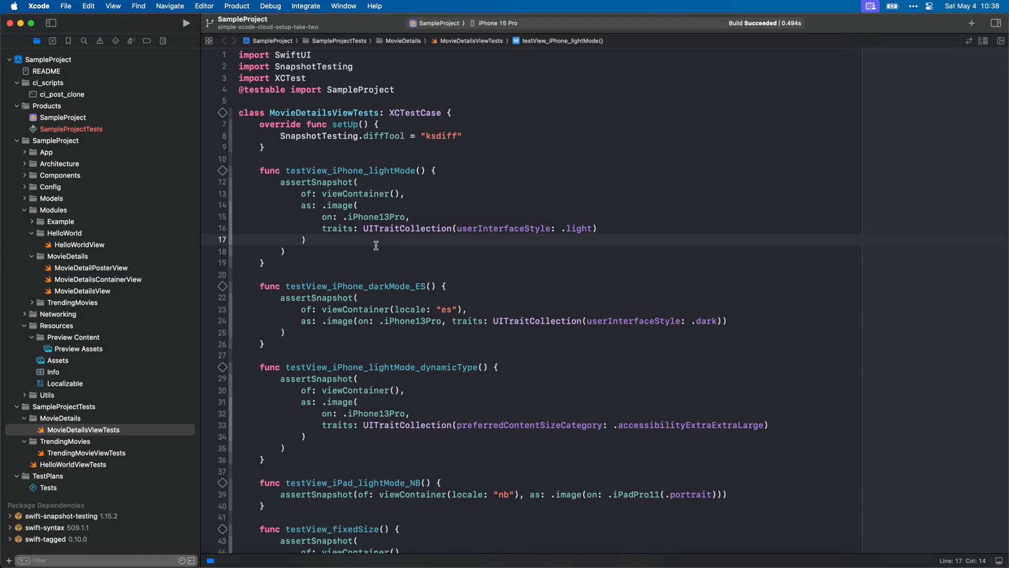
{"action": "double_click", "coordinate": [315, 171]}
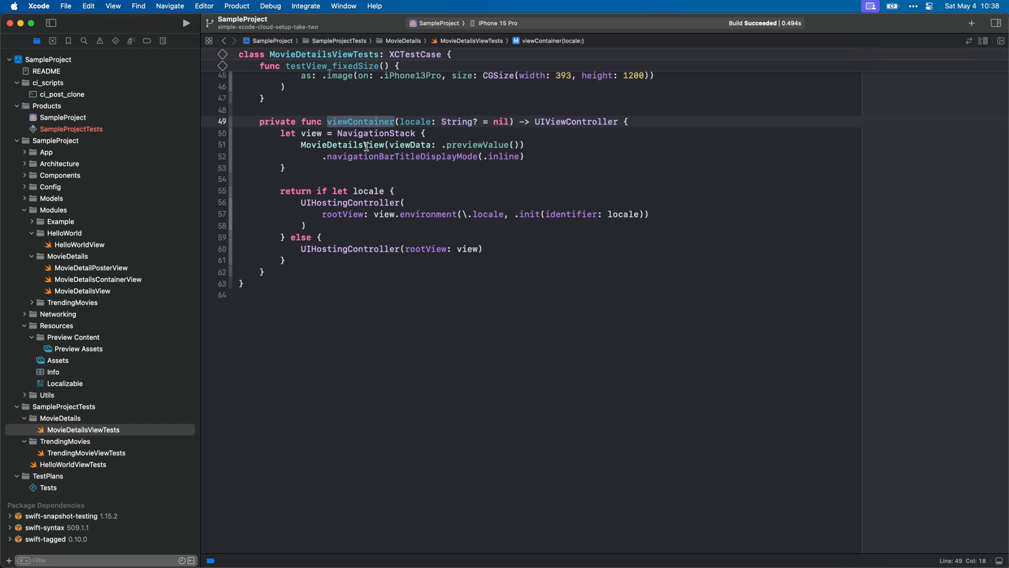
{"action": "left_click", "coordinate": [367, 144]}
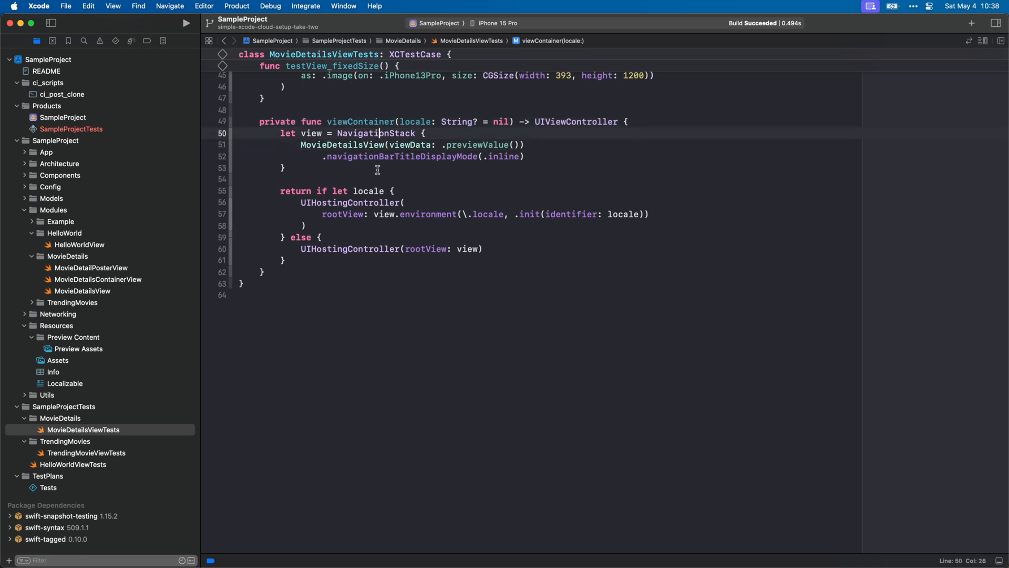
{"action": "mouse_move", "coordinate": [455, 220]}
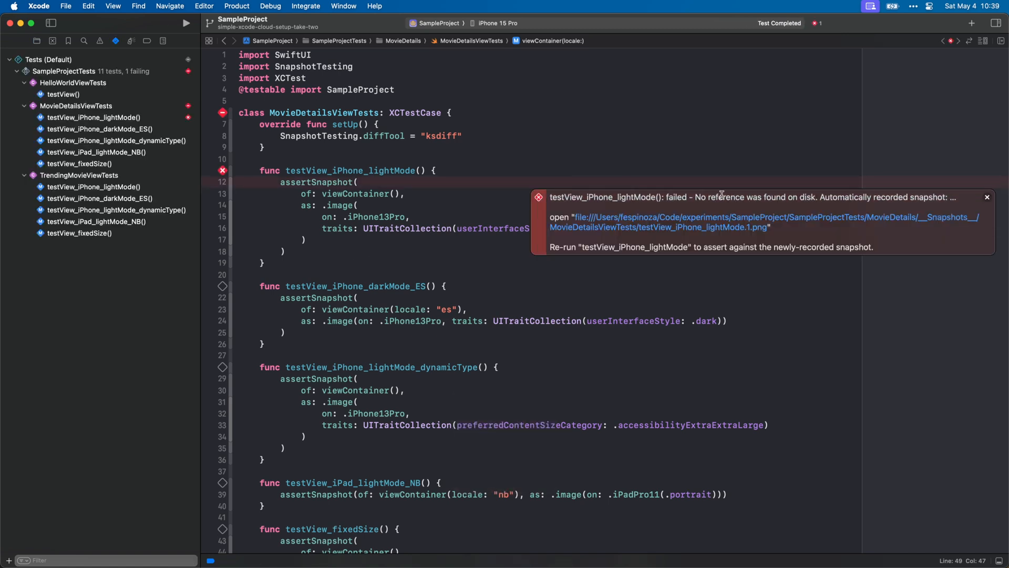
Run the whole MovieDetailsViewTests class until all 11 snapshot tests show green checkmarks.
{"action": "left_click_drag", "start_coordinate": [700, 196], "coordinate": [951, 196]}
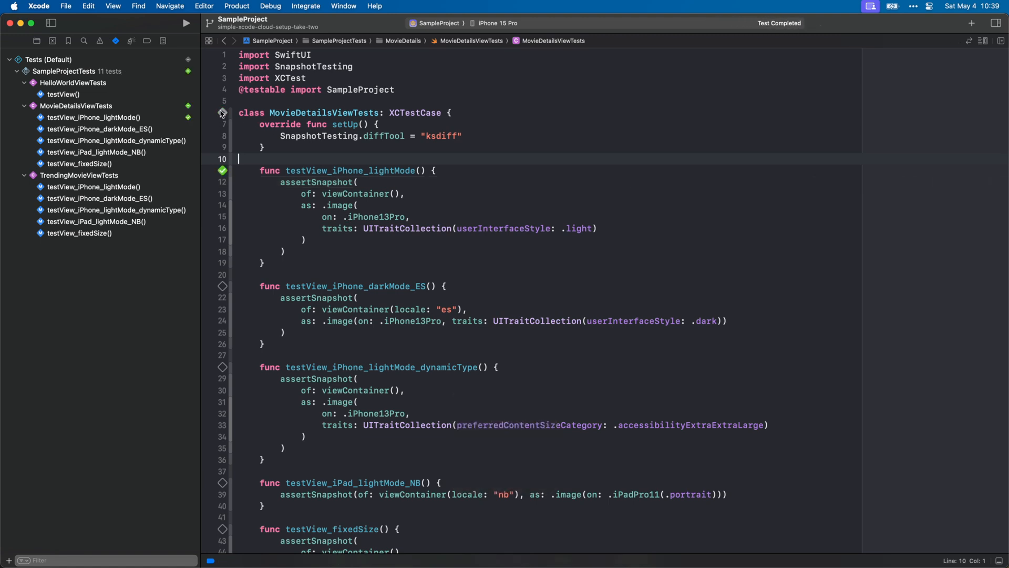
{"action": "left_click", "coordinate": [185, 23]}
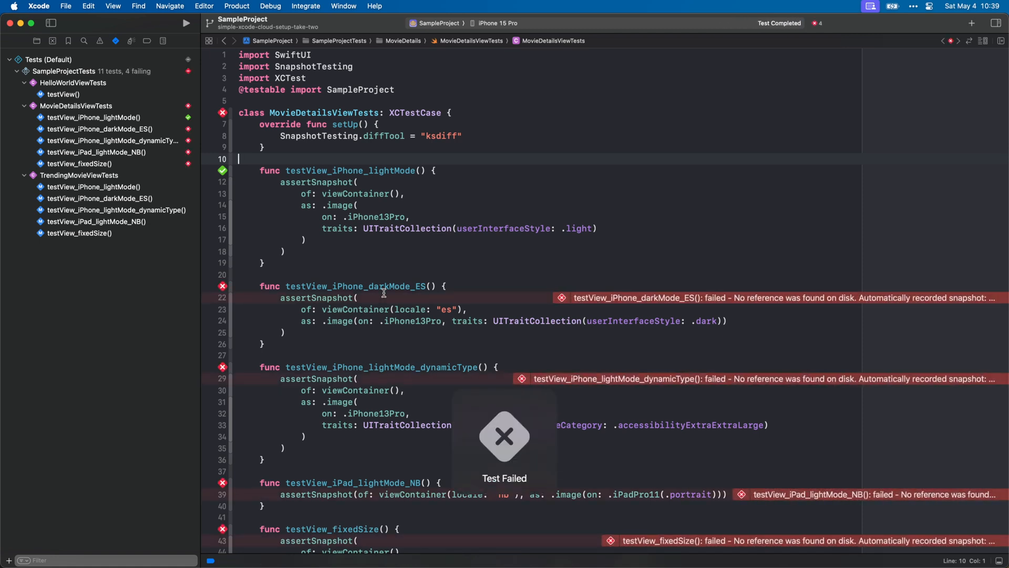
{"action": "scroll", "scroll_direction": "down", "scroll_amount": 3}
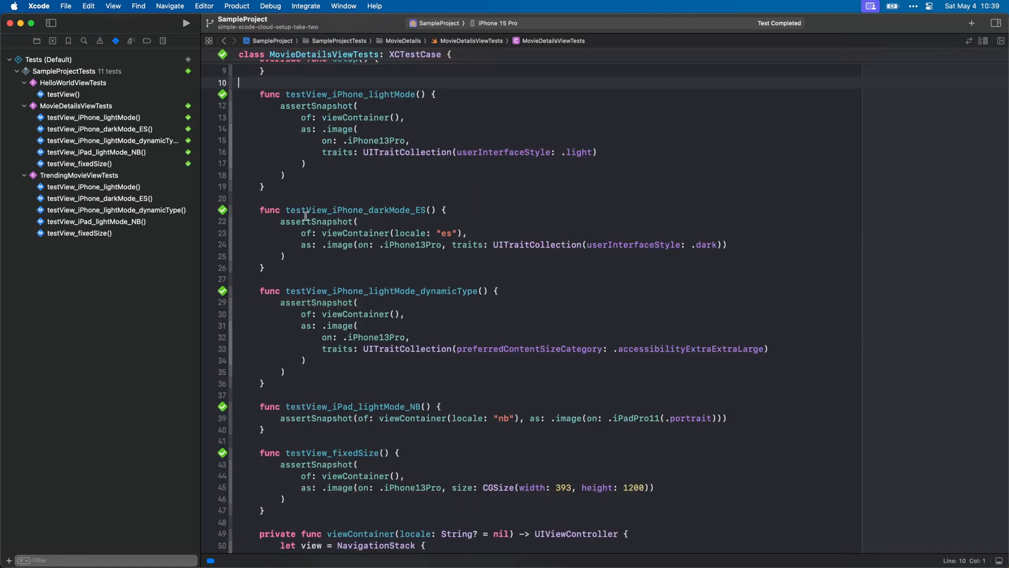
{"action": "mouse_move", "coordinate": [339, 207]}
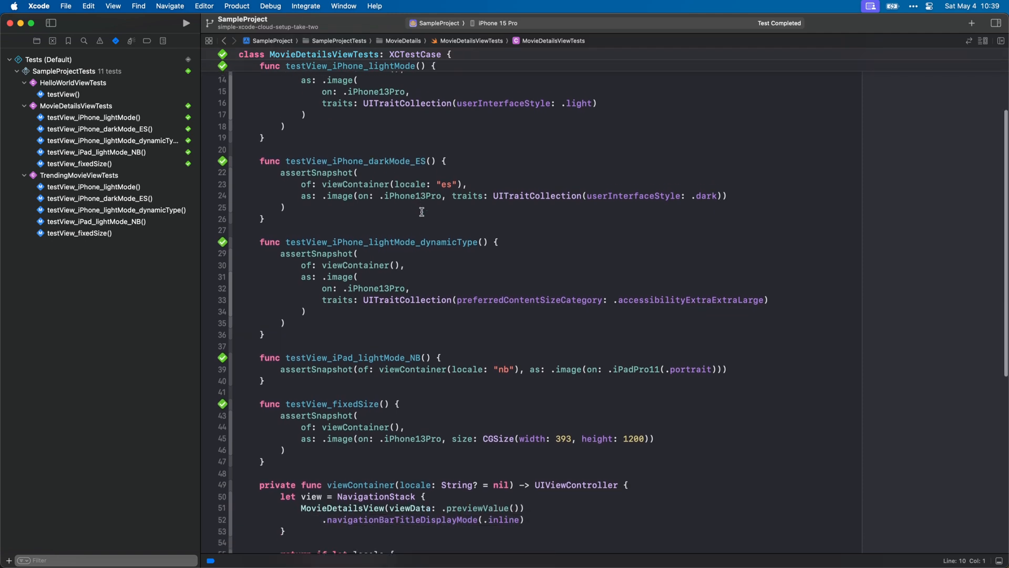
{"action": "scroll", "scroll_direction": "down", "scroll_amount": 3}
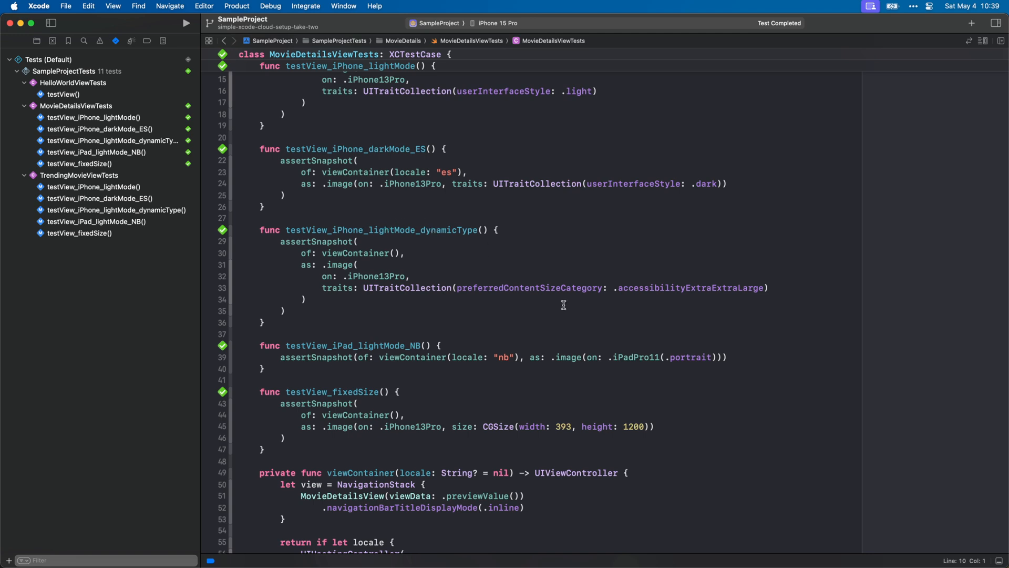
{"action": "left_click", "coordinate": [696, 288]}
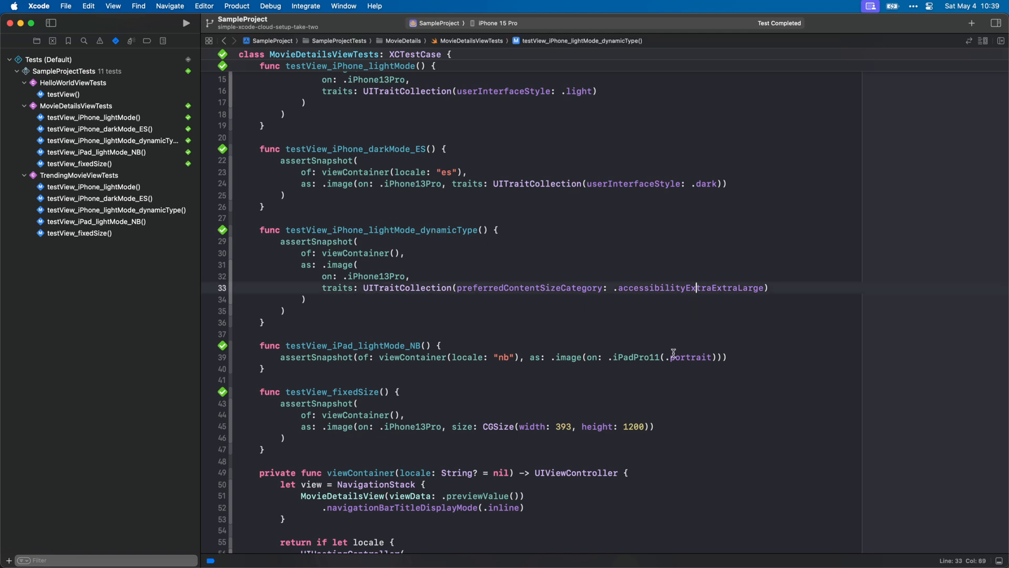
{"action": "scroll", "scroll_direction": "down", "scroll_amount": 3}
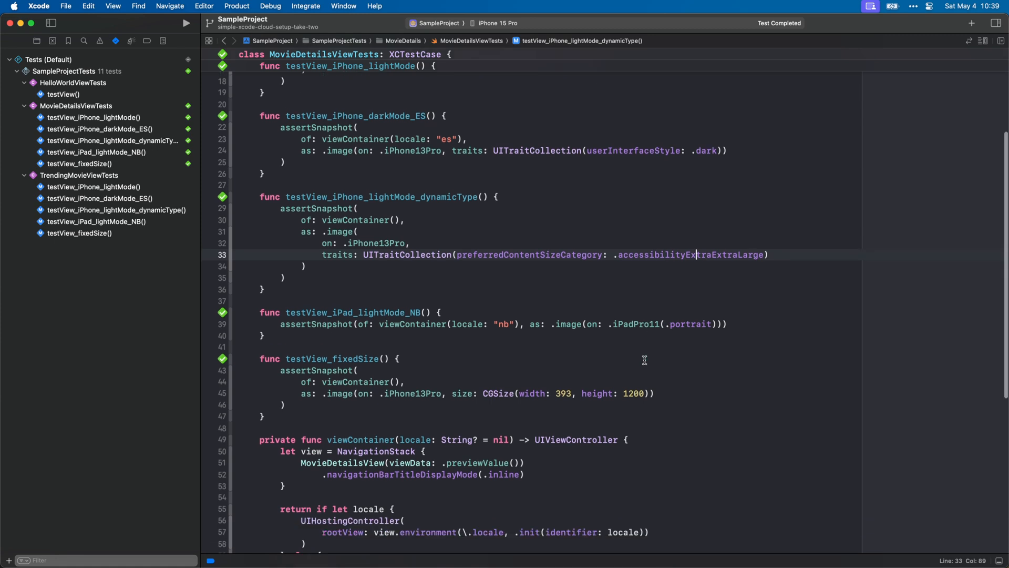
{"action": "scroll", "scroll_direction": "down", "scroll_amount": 3}
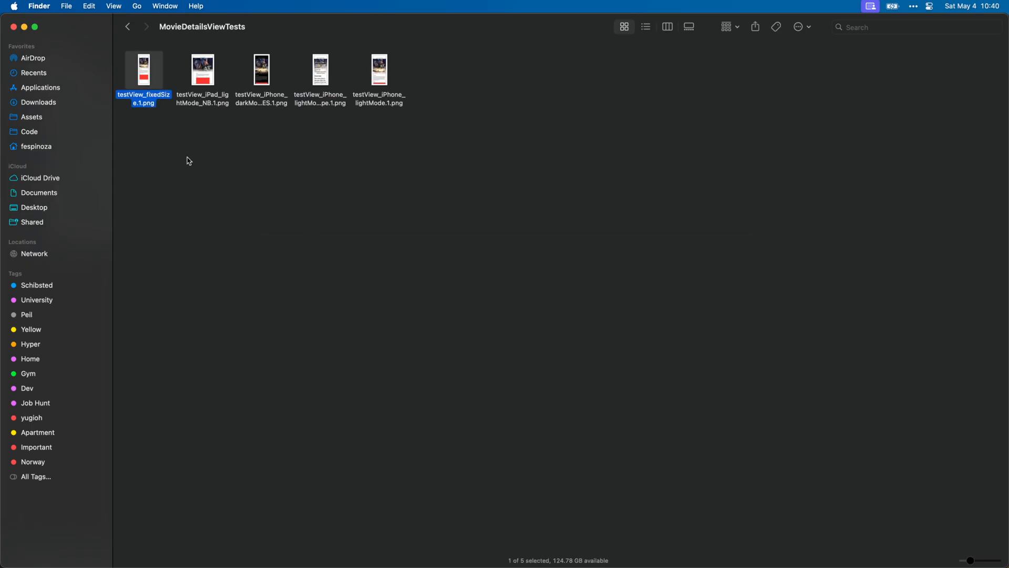
Quick Look each recorded reference PNG, including the iPad Norwegian snapshot.
{"action": "key", "text": "space"}
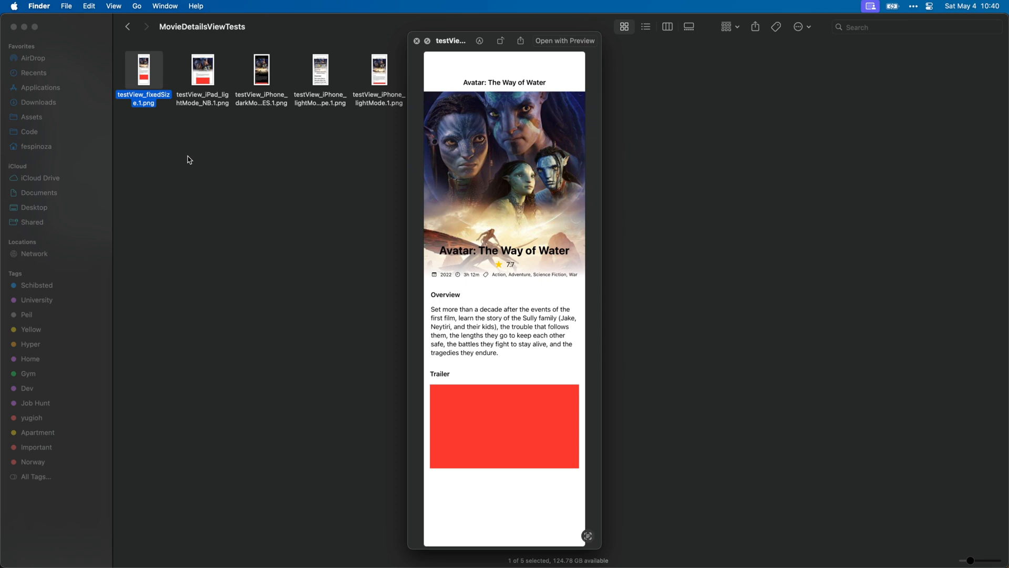
{"action": "left_click", "coordinate": [202, 69]}
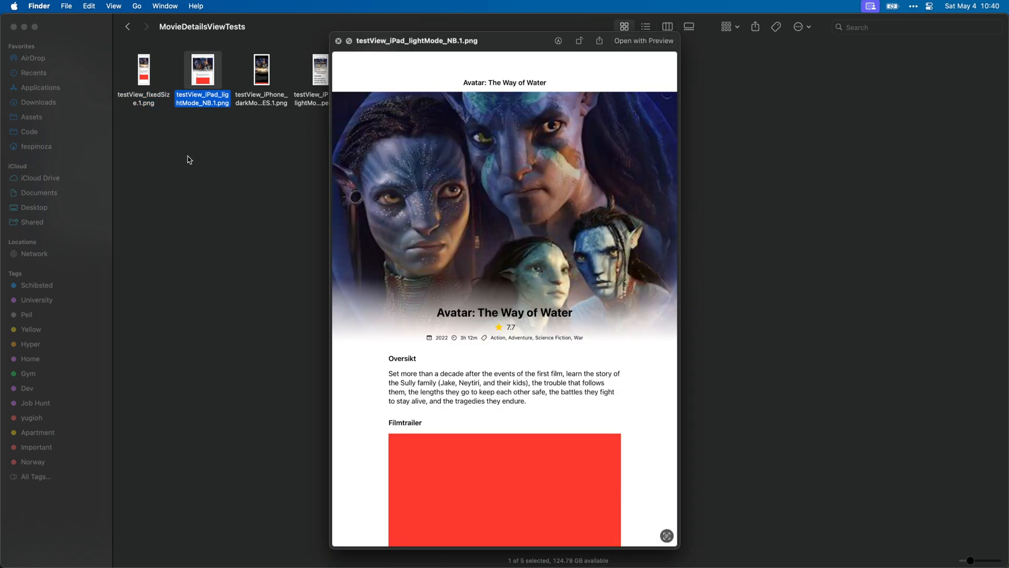
{"action": "left_click", "coordinate": [320, 69]}
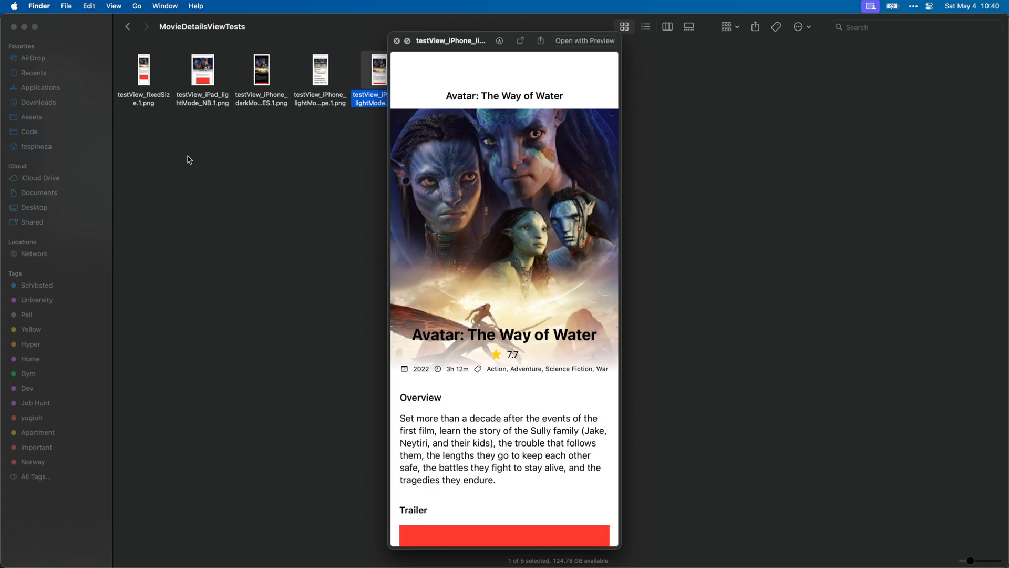
{"action": "left_click", "coordinate": [261, 70]}
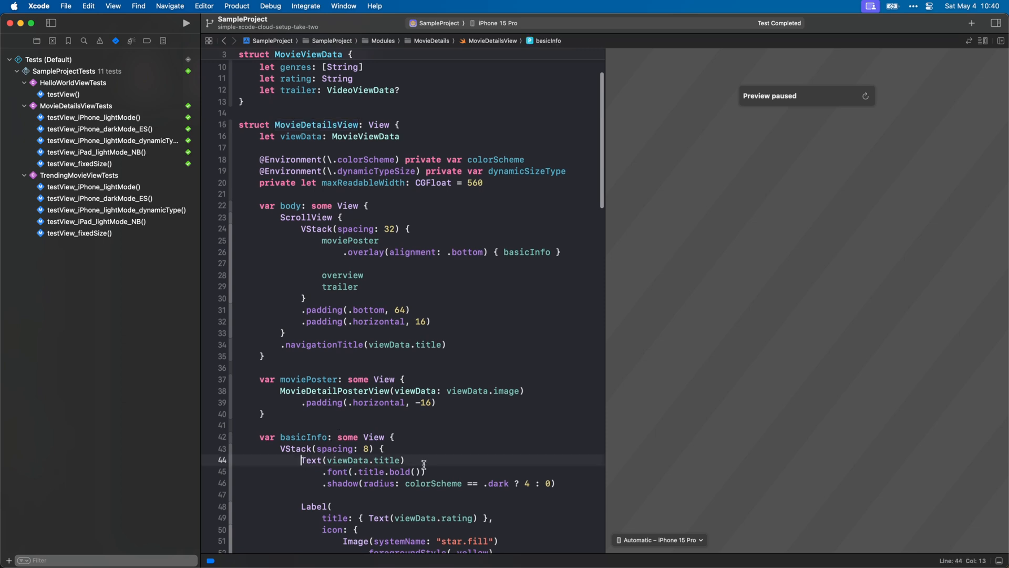
Comment out the Text(viewData.title) lines, rerun the tests and select the failing iPhone lightMode test.
{"action": "key", "text": "cmd+/"}
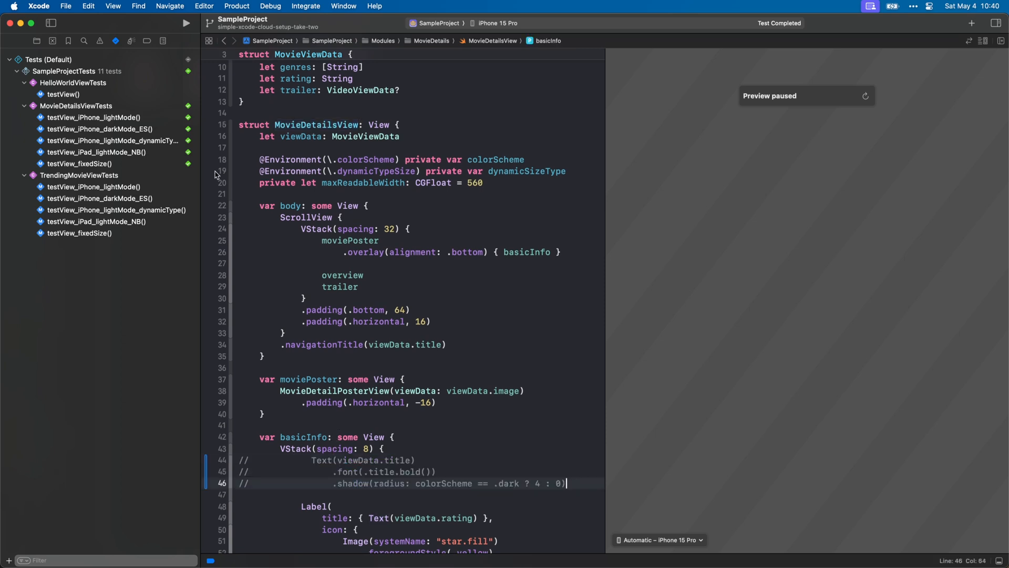
{"action": "left_click", "coordinate": [185, 23]}
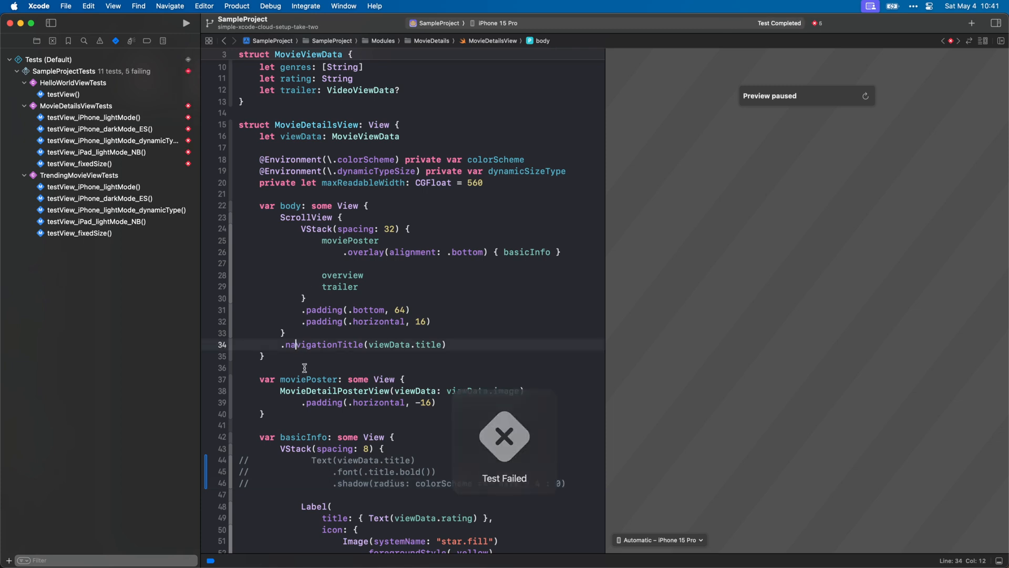
{"action": "left_click", "coordinate": [93, 117]}
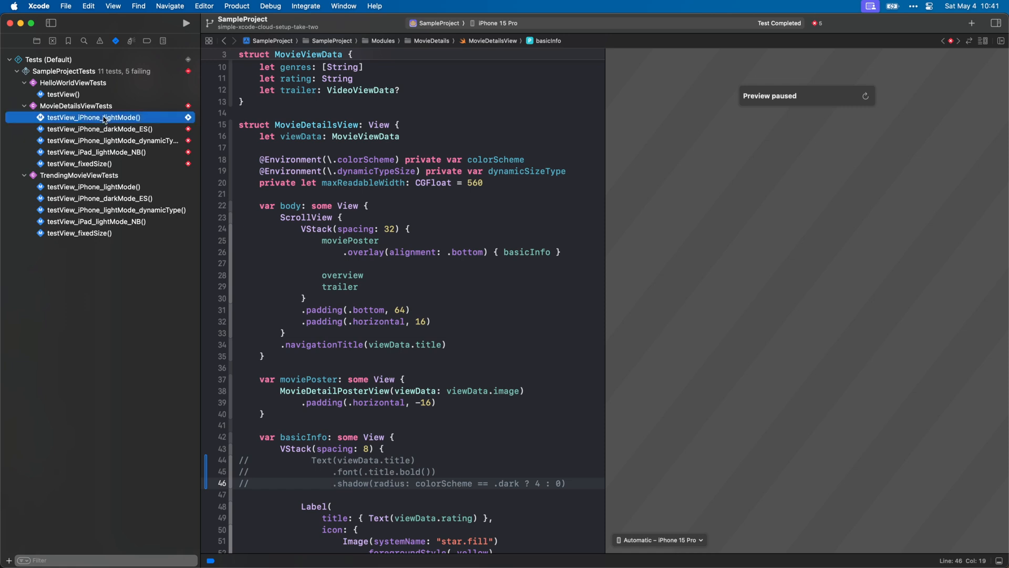
{"action": "left_click", "coordinate": [93, 117]}
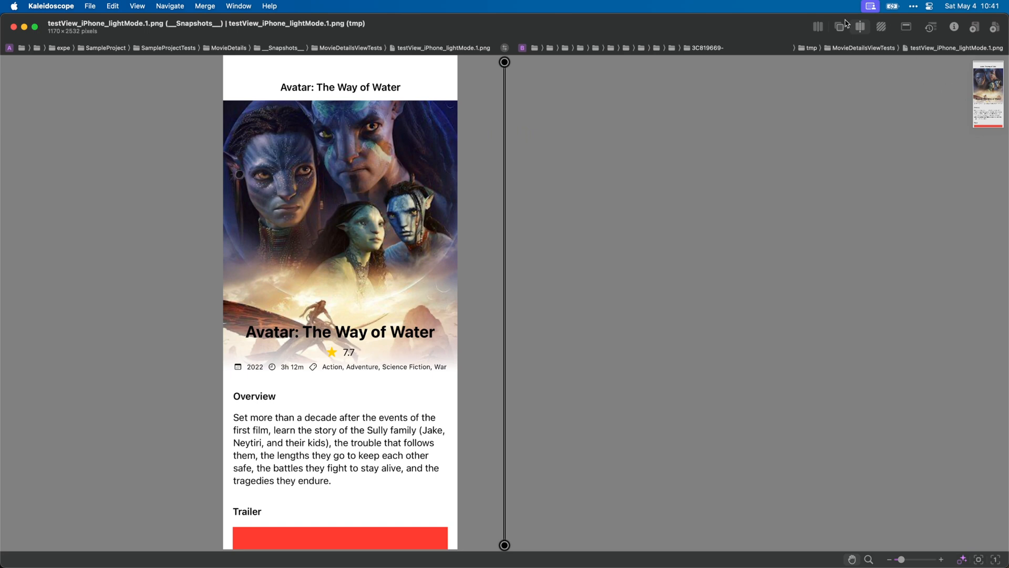
Compare the __Snapshots__ reference image with the failing tmp image in Kaleidoscope.
{"action": "left_click", "coordinate": [860, 26]}
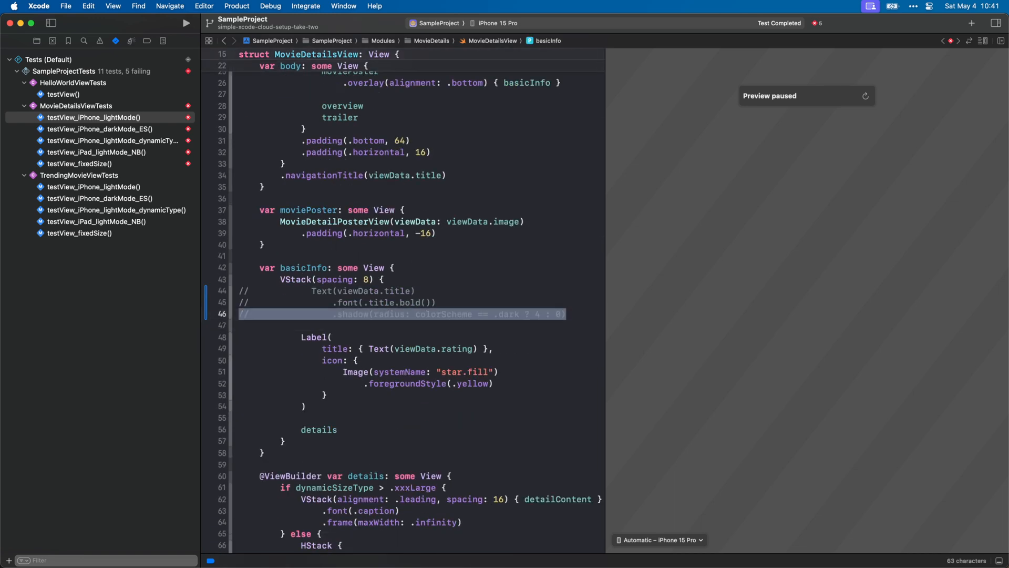
Uncomment the movie title lines in MovieDetailsView.swift and rerun the tests.
{"action": "key", "text": "cmd+/"}
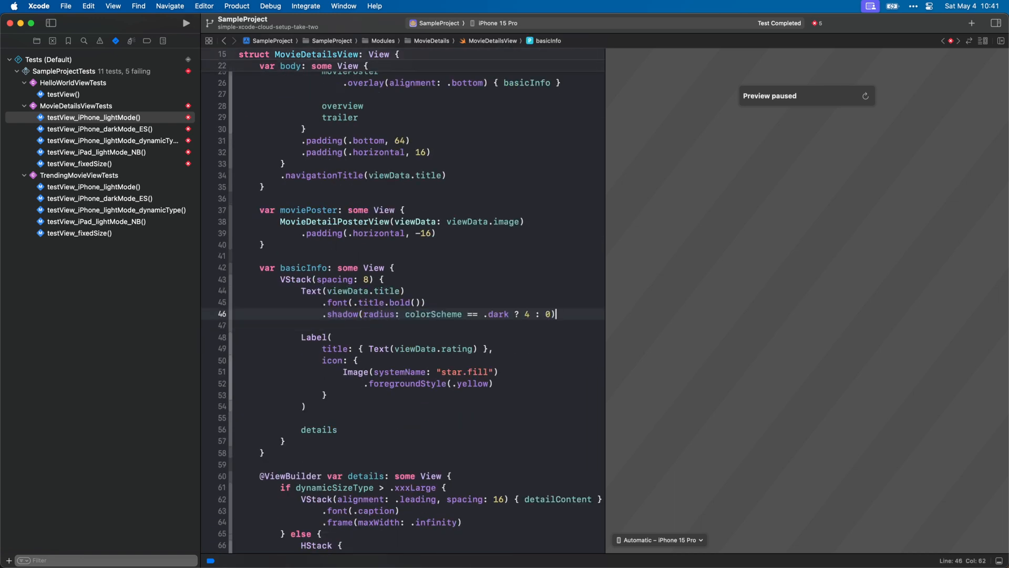
{"action": "left_click", "coordinate": [185, 23]}
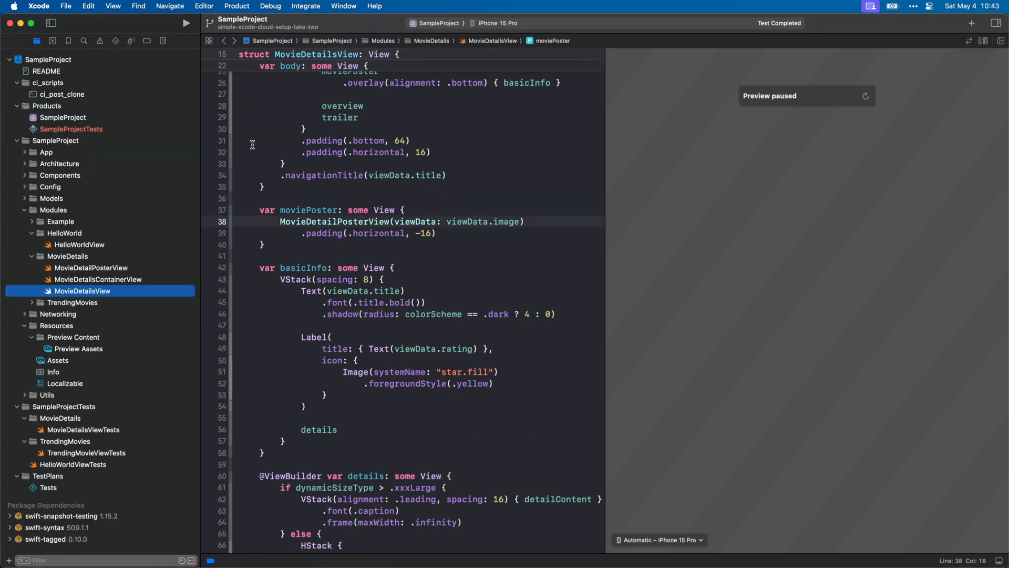
Edit the Xcode Cloud Test workflow and keep macOS Latest Release in its environment.
{"action": "left_click", "coordinate": [163, 41]}
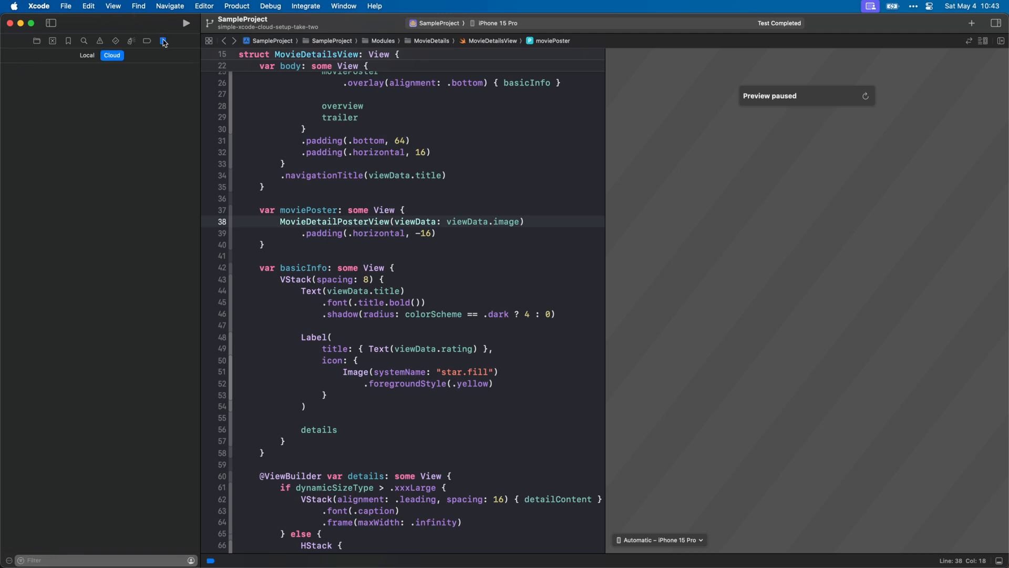
{"action": "left_click", "coordinate": [162, 41]}
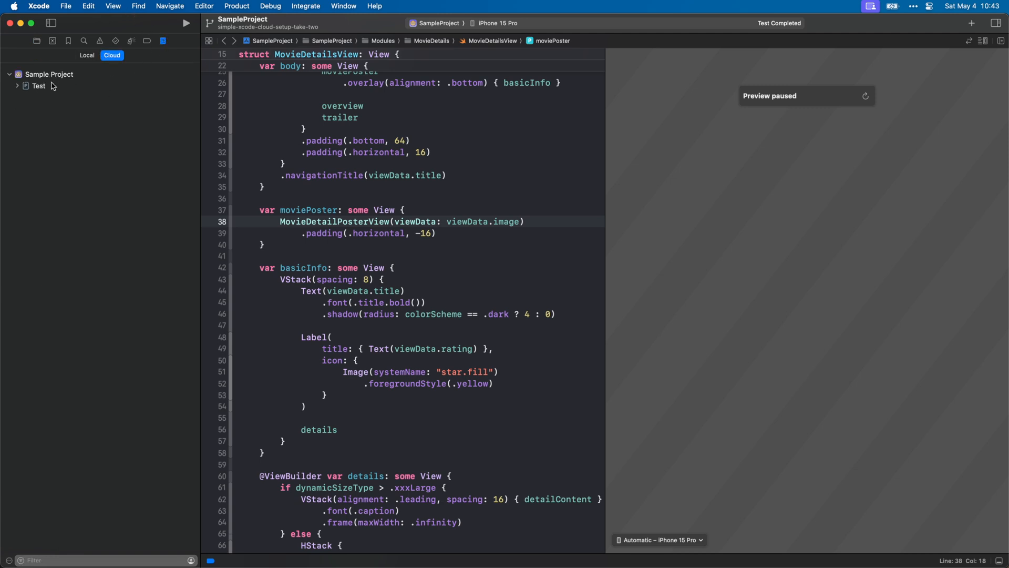
{"action": "right_click", "coordinate": [38, 85]}
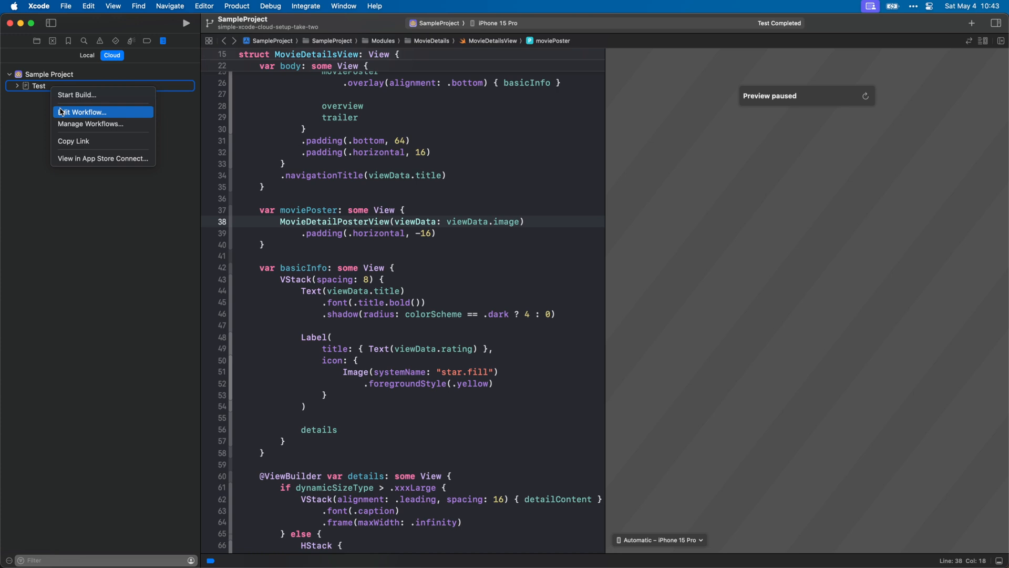
{"action": "left_click", "coordinate": [84, 112]}
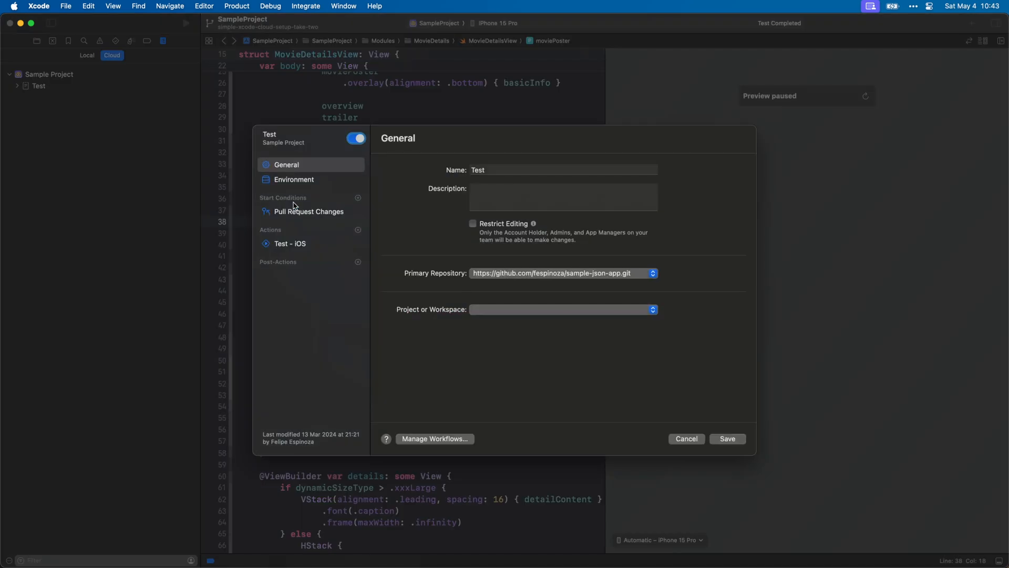
{"action": "left_click", "coordinate": [295, 179]}
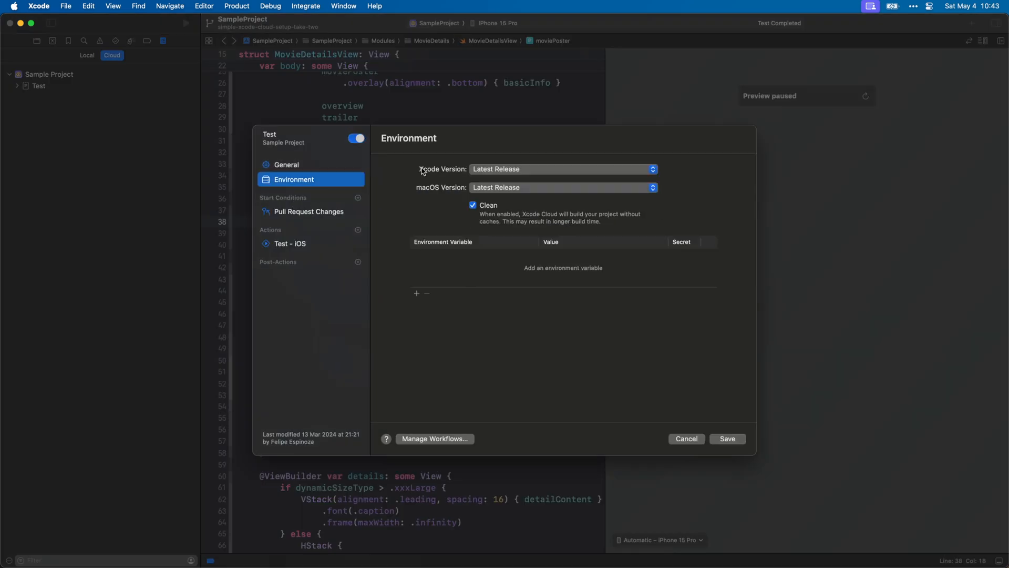
{"action": "left_click", "coordinate": [561, 169]}
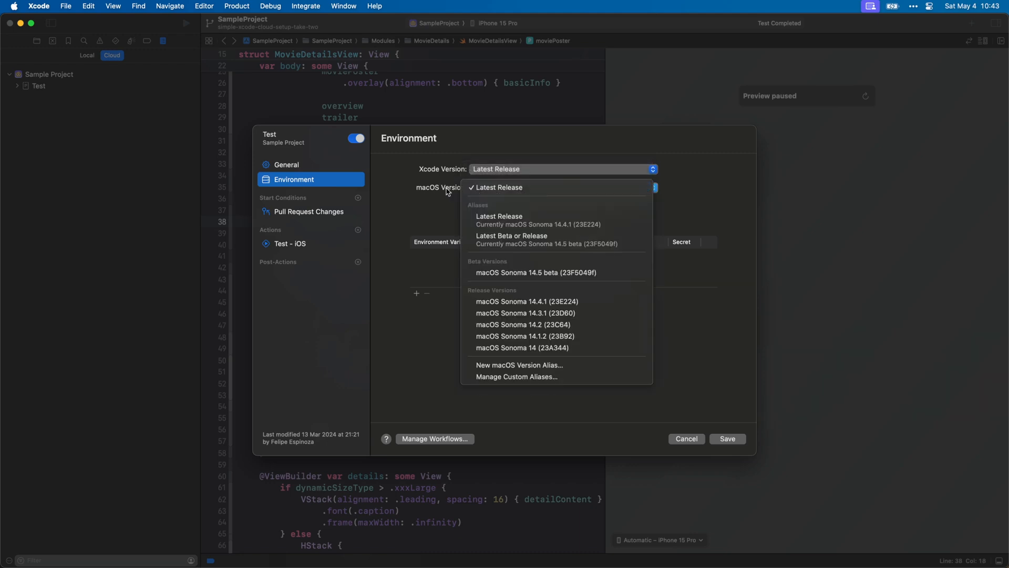
{"action": "left_click", "coordinate": [498, 187]}
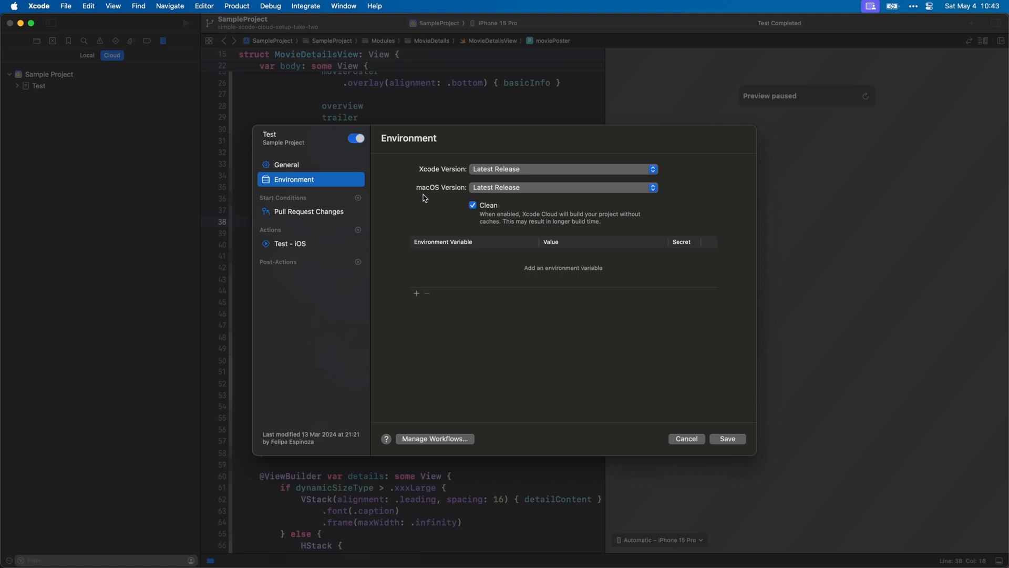
{"action": "mouse_move", "coordinate": [449, 302]}
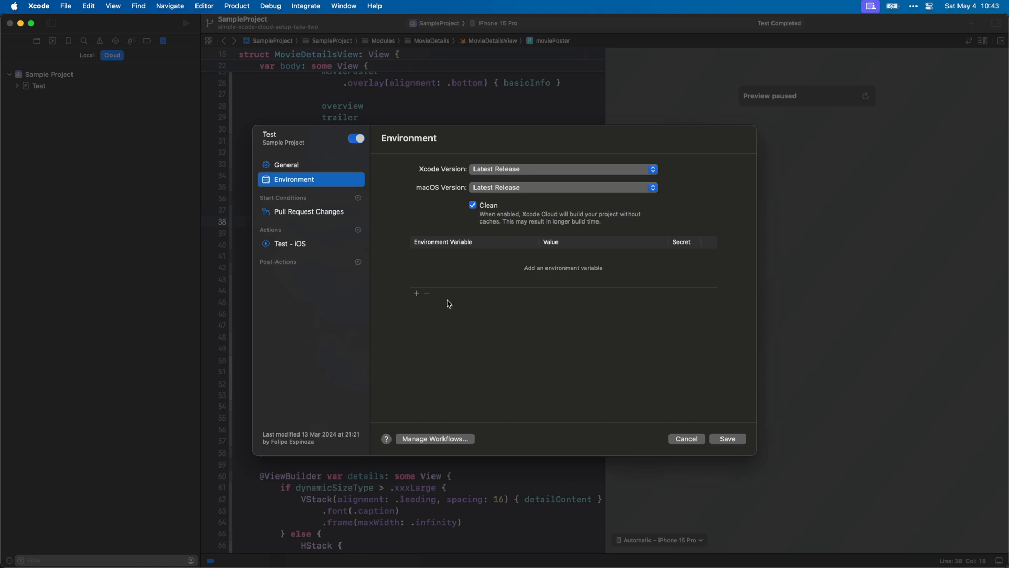
Review the Pull Request Changes start condition and the Test - iOS action's iPhone 15 Pro destination.
{"action": "left_click", "coordinate": [308, 211]}
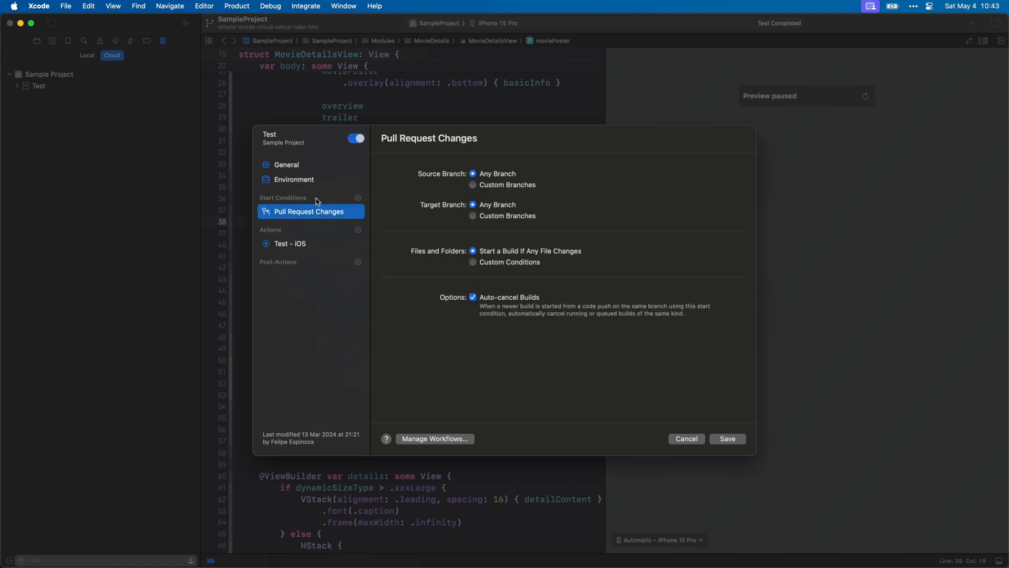
{"action": "left_click", "coordinate": [290, 242]}
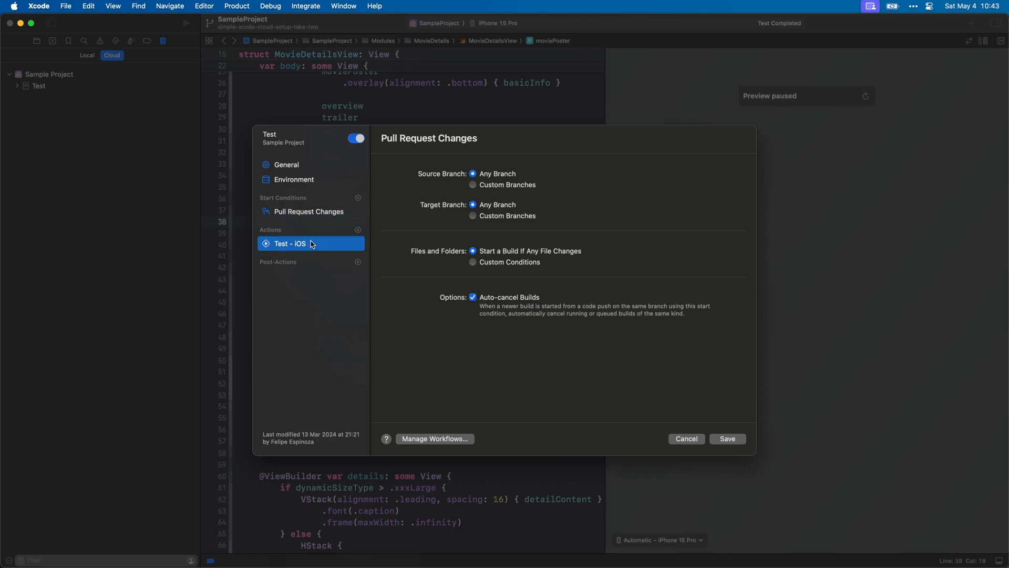
{"action": "left_click", "coordinate": [290, 243]}
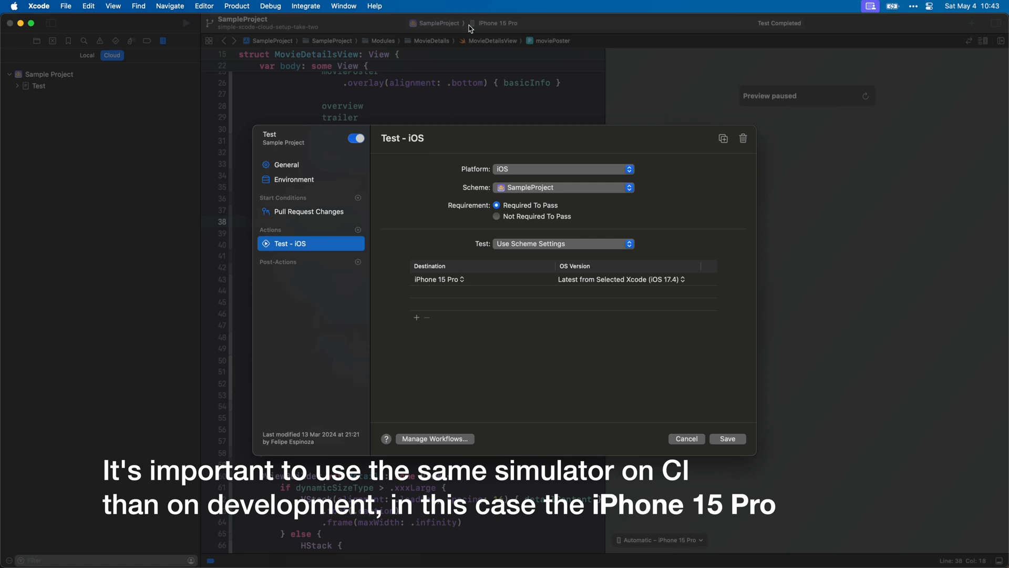
{"action": "mouse_move", "coordinate": [512, 30]}
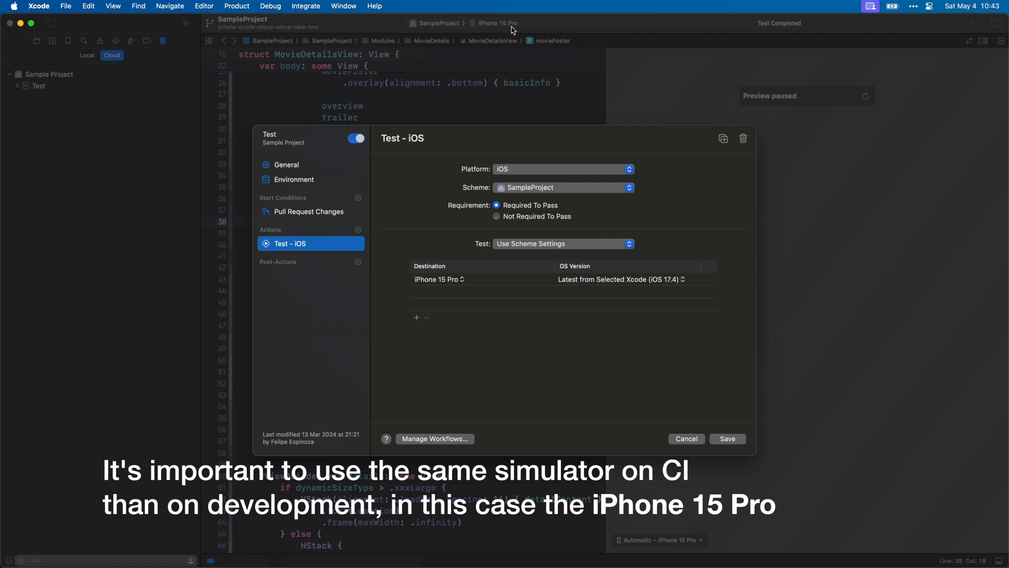
{"action": "mouse_move", "coordinate": [575, 296]}
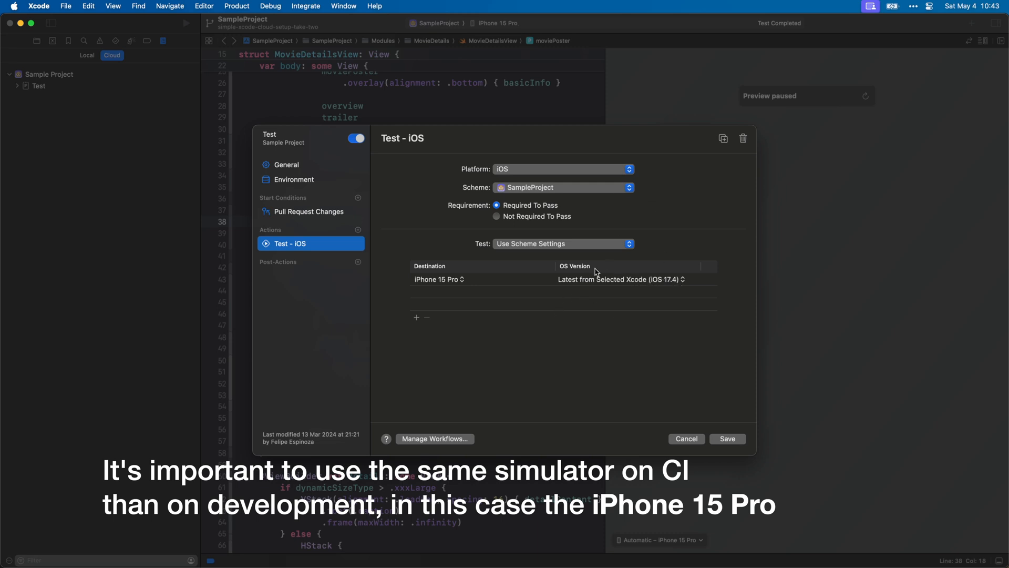
{"action": "left_click", "coordinate": [727, 438]}
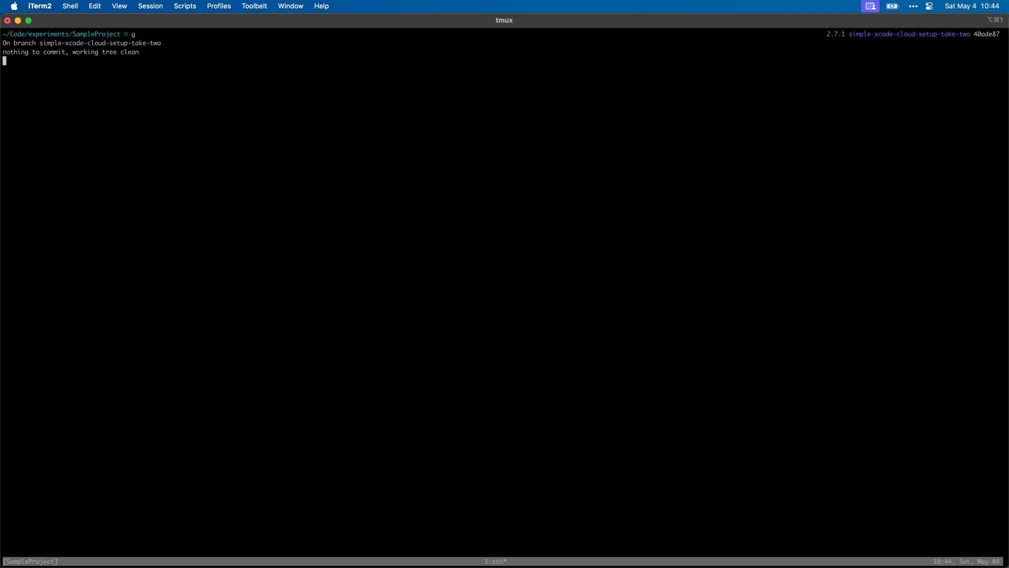
Push the branch with g push and start a hub pull request titled 'Setup snapshot testing for the project'.
{"action": "type", "text": "g push"}
{"action": "type", "text": "hub"}
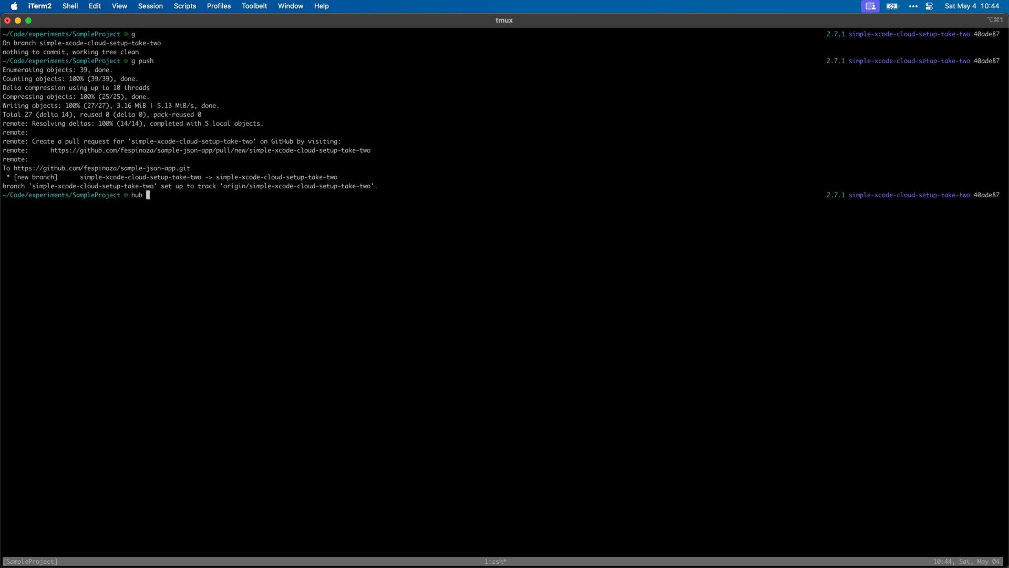
{"action": "key", "text": "Enter"}
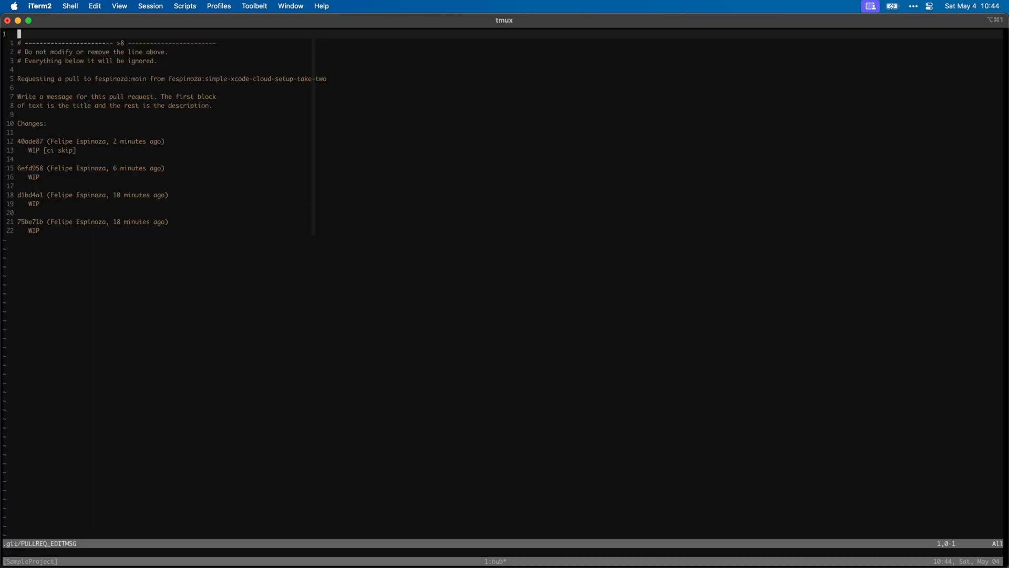
{"action": "type", "text": "Setup snapsh"}
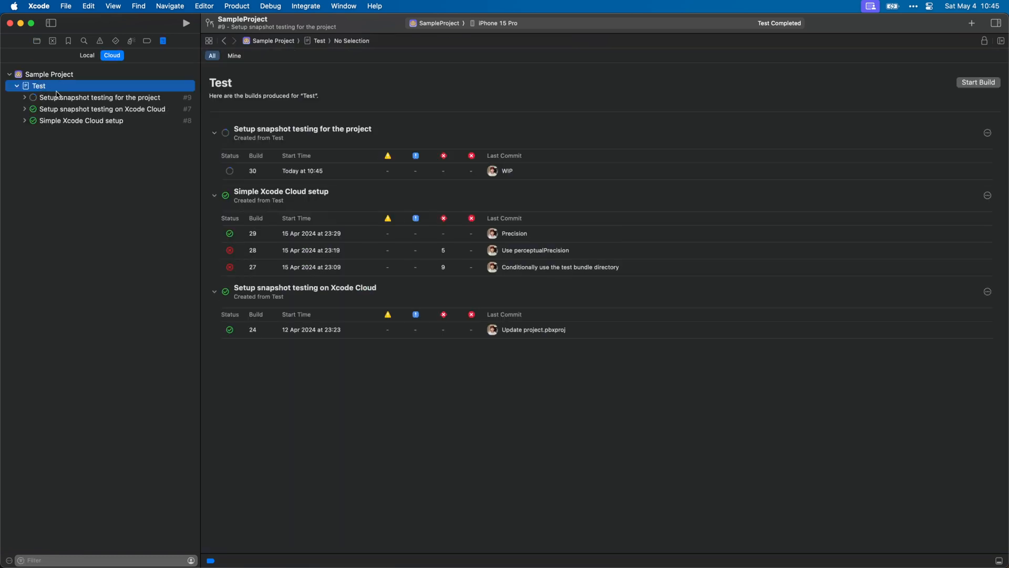
Show build 30's Tests results with the 11 failed SampleProjectTests snapshot tests expanded.
{"action": "left_click", "coordinate": [100, 97]}
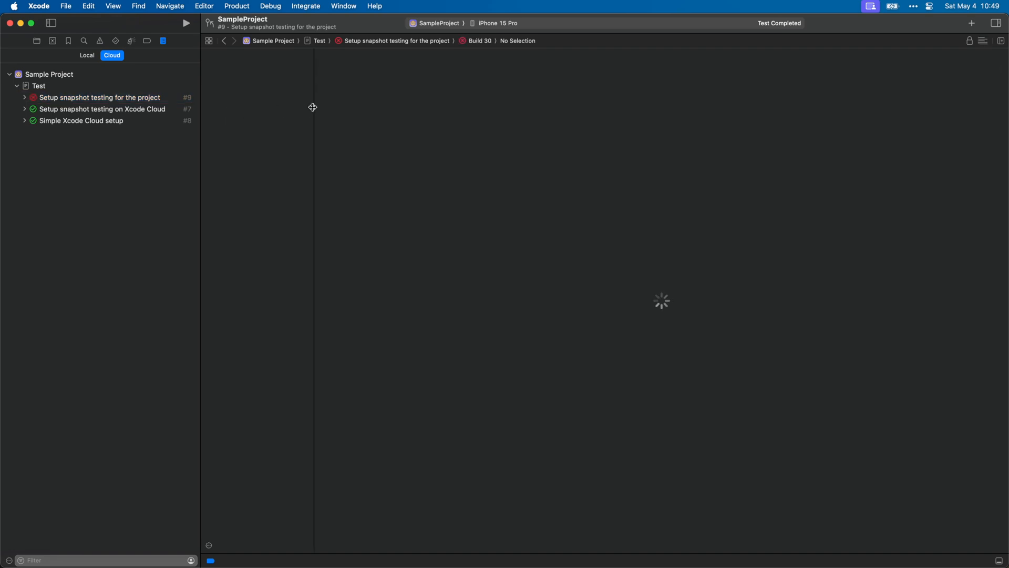
{"action": "left_click", "coordinate": [237, 122]}
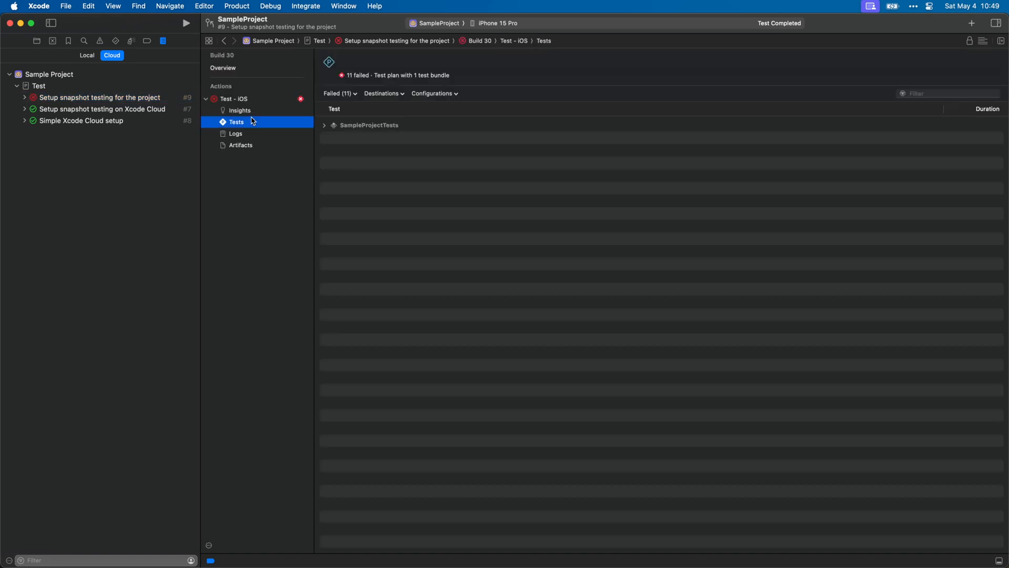
{"action": "left_click", "coordinate": [324, 125]}
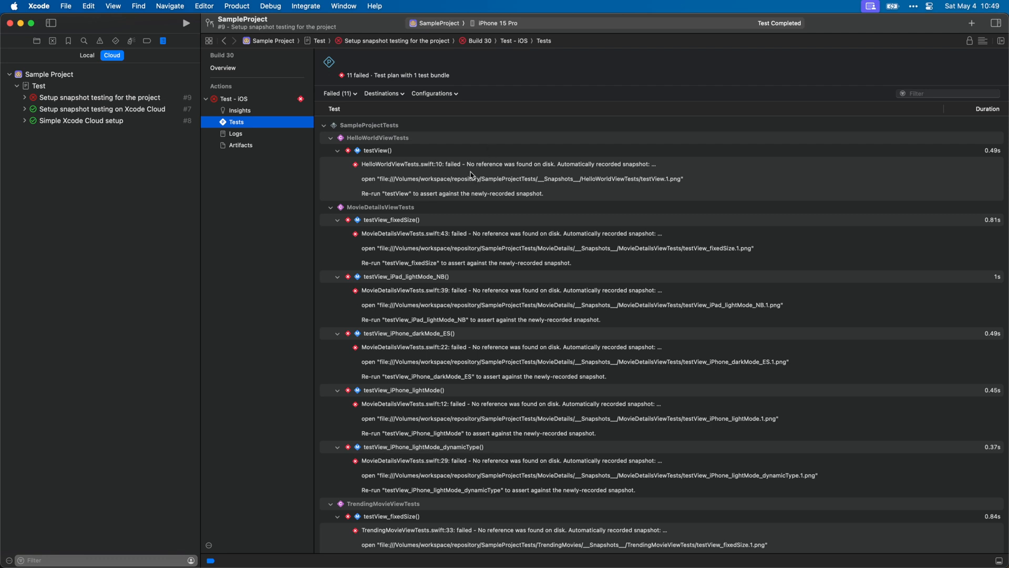
{"action": "mouse_move", "coordinate": [641, 170]}
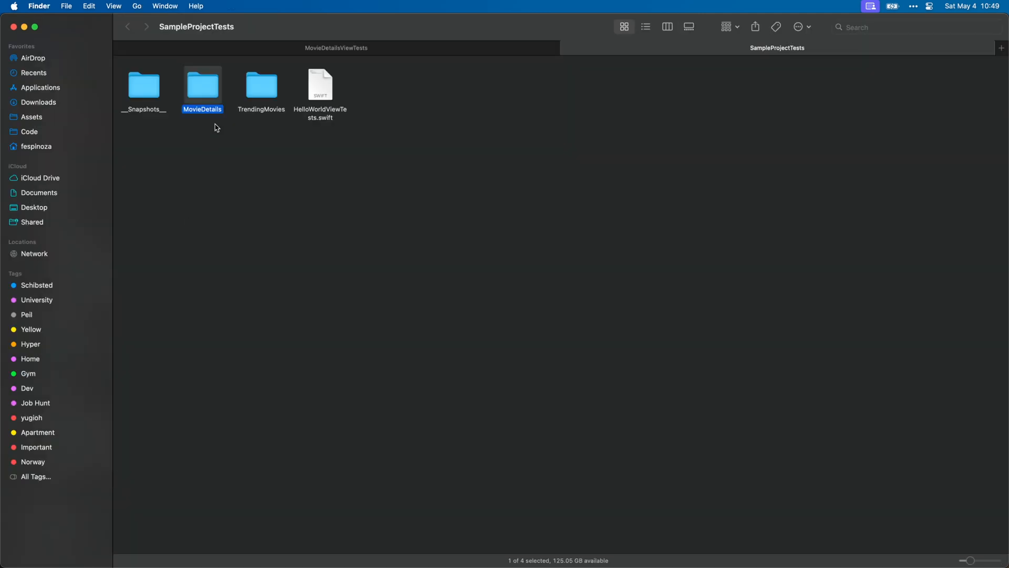
Navigate into MovieDetails and its __Snapshots__ folder in Finder.
{"action": "double_click", "coordinate": [201, 84]}
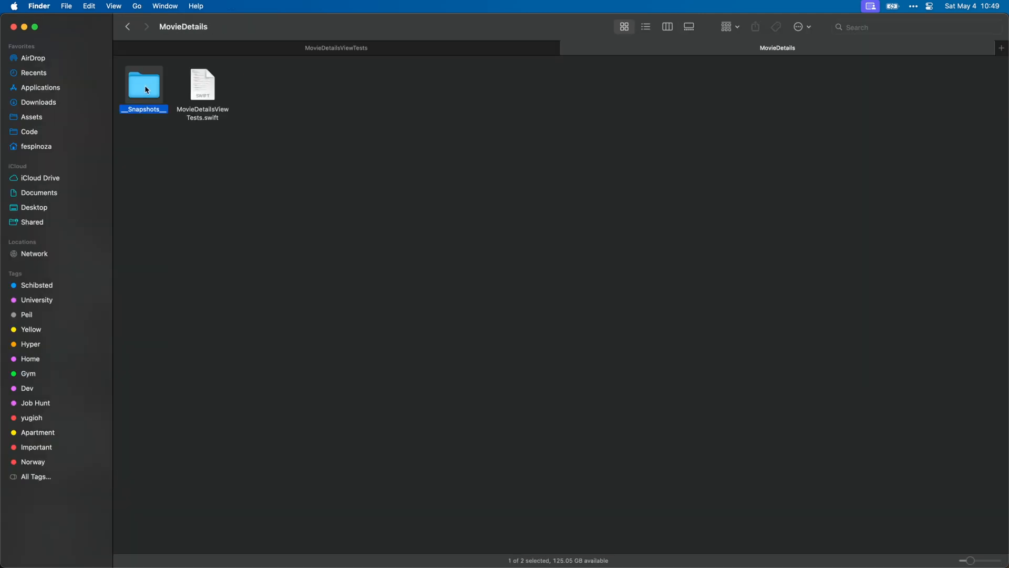
{"action": "double_click", "coordinate": [144, 84]}
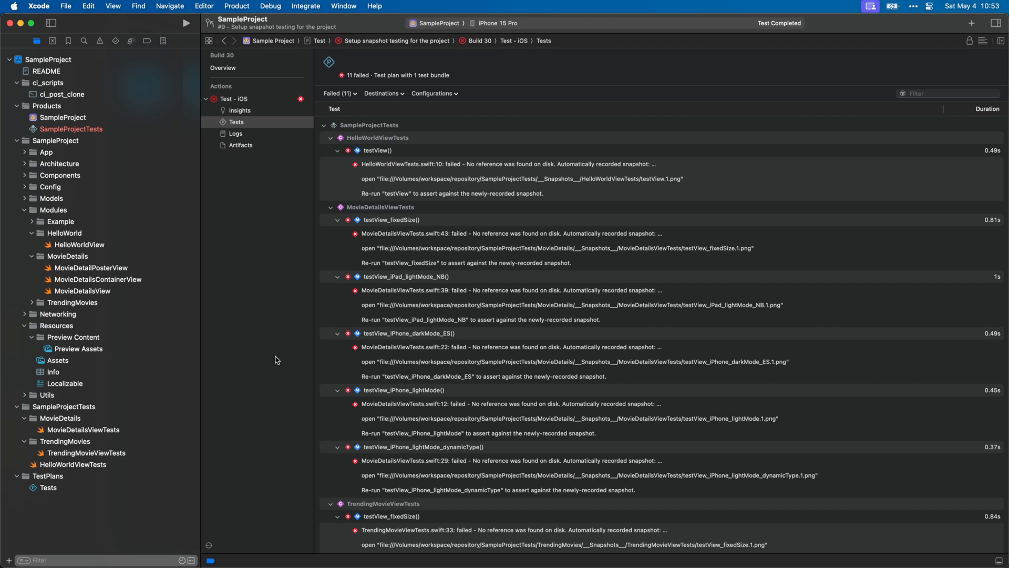
{"action": "mouse_move", "coordinate": [119, 431]}
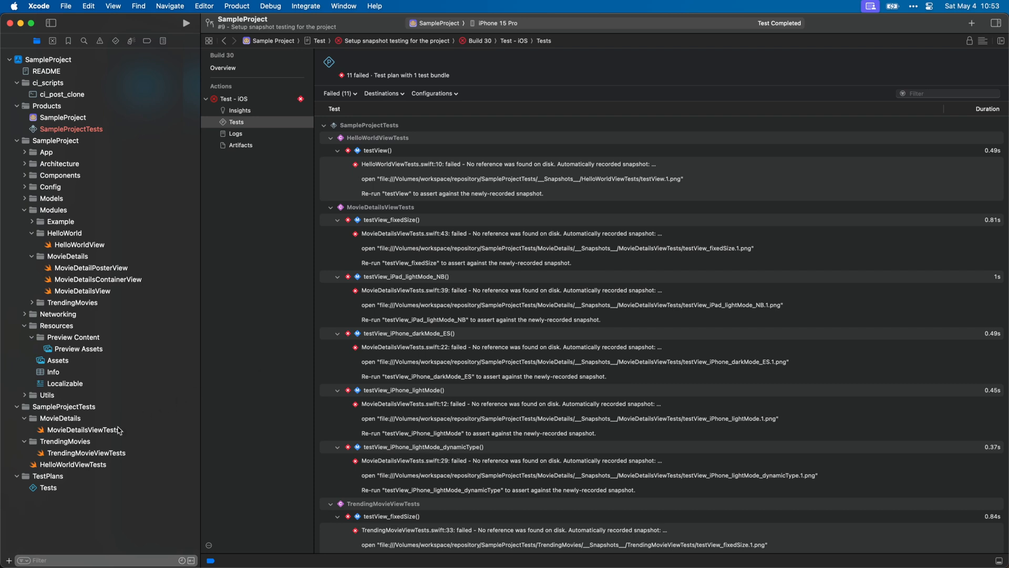
Trace assertSnapshot in AssertSnapshot.swift to the verifySnapshot definition and back.
{"action": "left_click", "coordinate": [83, 429]}
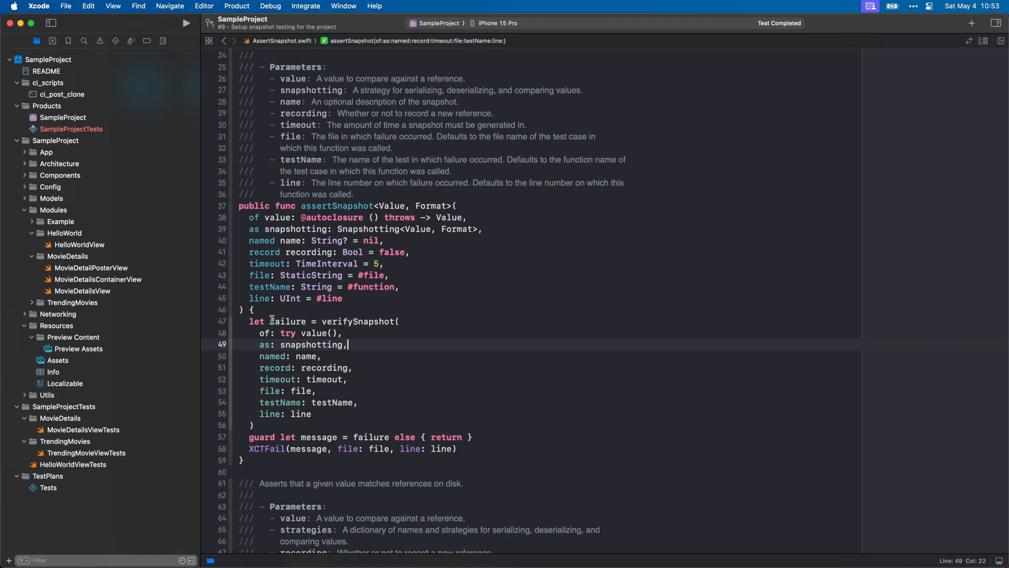
{"action": "double_click", "coordinate": [358, 321]}
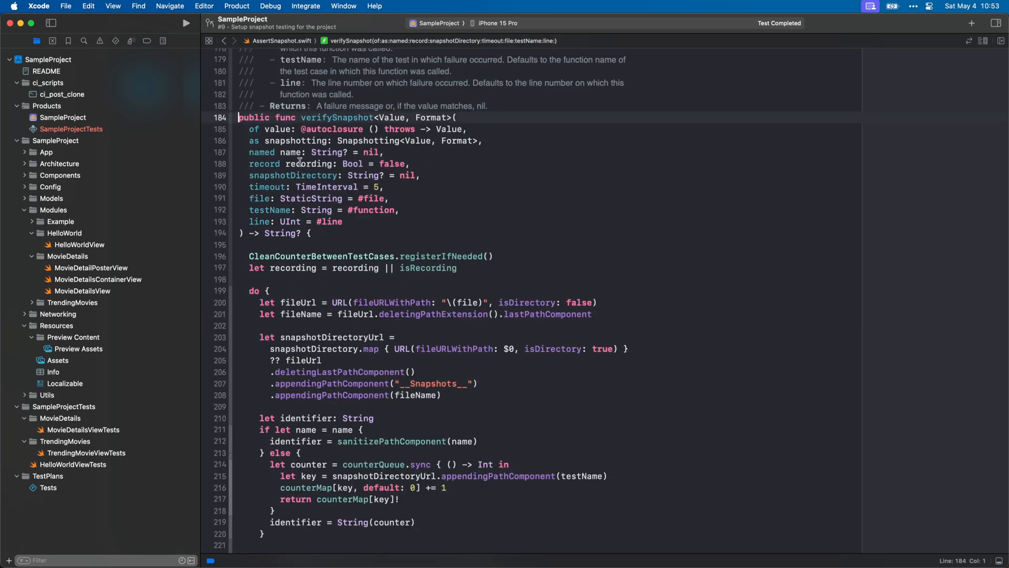
{"action": "left_click", "coordinate": [296, 176]}
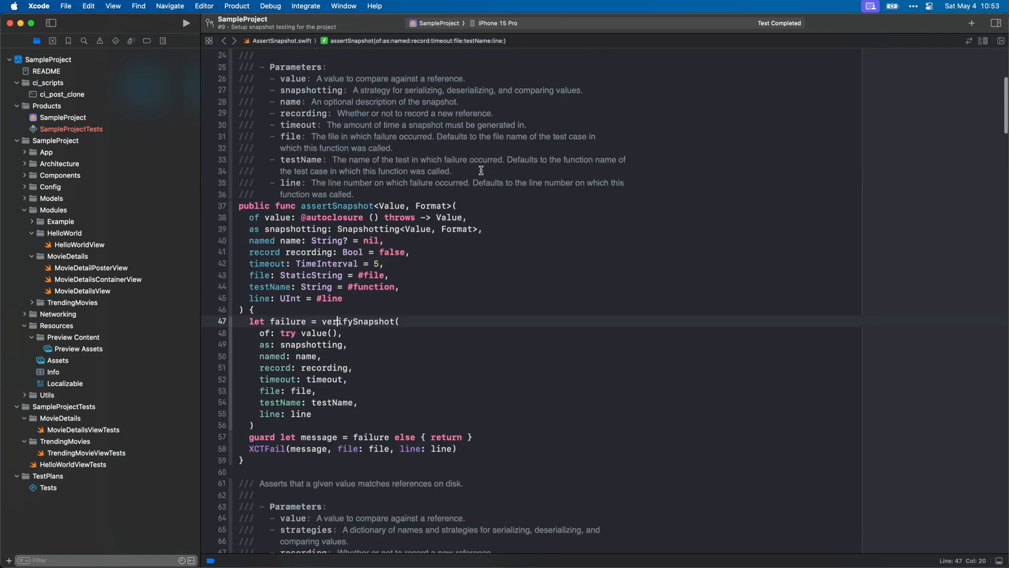
{"action": "scroll", "scroll_direction": "down", "scroll_amount": 3}
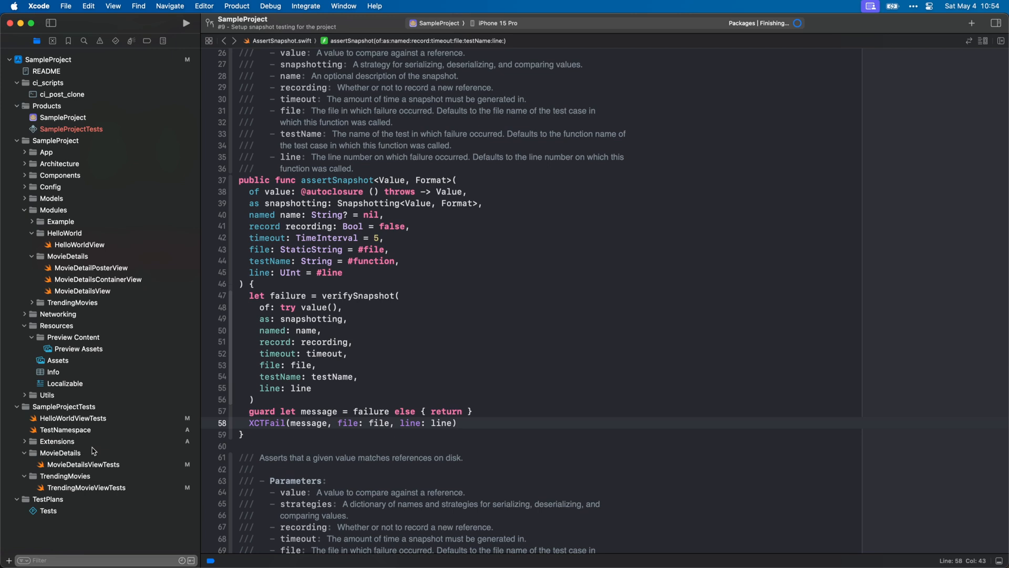
View SnapshotTesting-CI.swift's customAssertSnapshot and how its __Snapshots__ directory path is built.
{"action": "left_click", "coordinate": [31, 441]}
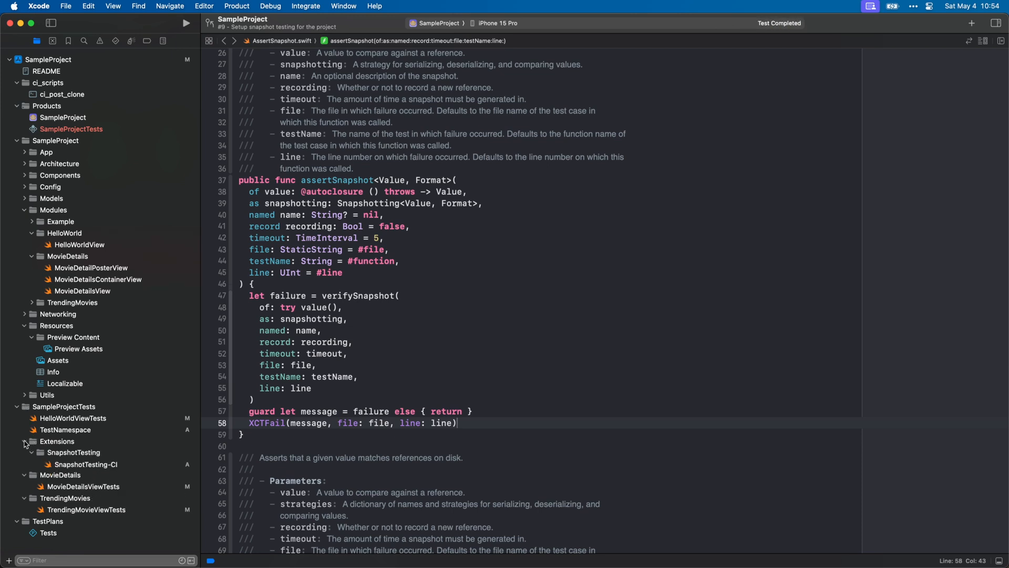
{"action": "left_click", "coordinate": [87, 464]}
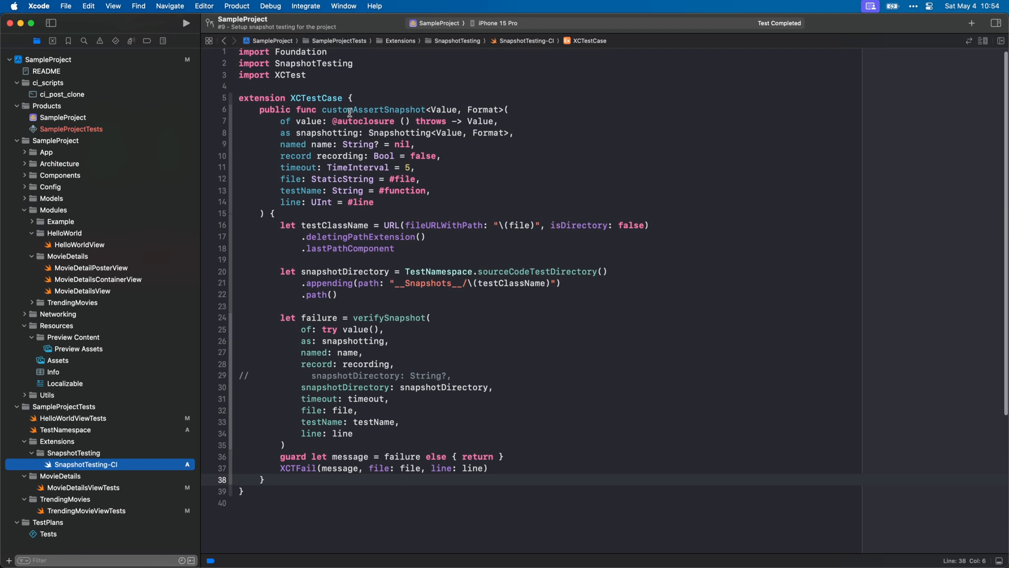
{"action": "left_click", "coordinate": [348, 109]}
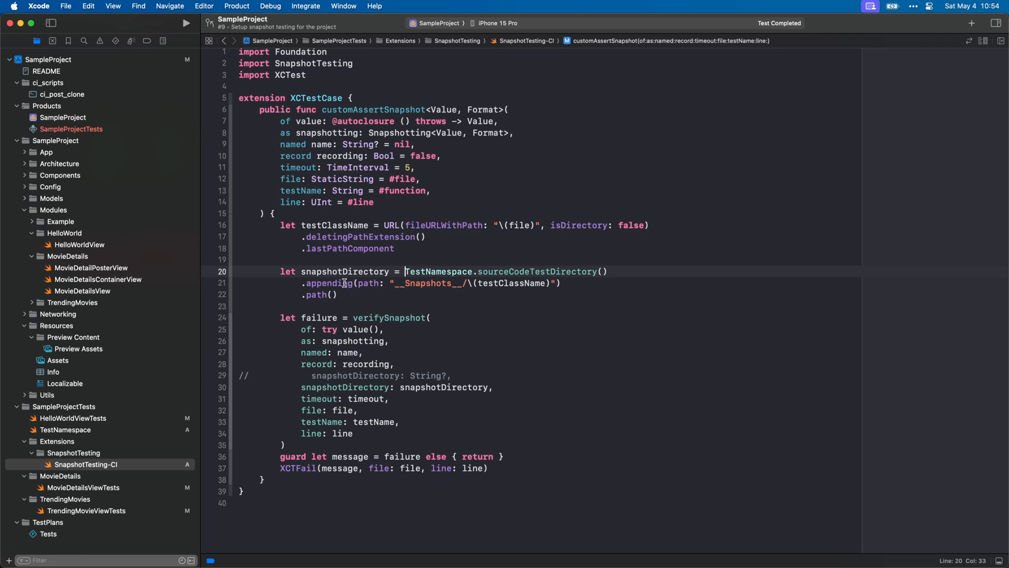
Compare HelloWorldViewTests and MovieDetailsViewTests calling customAssertSnapshot against the extension.
{"action": "left_click", "coordinate": [64, 405]}
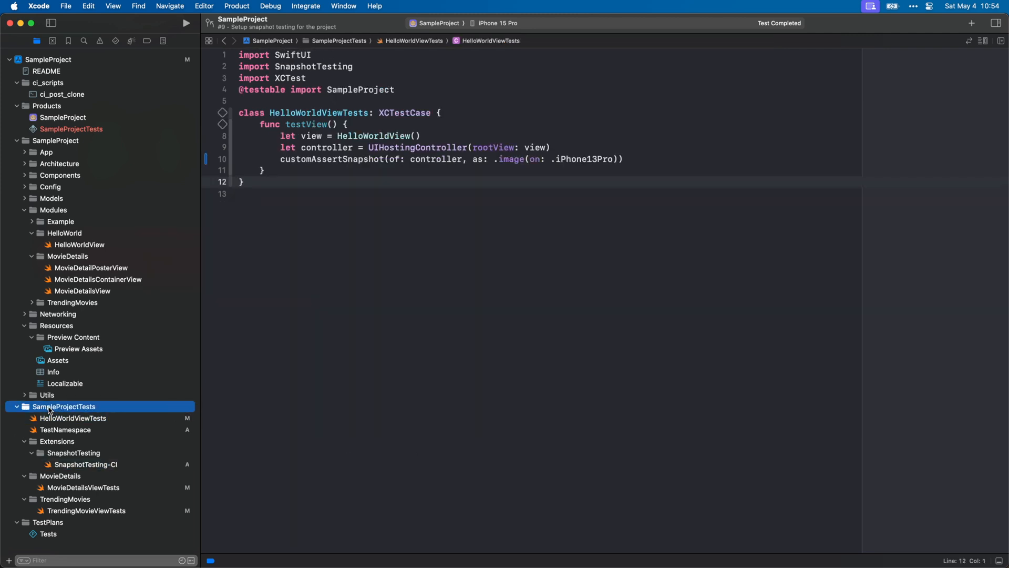
{"action": "left_click", "coordinate": [87, 464]}
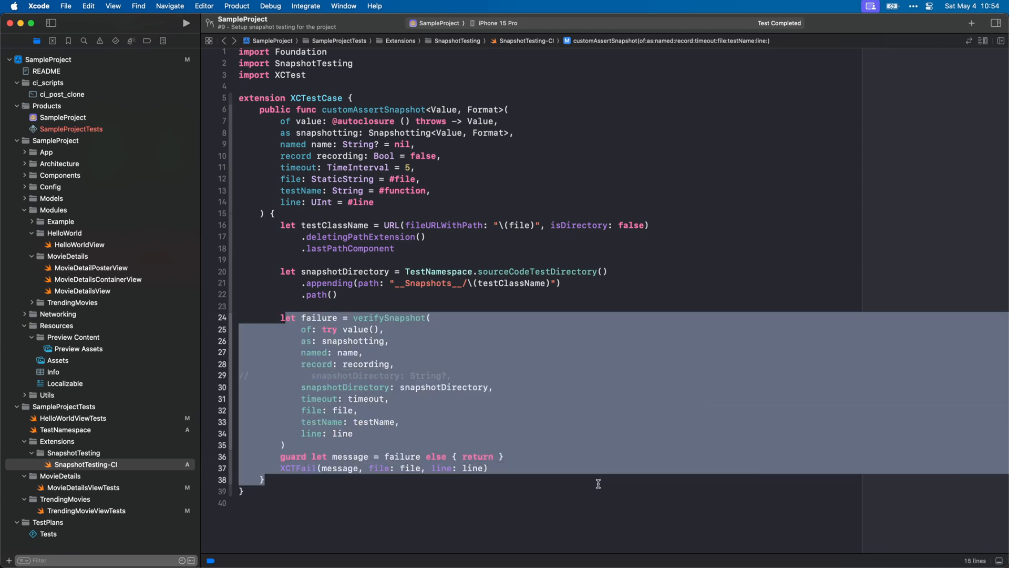
{"action": "mouse_move", "coordinate": [597, 479]}
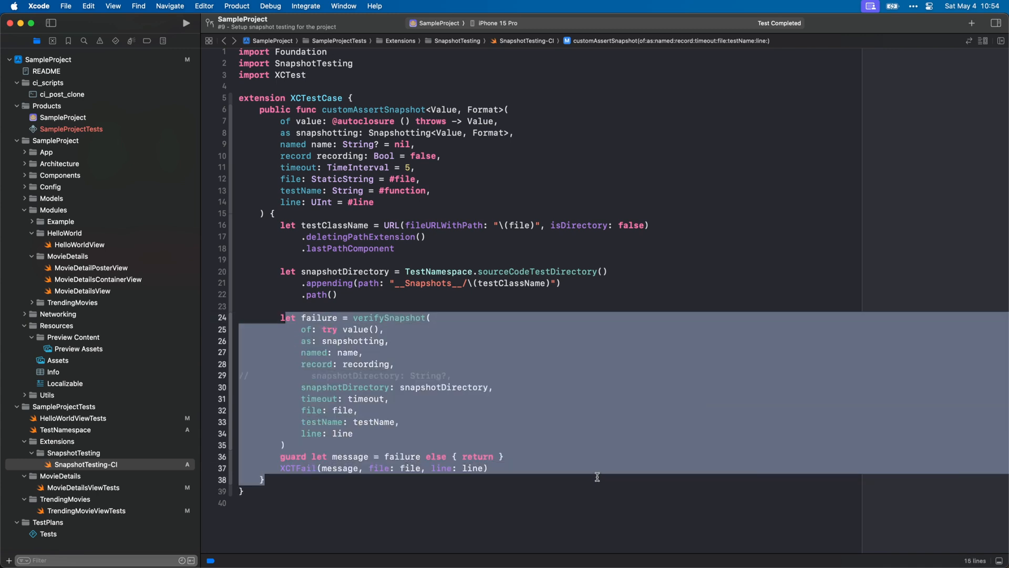
{"action": "left_click", "coordinate": [362, 133]}
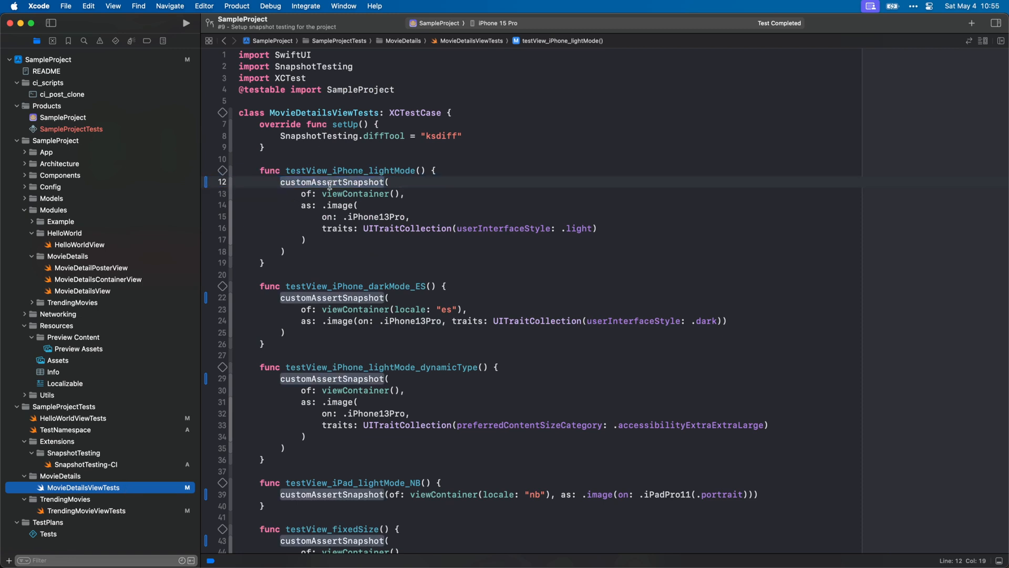
{"action": "left_click", "coordinate": [86, 464]}
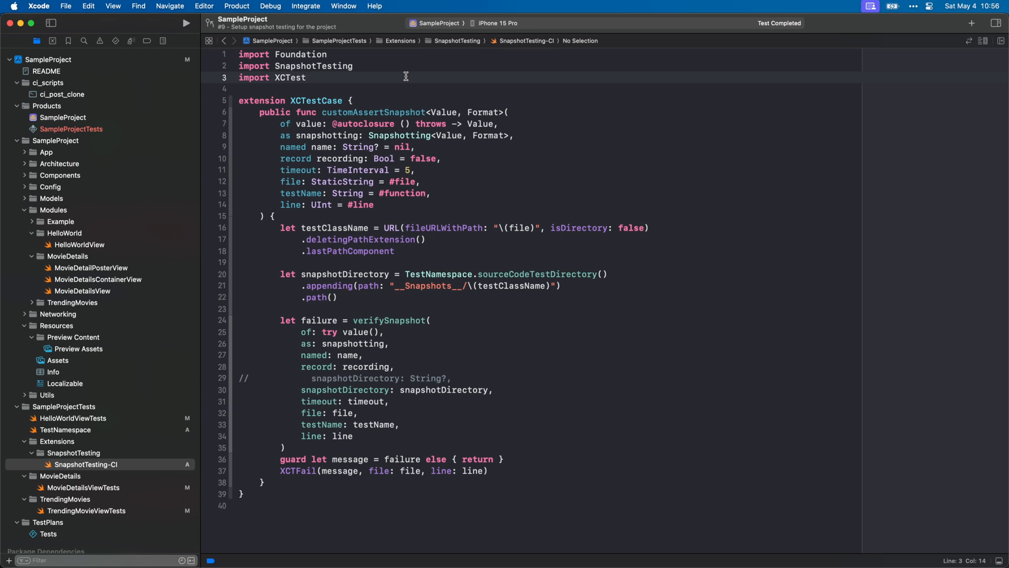
Switch from the failing test results to MovieDetailsViewTests.swift in the Project navigator.
{"action": "left_click", "coordinate": [185, 23]}
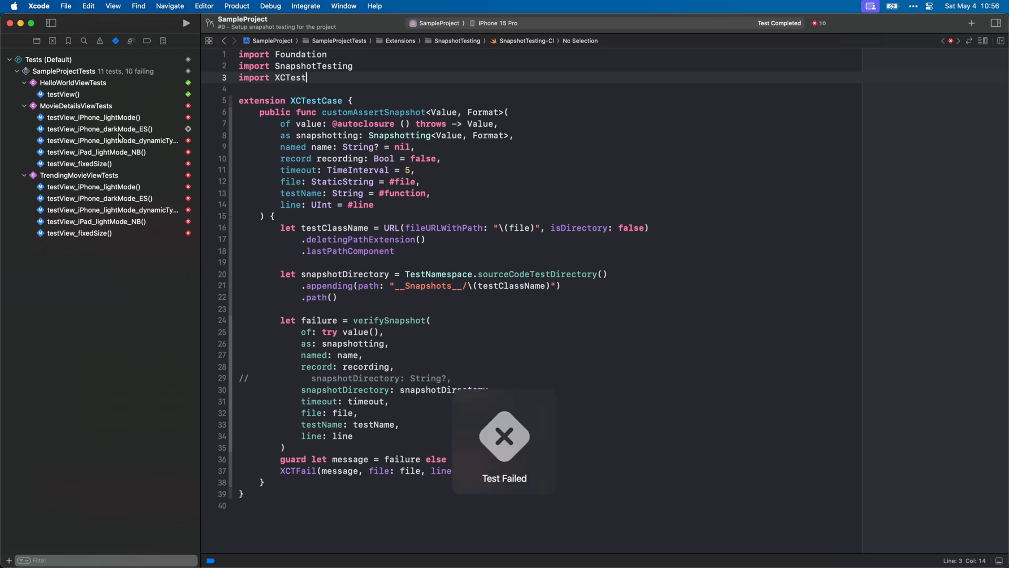
{"action": "left_click", "coordinate": [92, 117]}
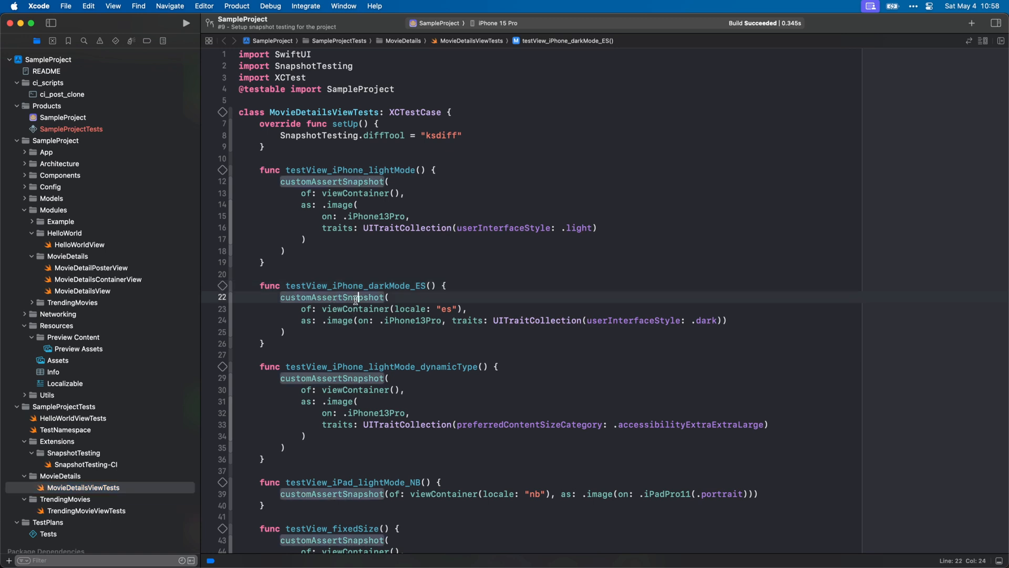
Reveal the built SampleProject app in Finder and browse its PlugIns SampleProjectTests.xctest contents.
{"action": "right_click", "coordinate": [62, 116]}
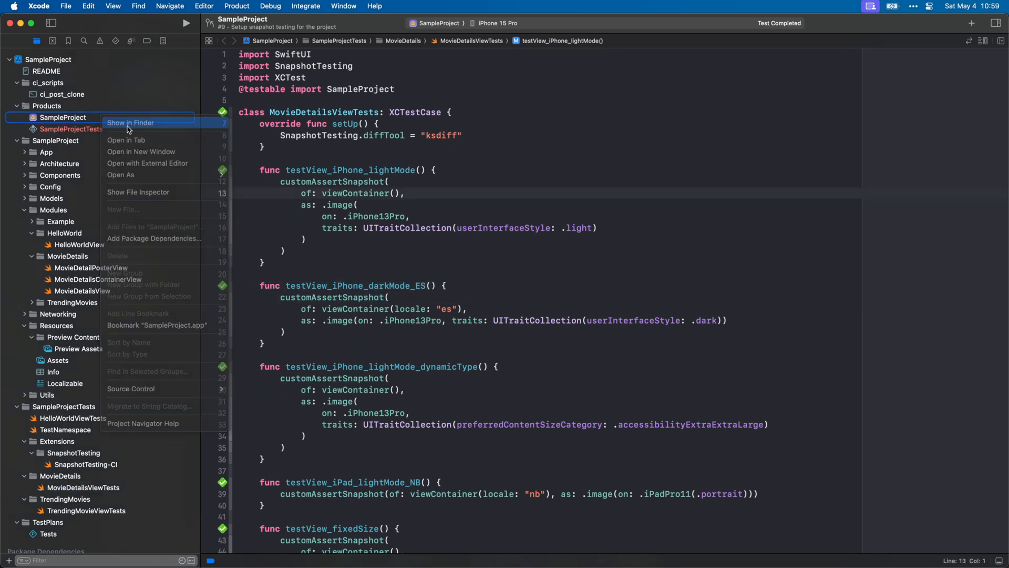
{"action": "left_click", "coordinate": [130, 121]}
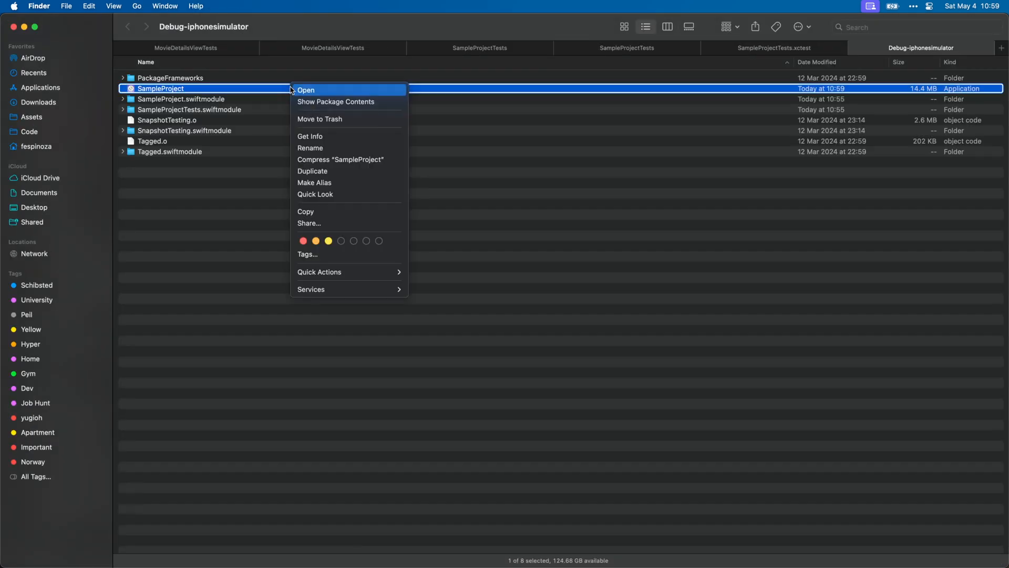
{"action": "left_click", "coordinate": [335, 102]}
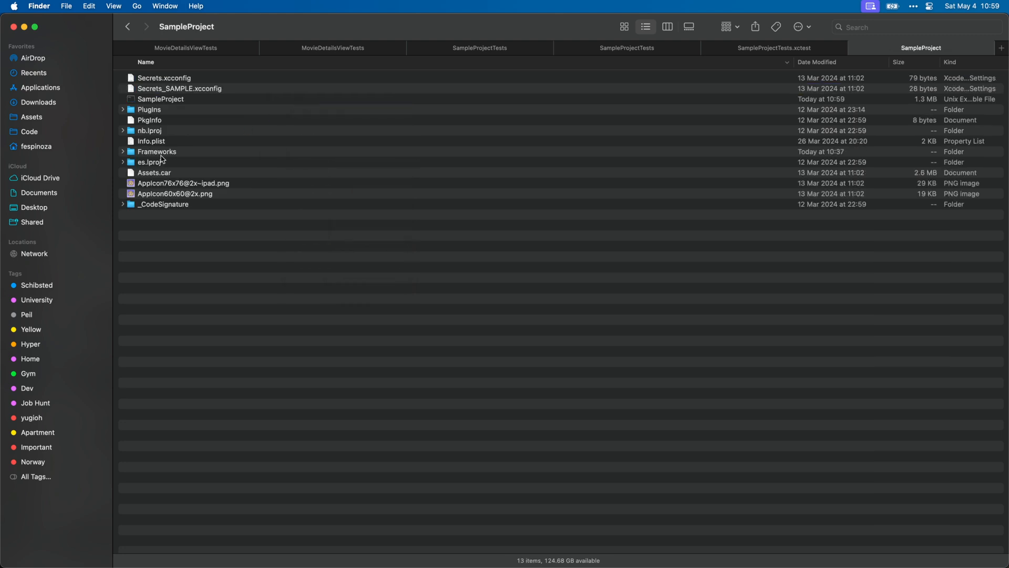
{"action": "left_click", "coordinate": [123, 110]}
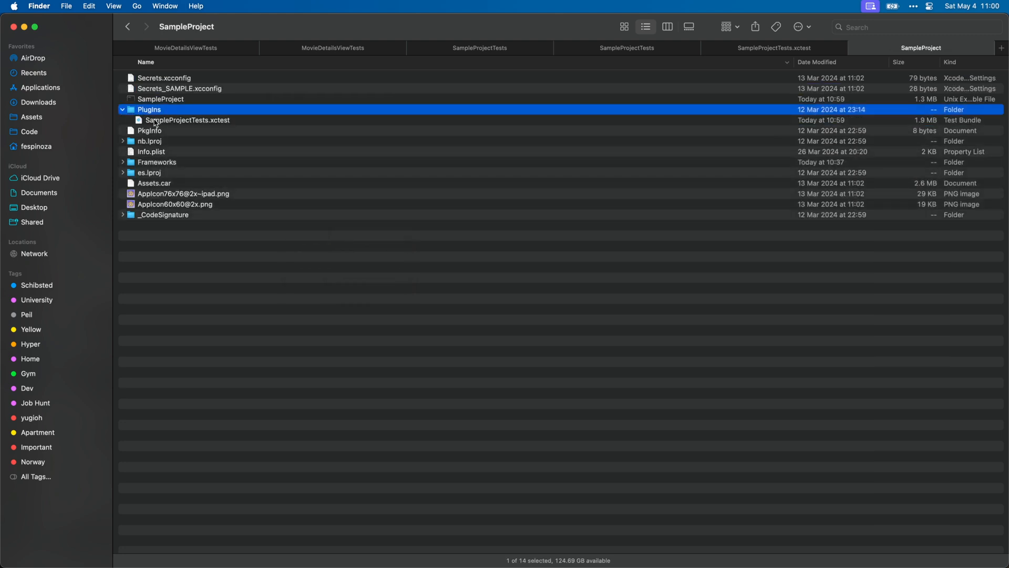
{"action": "right_click", "coordinate": [188, 120]}
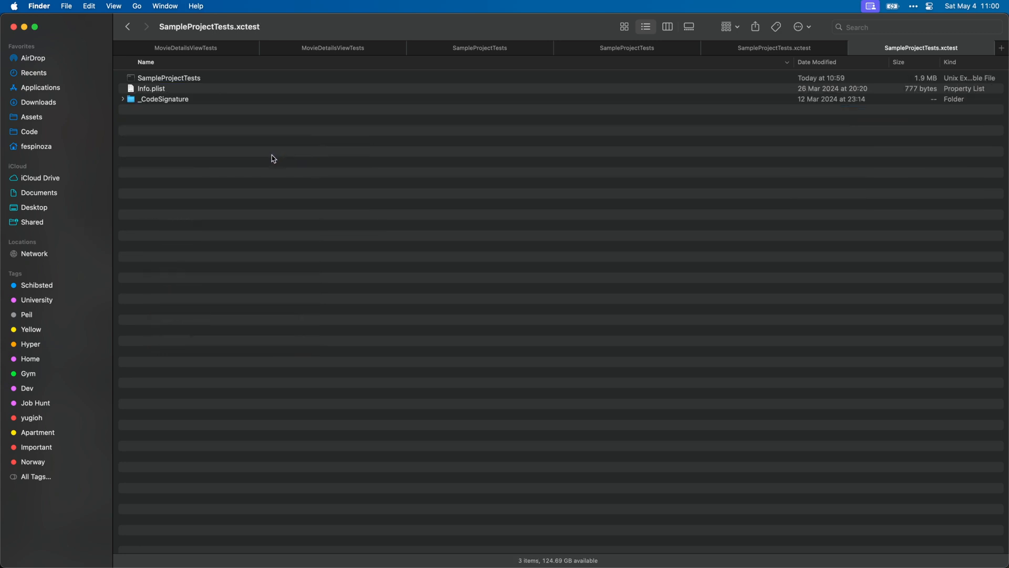
{"action": "left_click", "coordinate": [122, 99]}
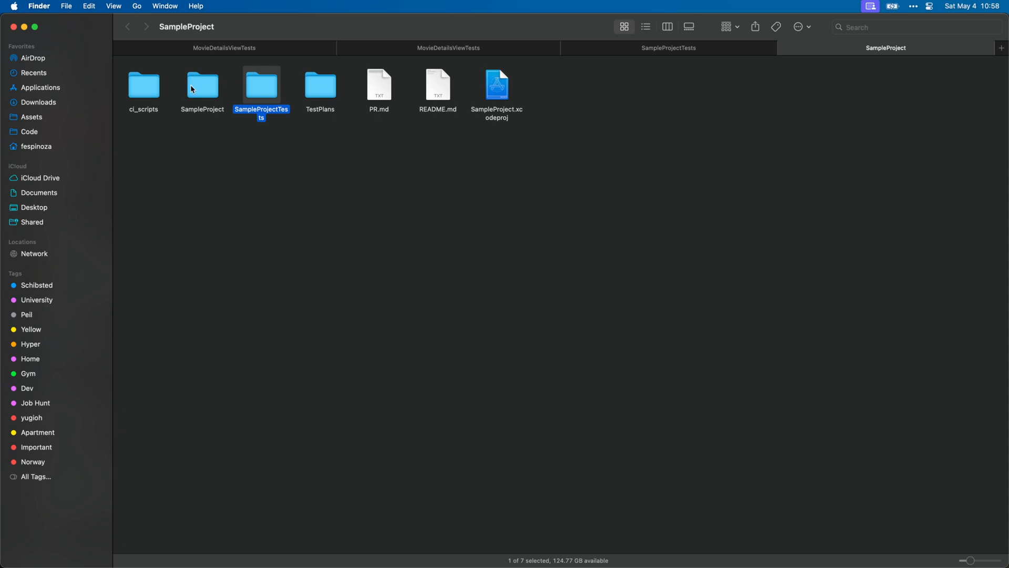
Add __Snapshots__ to the SampleProjectTests target using Create folder references.
{"action": "double_click", "coordinate": [262, 84]}
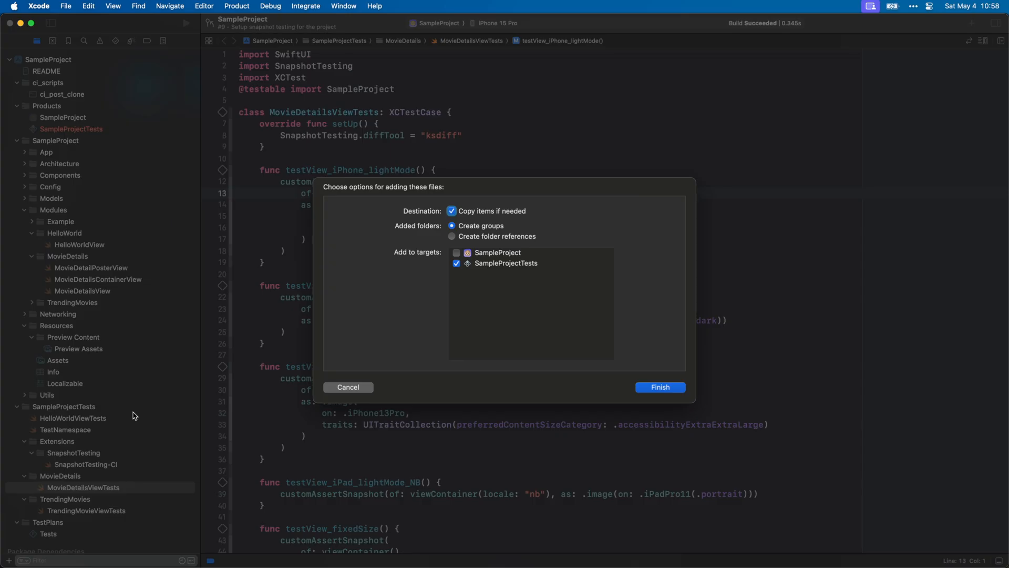
{"action": "left_click", "coordinate": [452, 236]}
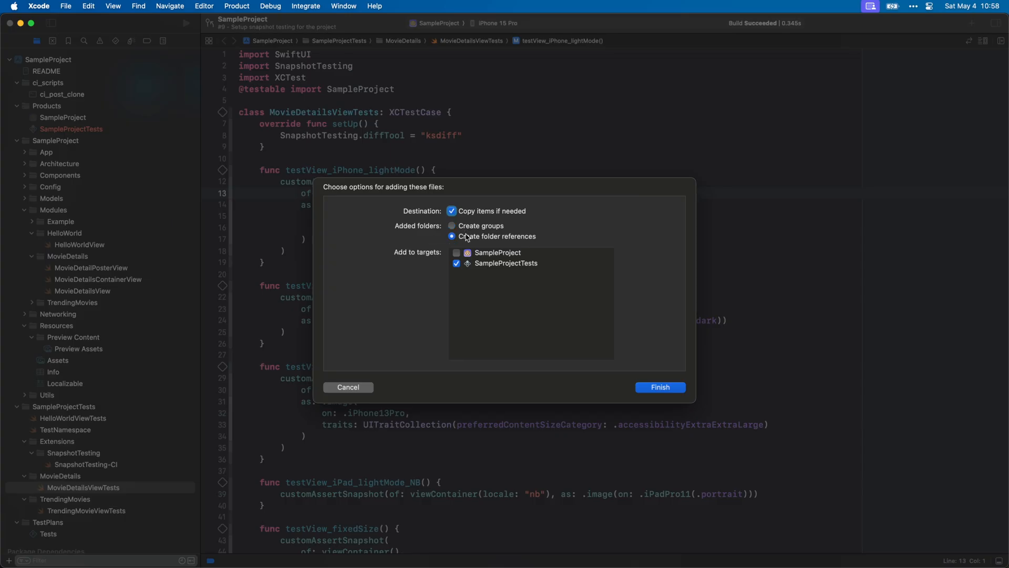
{"action": "left_click", "coordinate": [659, 386]}
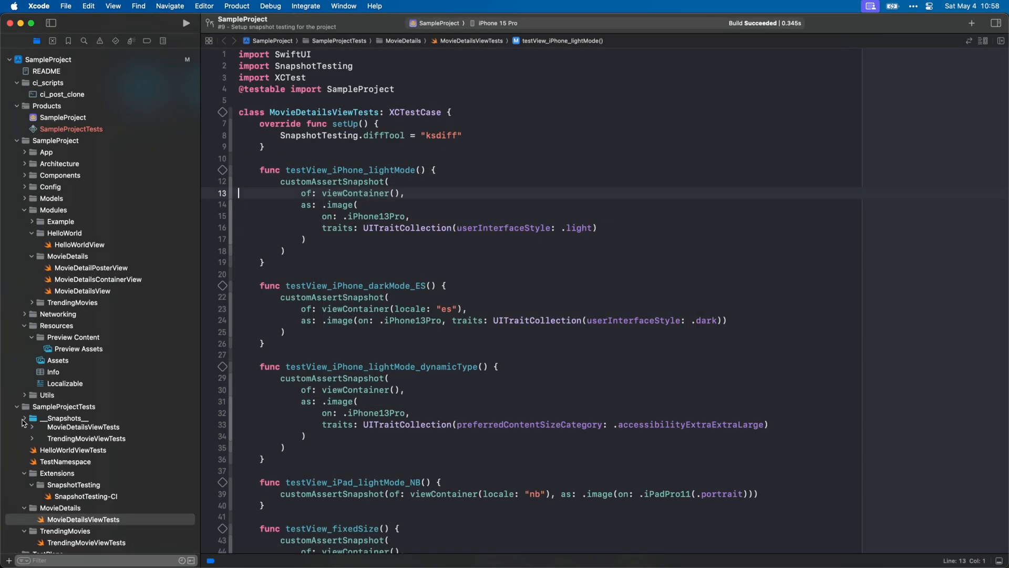
{"action": "left_click", "coordinate": [186, 23]}
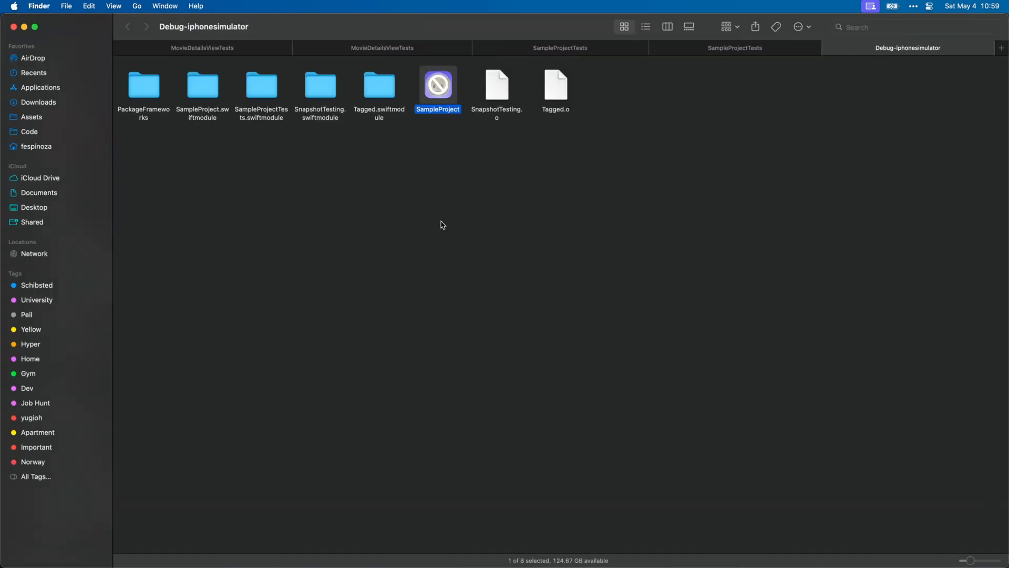
Browse the rebuilt test bundle's __Snapshots__ folders in list view down to testView.1.png.
{"action": "right_click", "coordinate": [437, 84]}
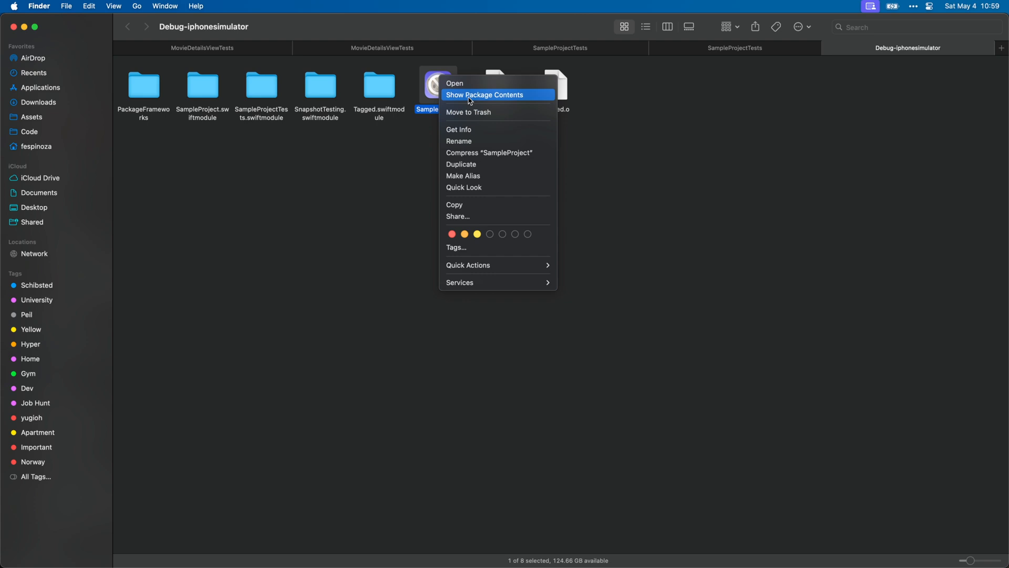
{"action": "left_click", "coordinate": [484, 95]}
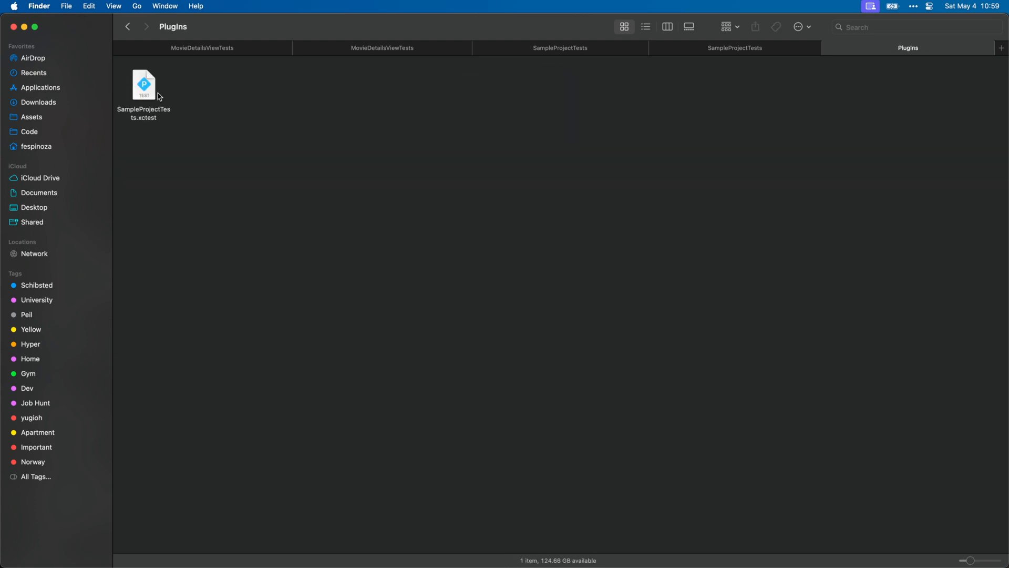
{"action": "left_click", "coordinate": [144, 84]}
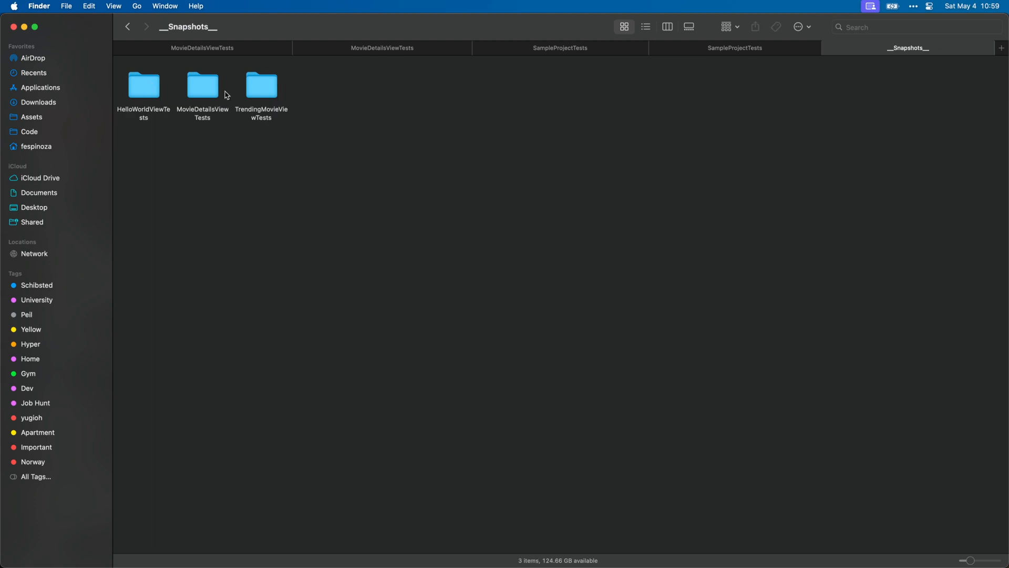
{"action": "left_click", "coordinate": [645, 26]}
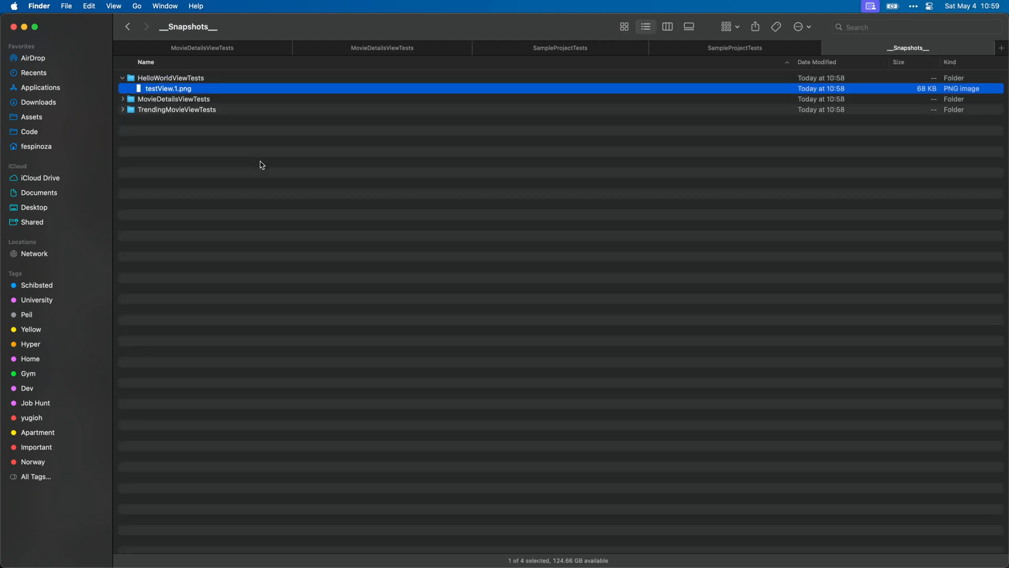
{"action": "left_click", "coordinate": [122, 98]}
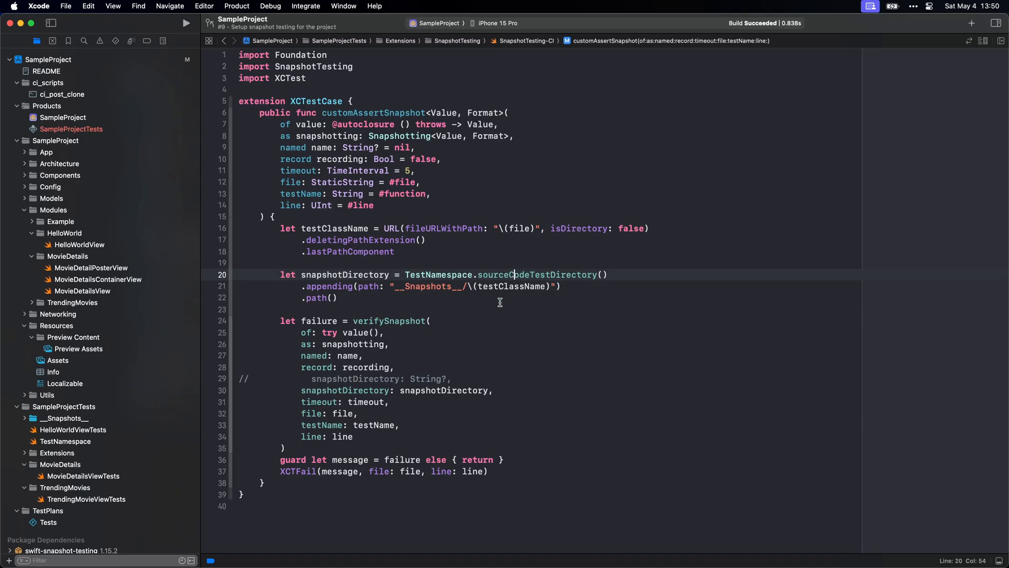
{"action": "mouse_move", "coordinate": [511, 308]}
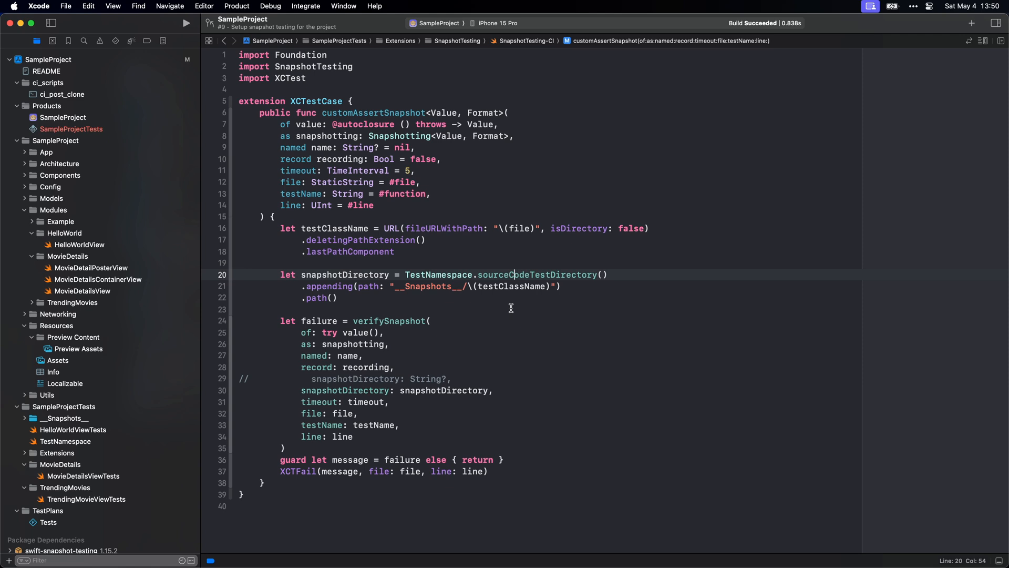
{"action": "mouse_move", "coordinate": [71, 122]}
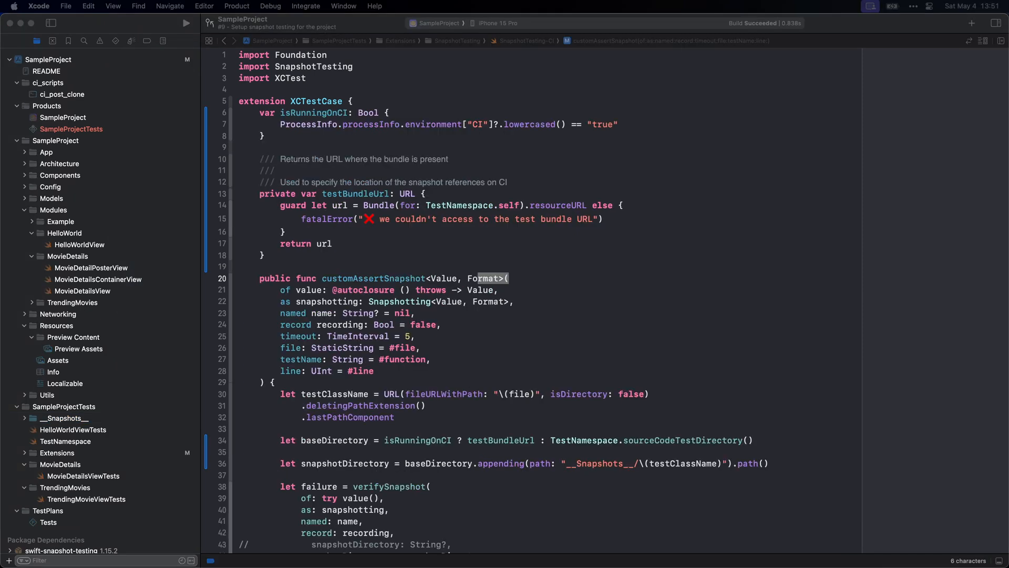
Review isRunningOnCI and testBundleUrl choosing the snapshot base directory in SnapshotTesting-CI.swift.
{"action": "left_click", "coordinate": [306, 124]}
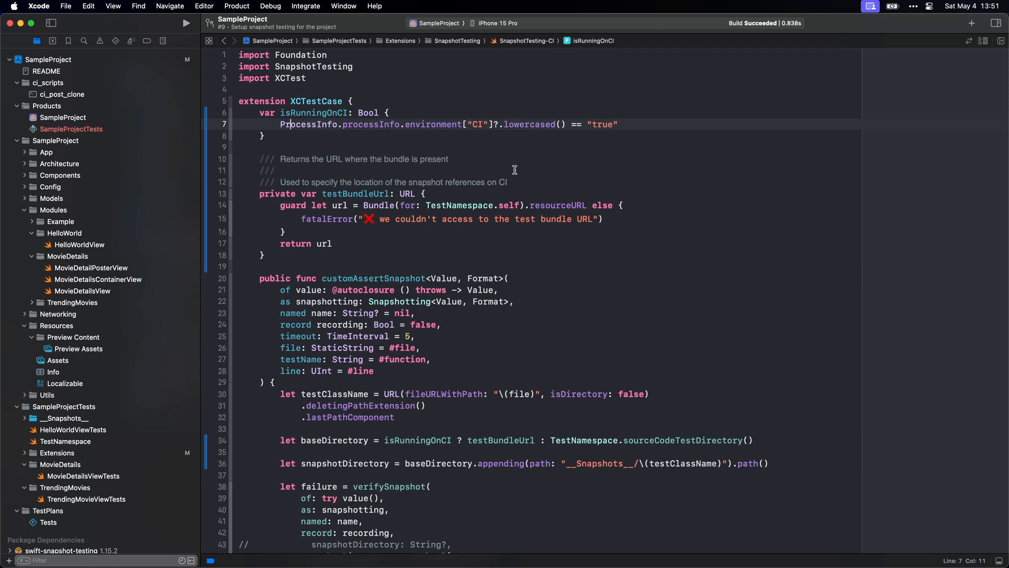
{"action": "scroll", "scroll_direction": "down", "scroll_amount": 3}
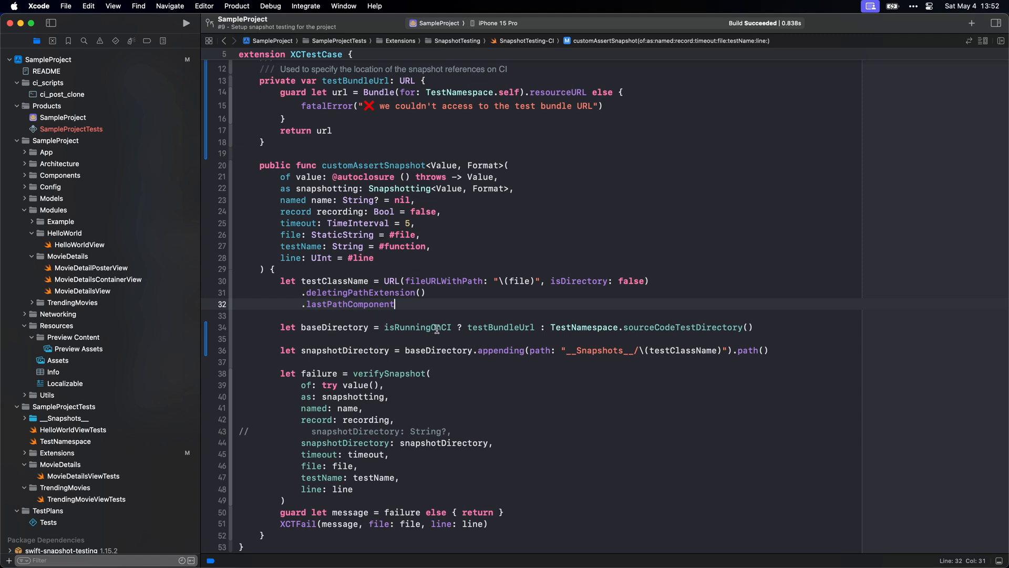
{"action": "mouse_move", "coordinate": [506, 325]}
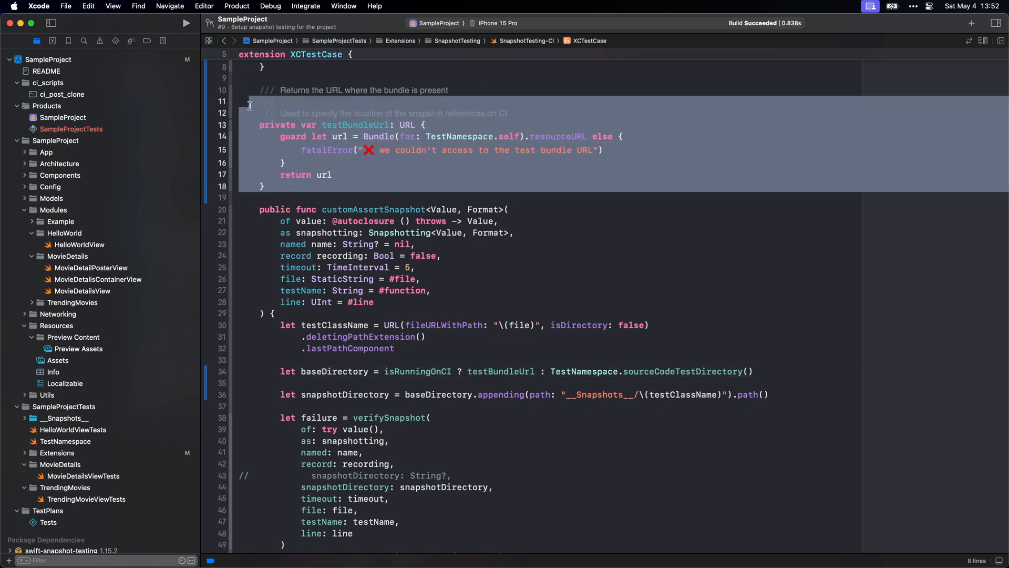
{"action": "left_click", "coordinate": [358, 383]}
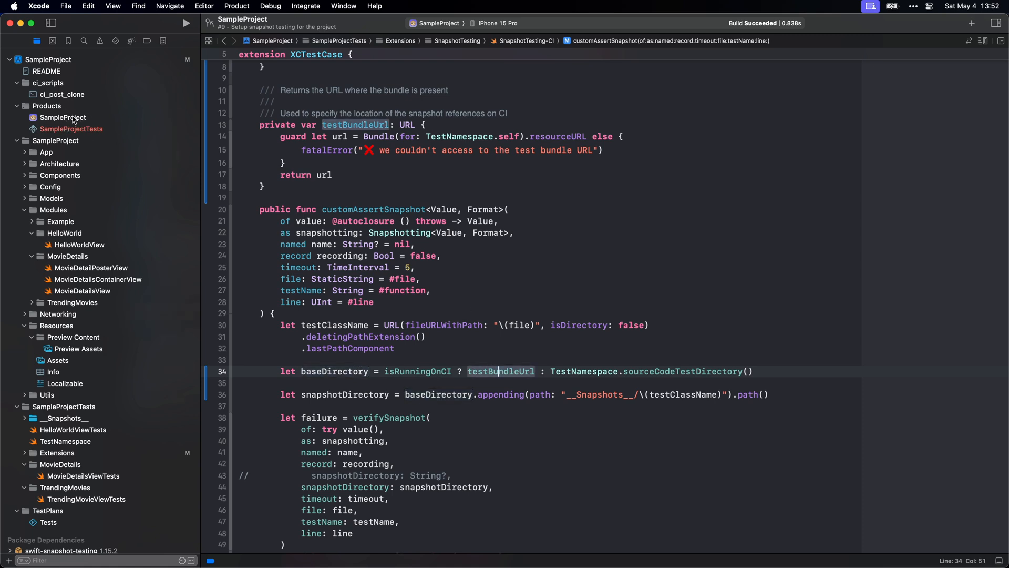
{"action": "mouse_move", "coordinate": [18, 400]}
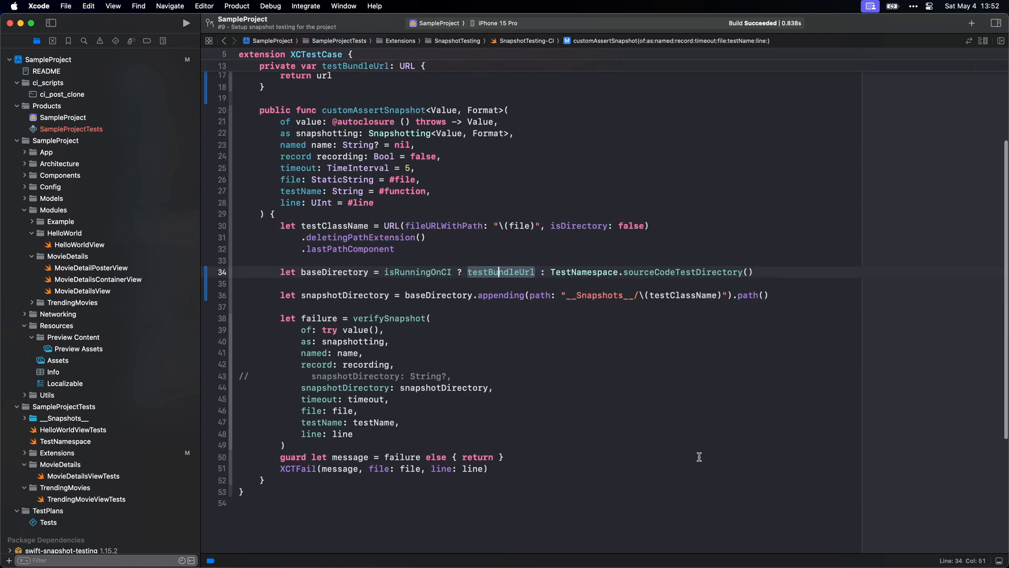
{"action": "mouse_move", "coordinate": [443, 290]}
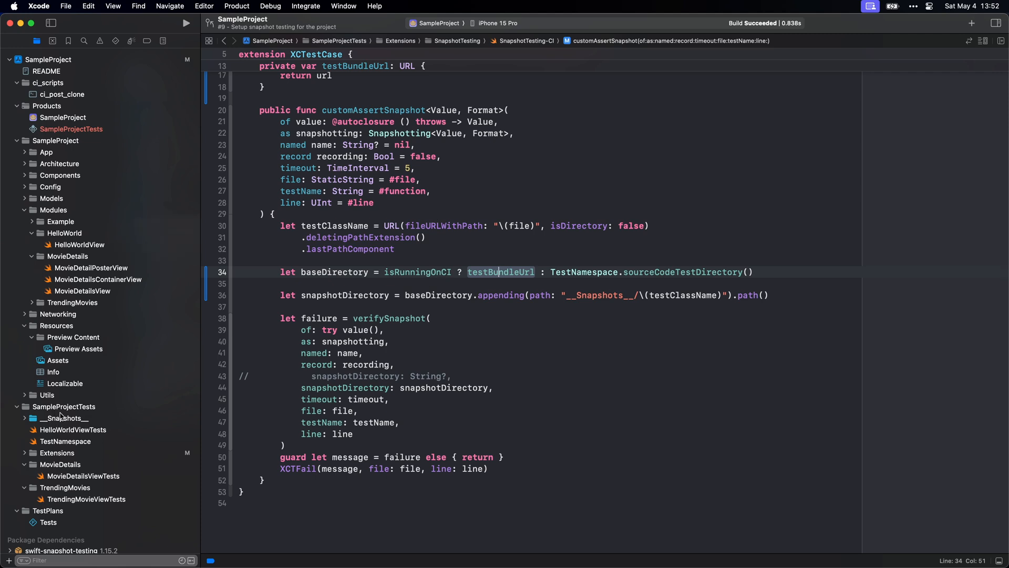
{"action": "mouse_move", "coordinate": [63, 116]}
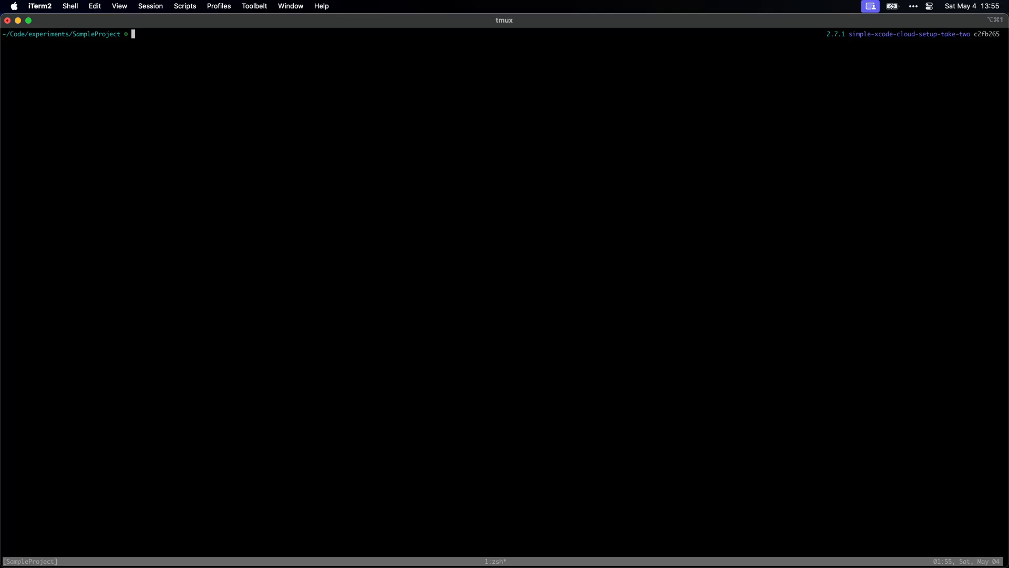
Run git push to send the SnapshotTesting-CI commit to the remote.
{"action": "type", "text": "git push"}
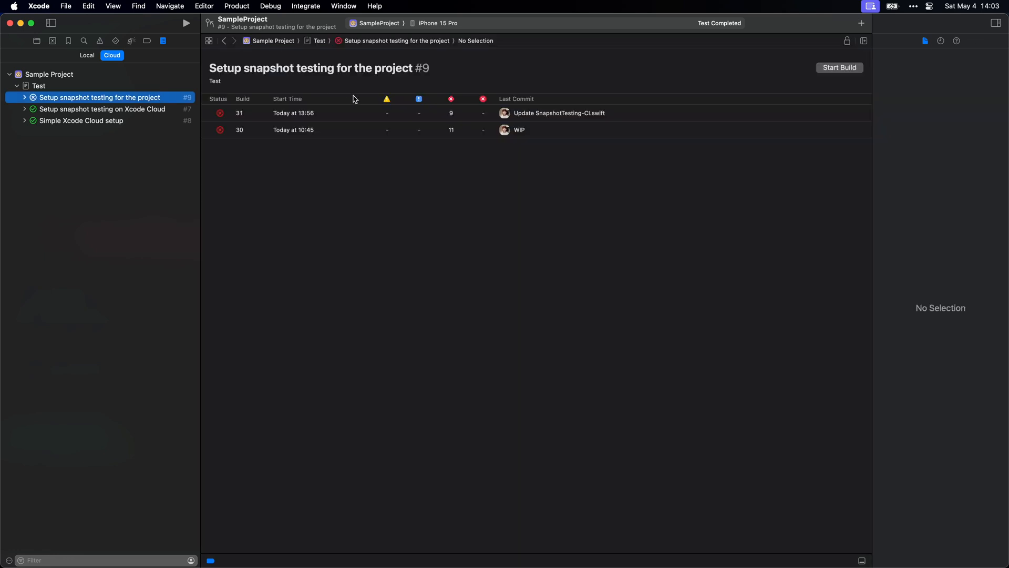
View build 31's test results and the failing testView_fixedSize() snapshot mismatch.
{"action": "left_click", "coordinate": [451, 112]}
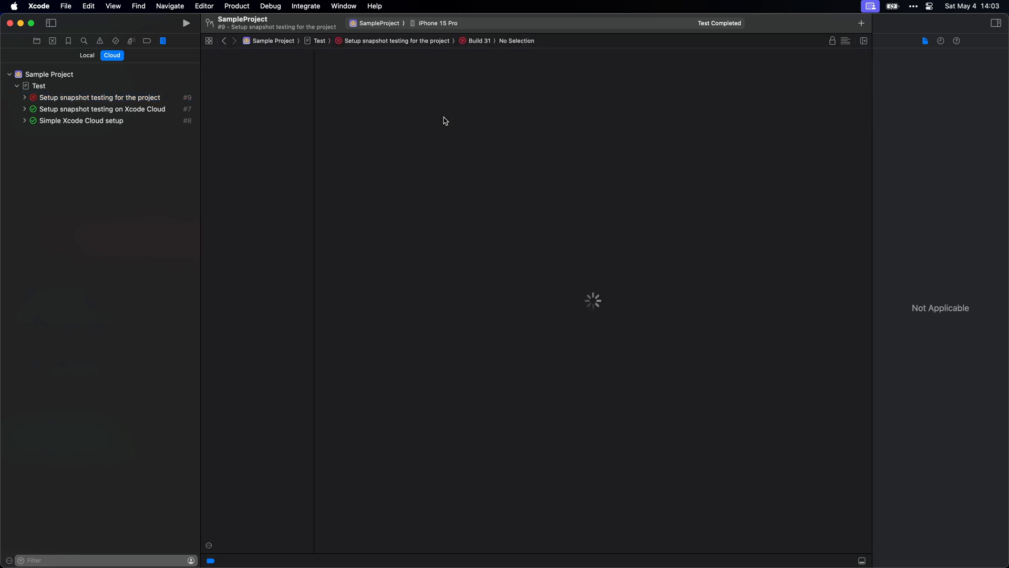
{"action": "left_click", "coordinate": [99, 97]}
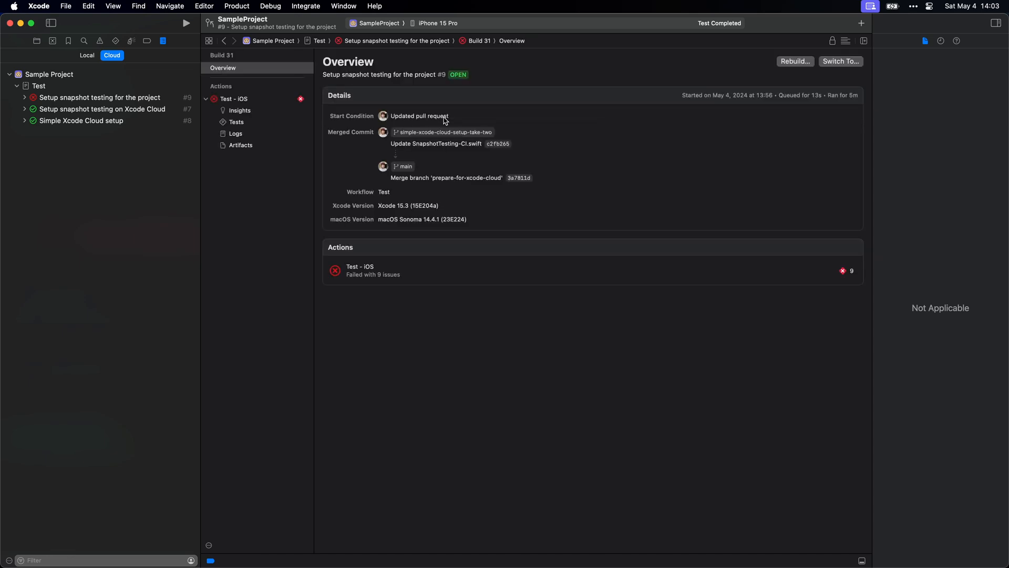
{"action": "left_click", "coordinate": [237, 122]}
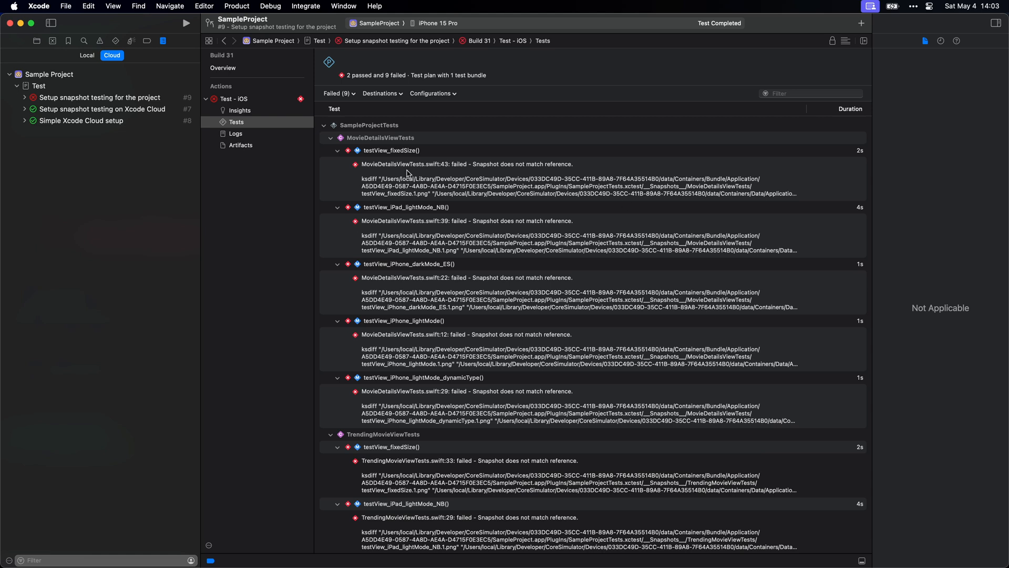
{"action": "left_click", "coordinate": [464, 178]}
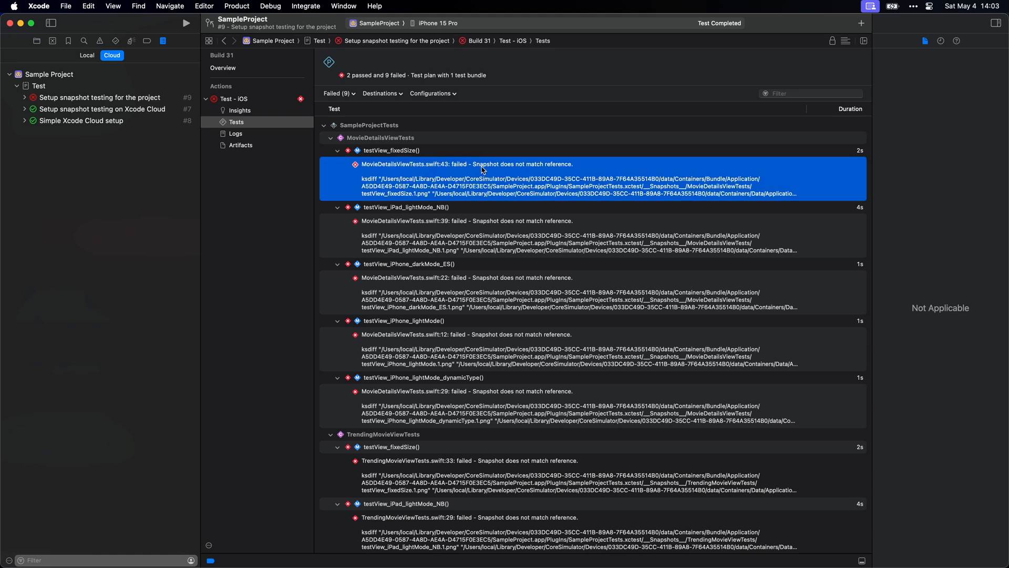
{"action": "mouse_move", "coordinate": [577, 168]}
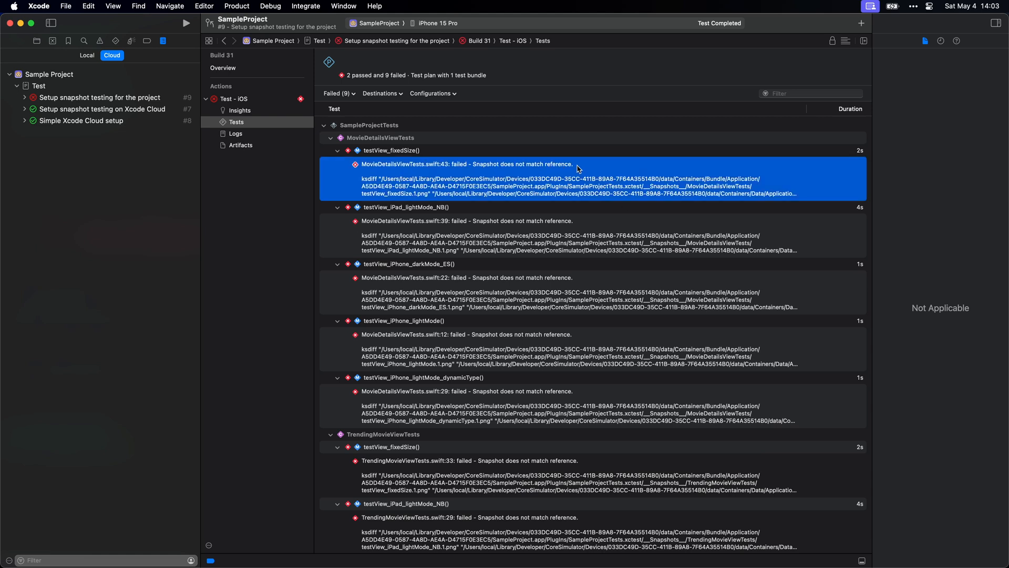
{"action": "mouse_move", "coordinate": [537, 167]}
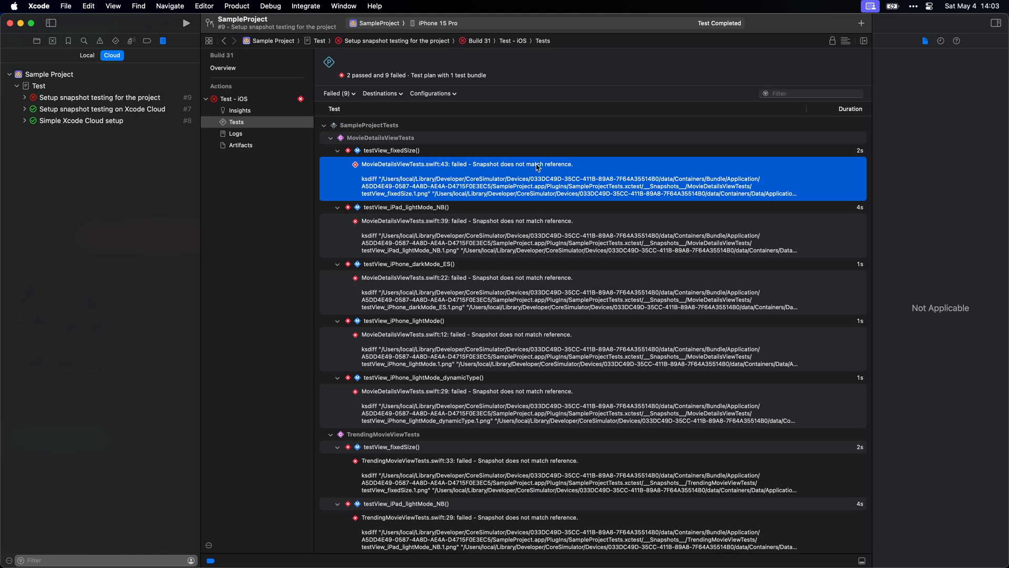
{"action": "mouse_move", "coordinate": [567, 168]}
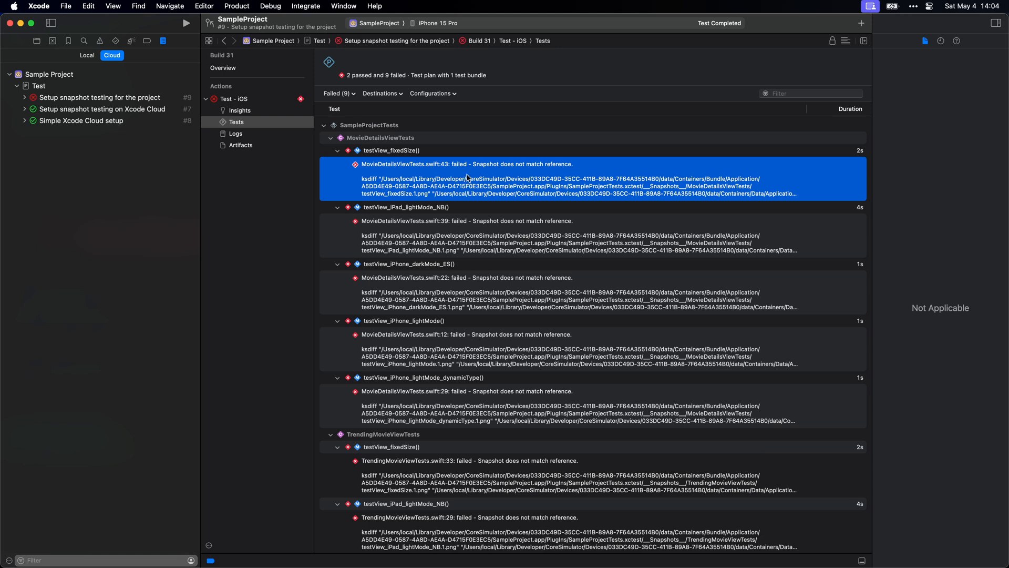
{"action": "mouse_move", "coordinate": [403, 156]}
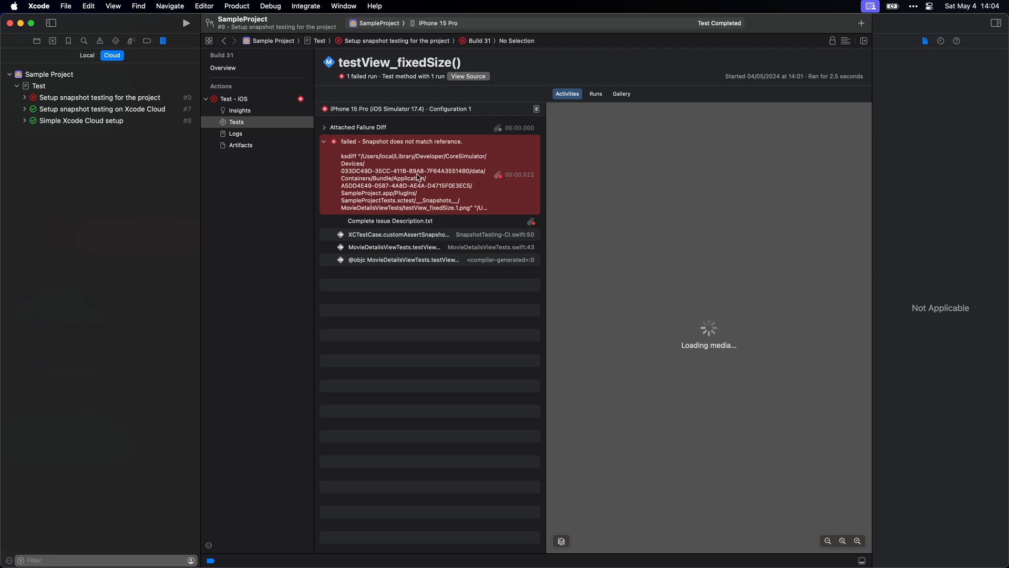
Preview the attached reference.png, failure.png and difference.png for the first failing test.
{"action": "left_click", "coordinate": [324, 127]}
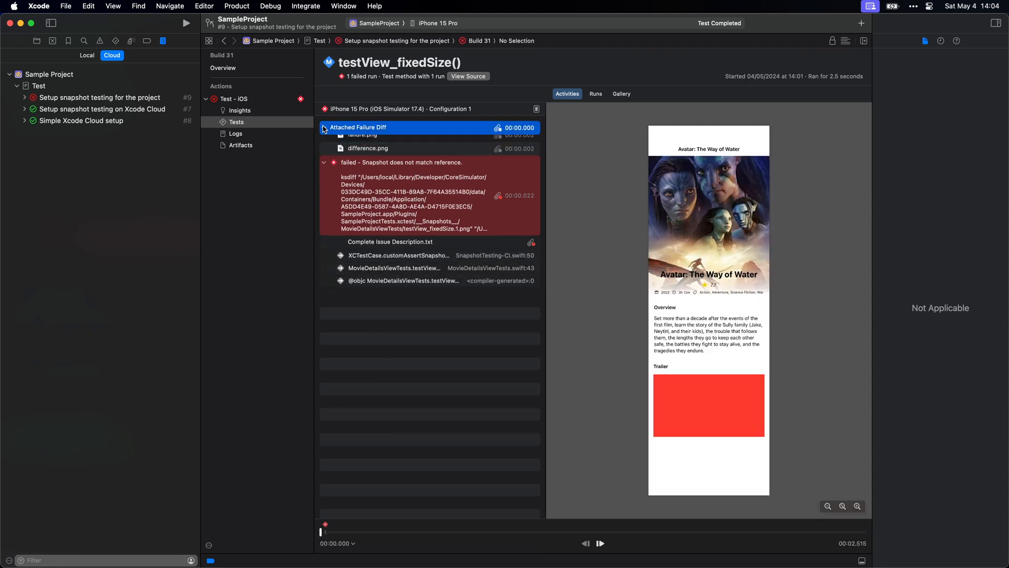
{"action": "left_click", "coordinate": [325, 127]}
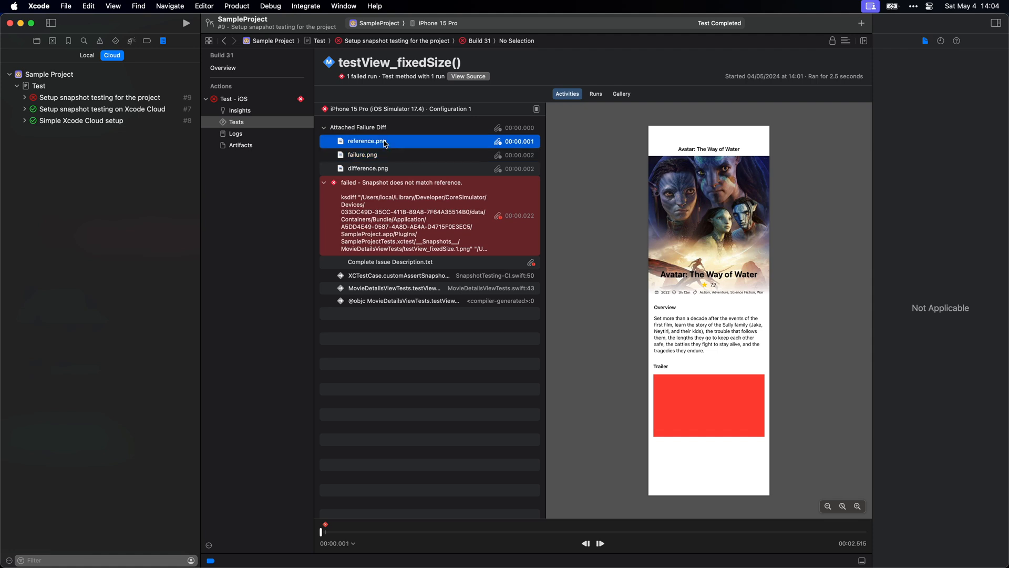
{"action": "double_click", "coordinate": [367, 141]}
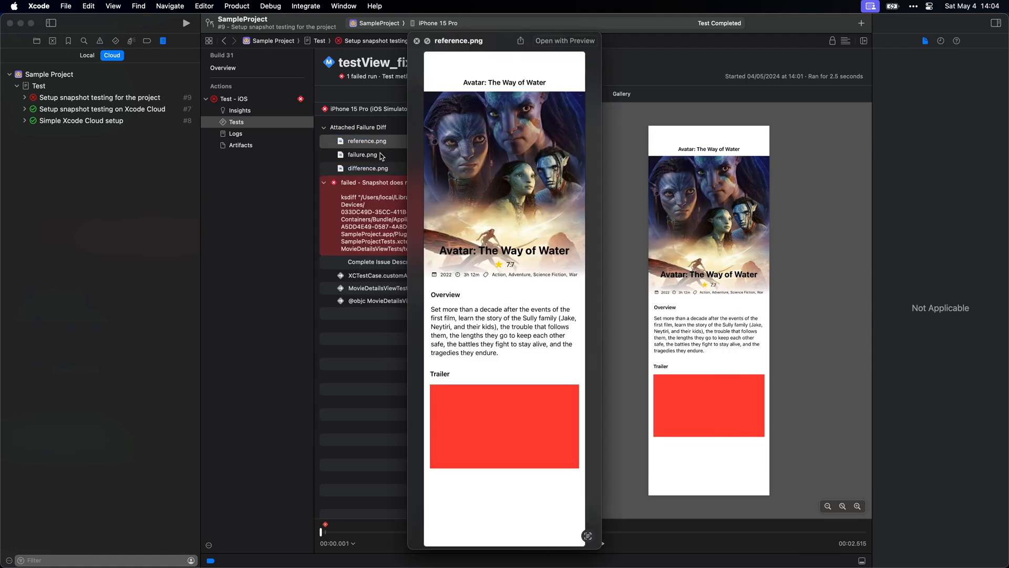
{"action": "left_click", "coordinate": [362, 154]}
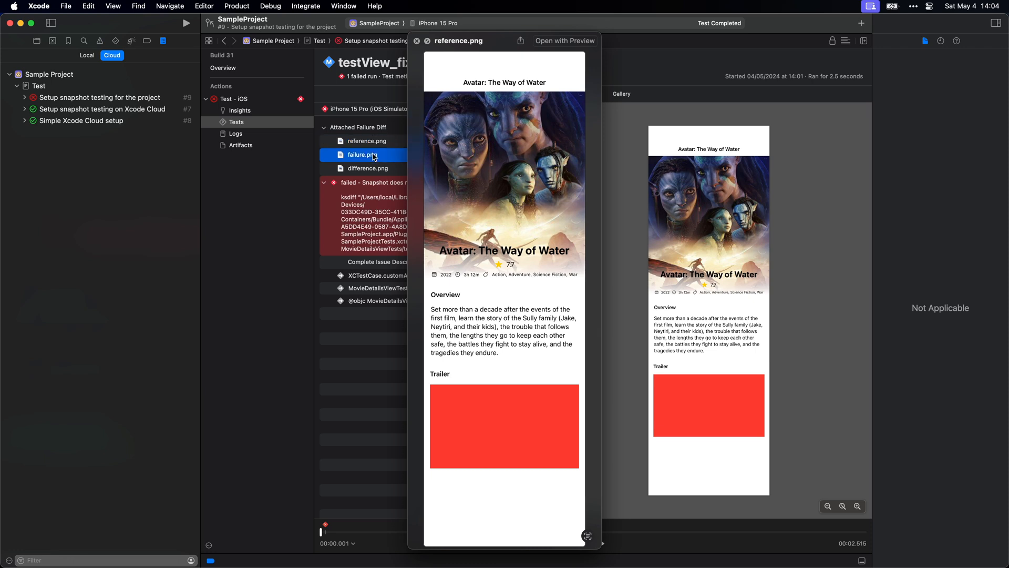
{"action": "left_click", "coordinate": [368, 155]}
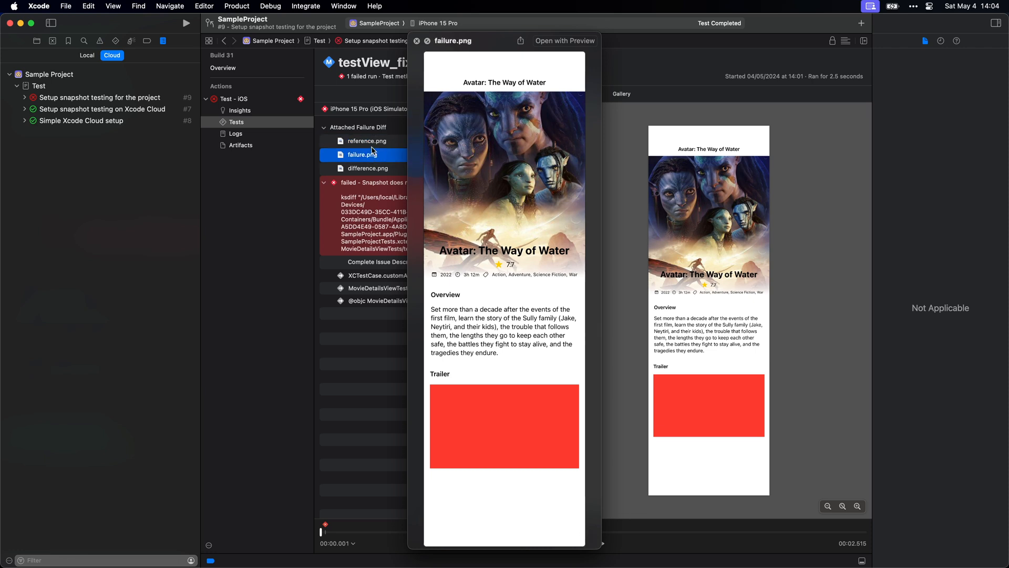
{"action": "left_click", "coordinate": [368, 169]}
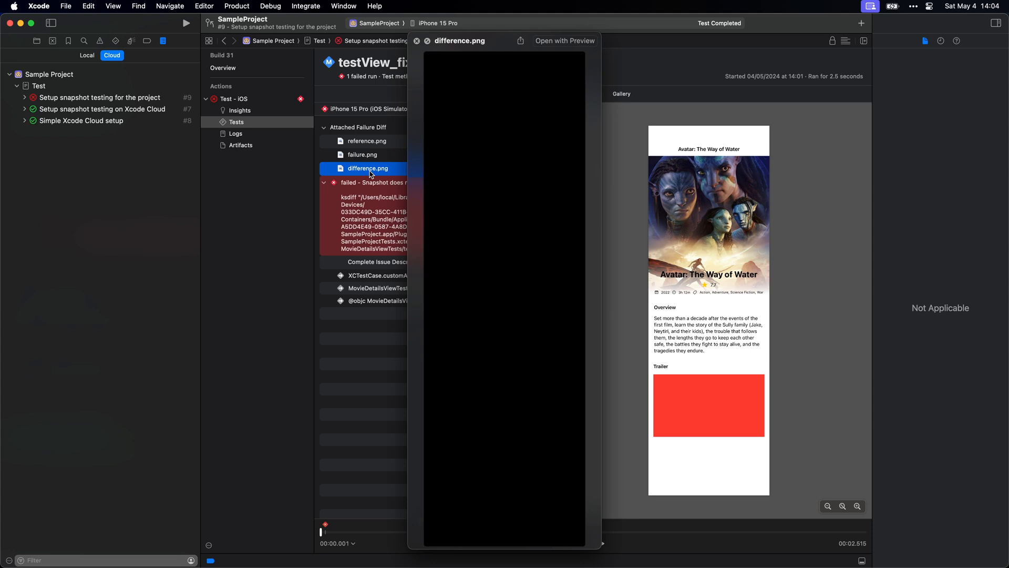
{"action": "mouse_move", "coordinate": [560, 251]}
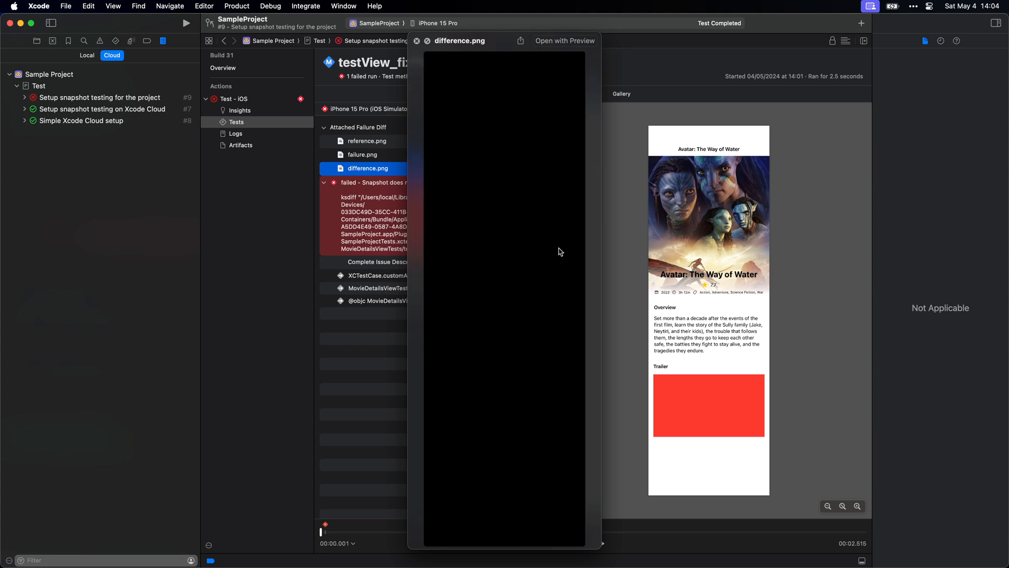
{"action": "left_click", "coordinate": [362, 155]}
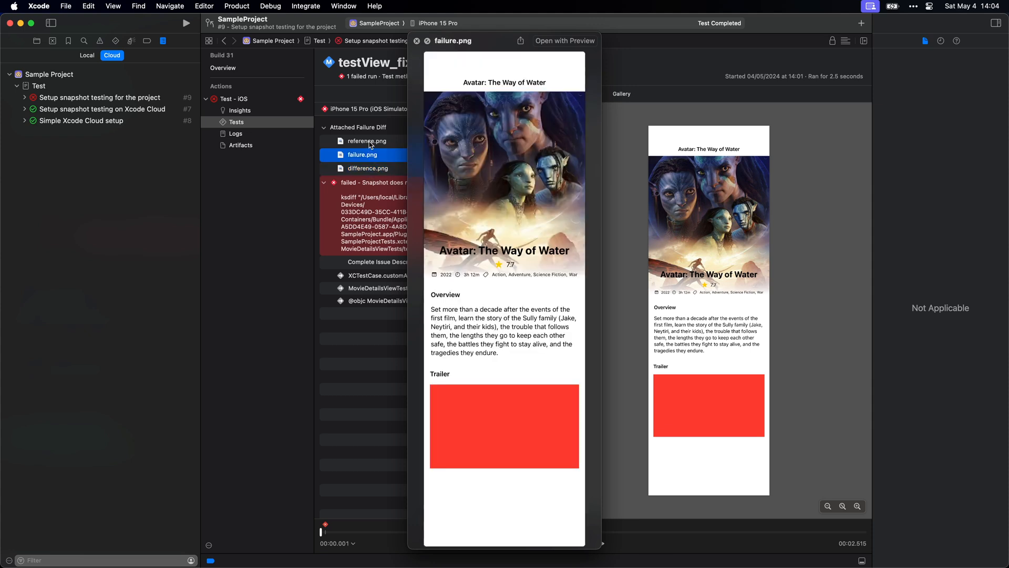
{"action": "left_click", "coordinate": [366, 140]}
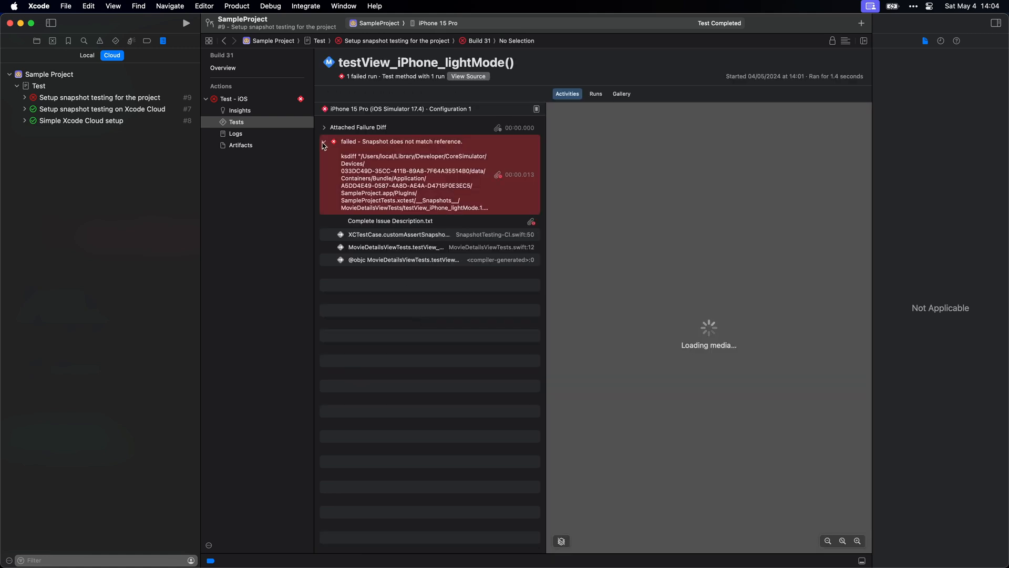
Compare the light-mode test's failure, reference and difference images, then return to the build list.
{"action": "left_click", "coordinate": [325, 128]}
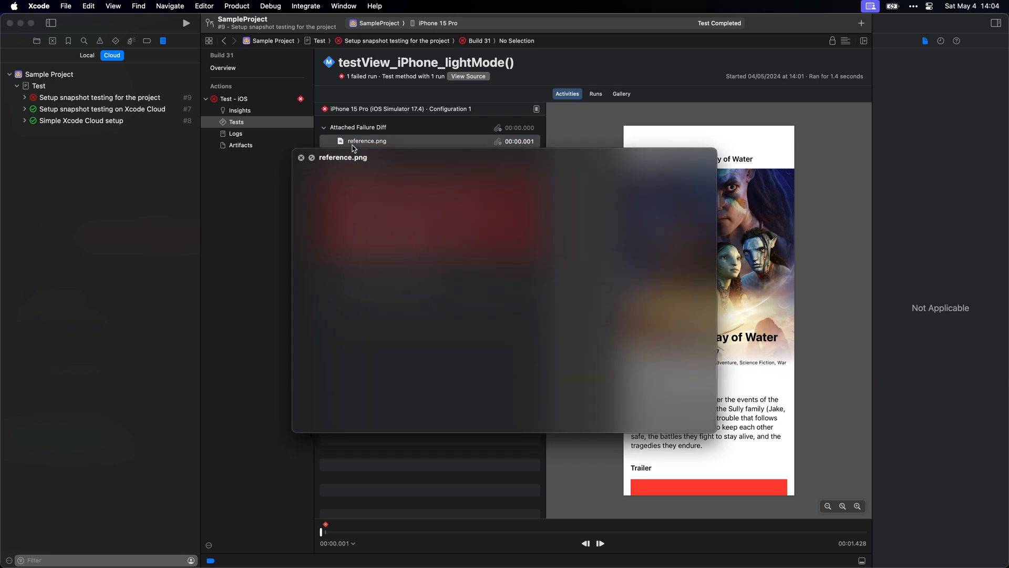
{"action": "left_click", "coordinate": [363, 154]}
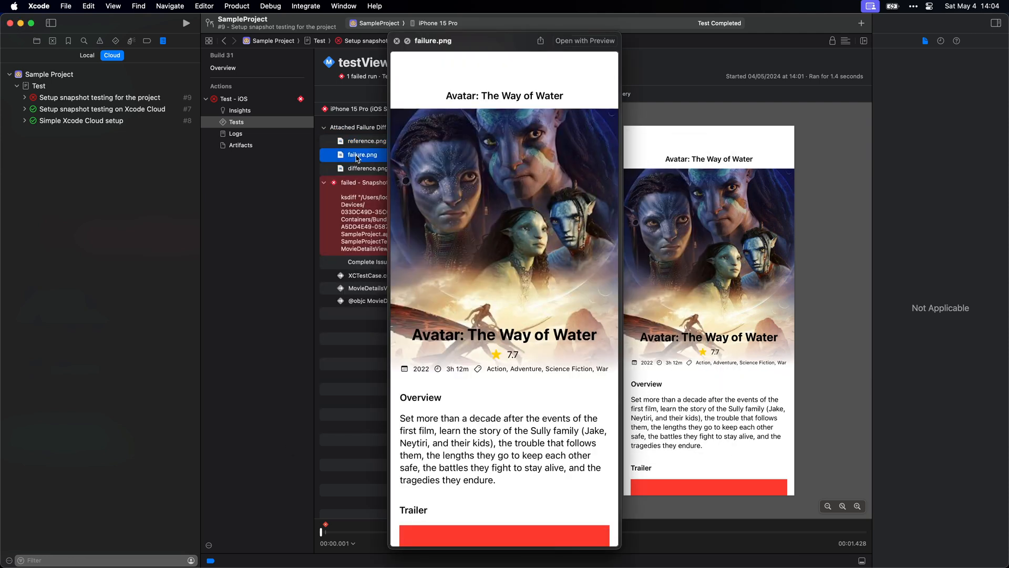
{"action": "left_click", "coordinate": [365, 140]}
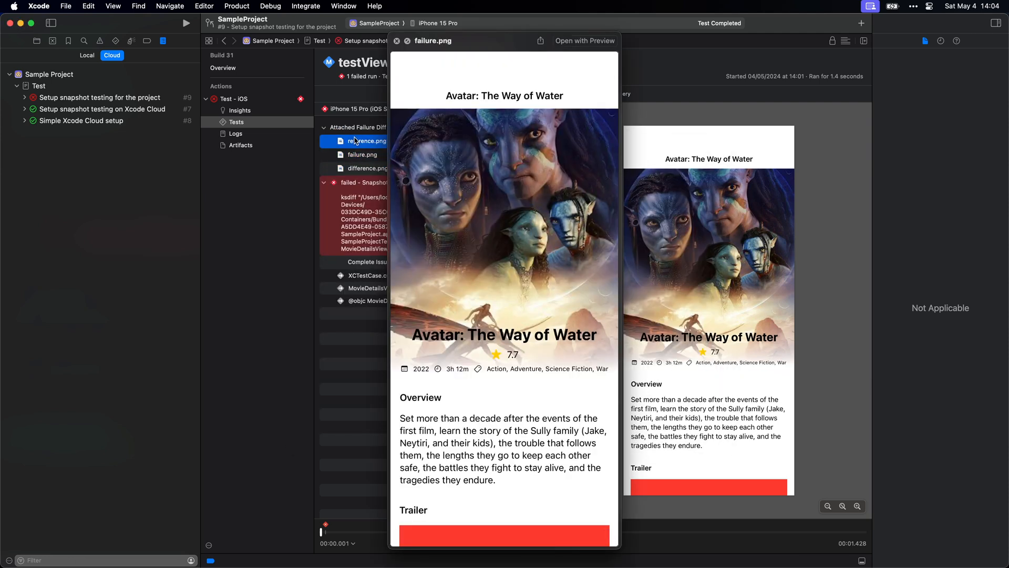
{"action": "left_click", "coordinate": [367, 168]}
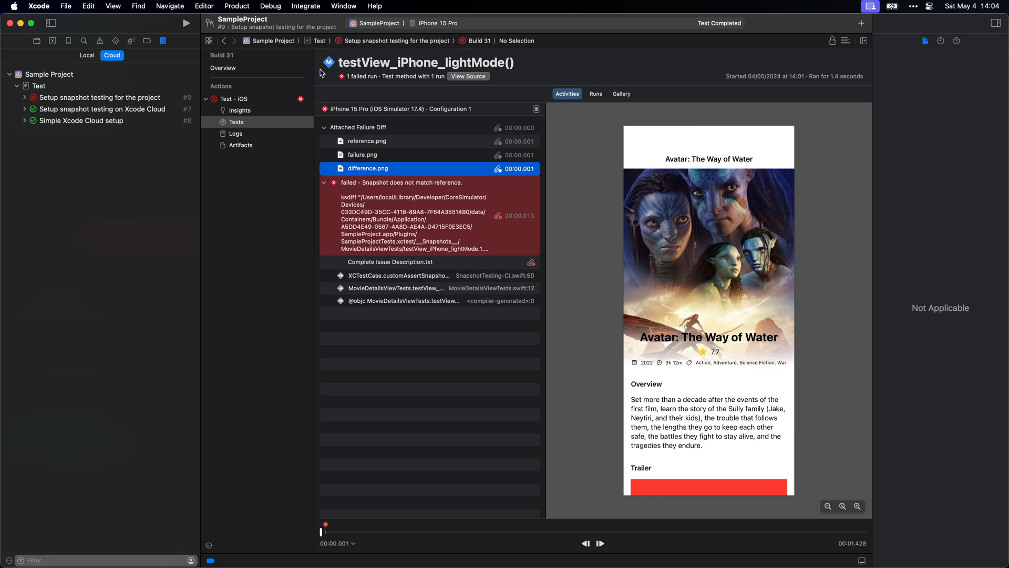
{"action": "mouse_move", "coordinate": [267, 112]}
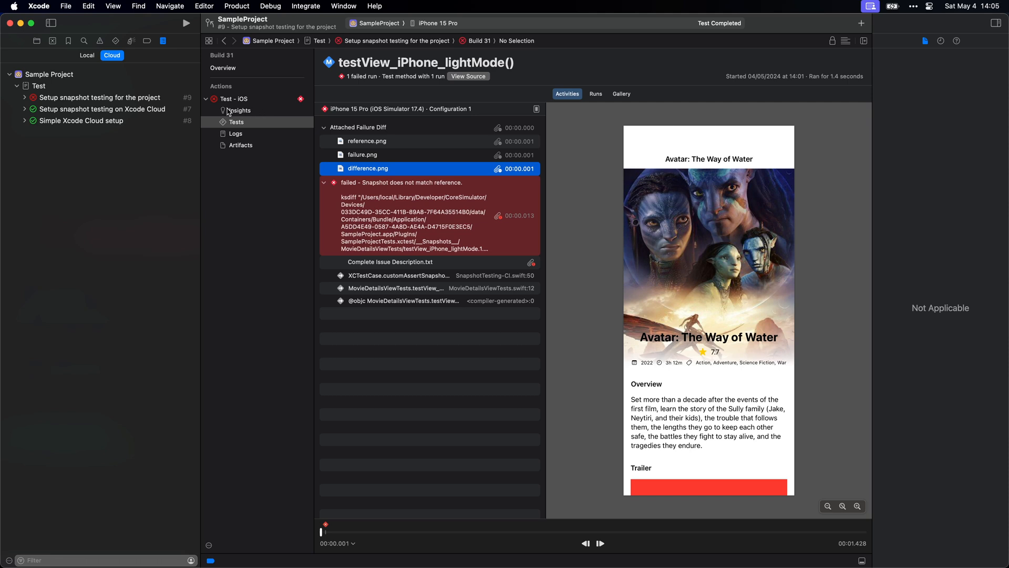
{"action": "left_click", "coordinate": [99, 96]}
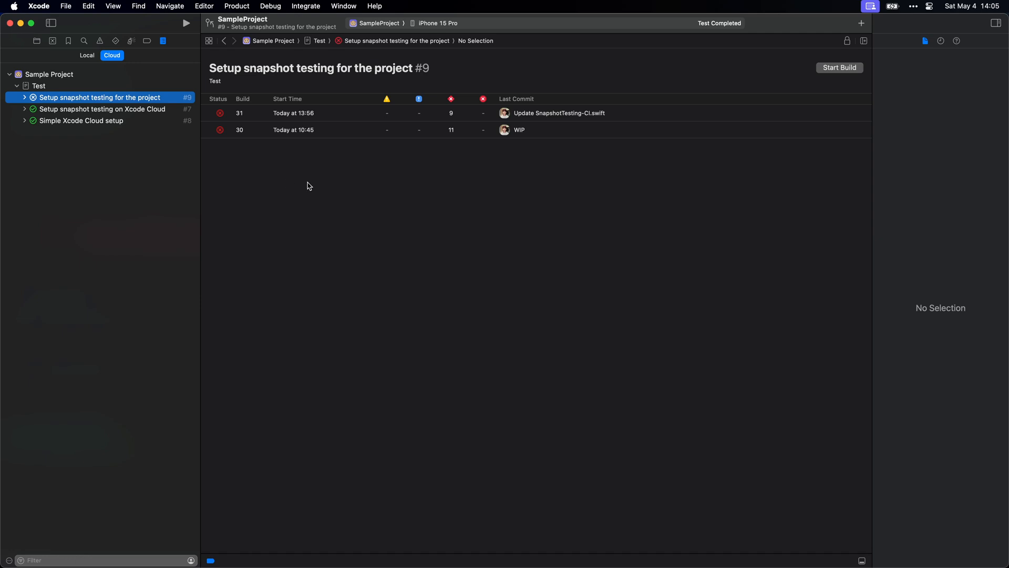
Inspect Snapshotting-UIImage.swift's customImage function and its 0.98 precision default parameters.
{"action": "left_click", "coordinate": [35, 41]}
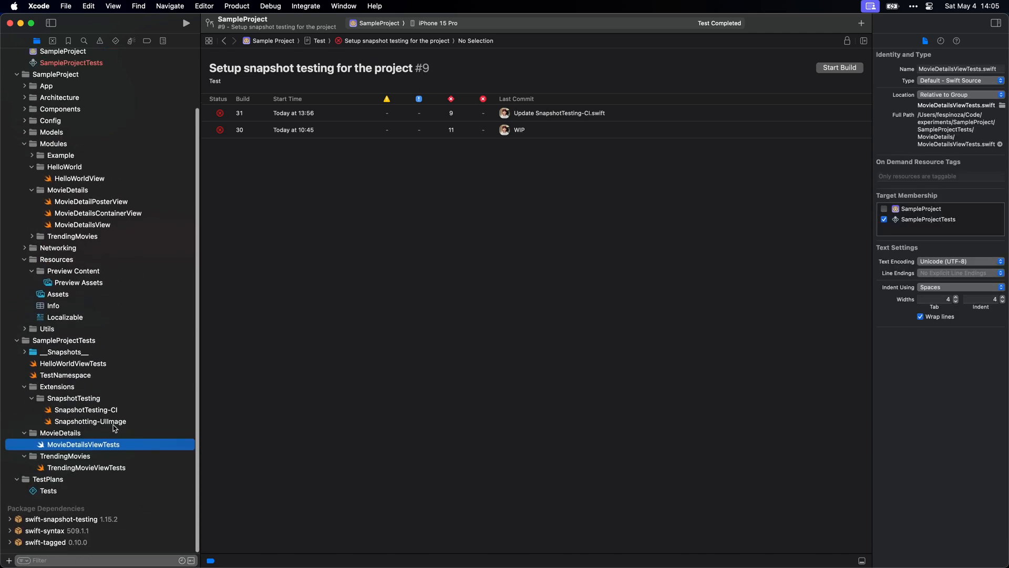
{"action": "left_click", "coordinate": [90, 420]}
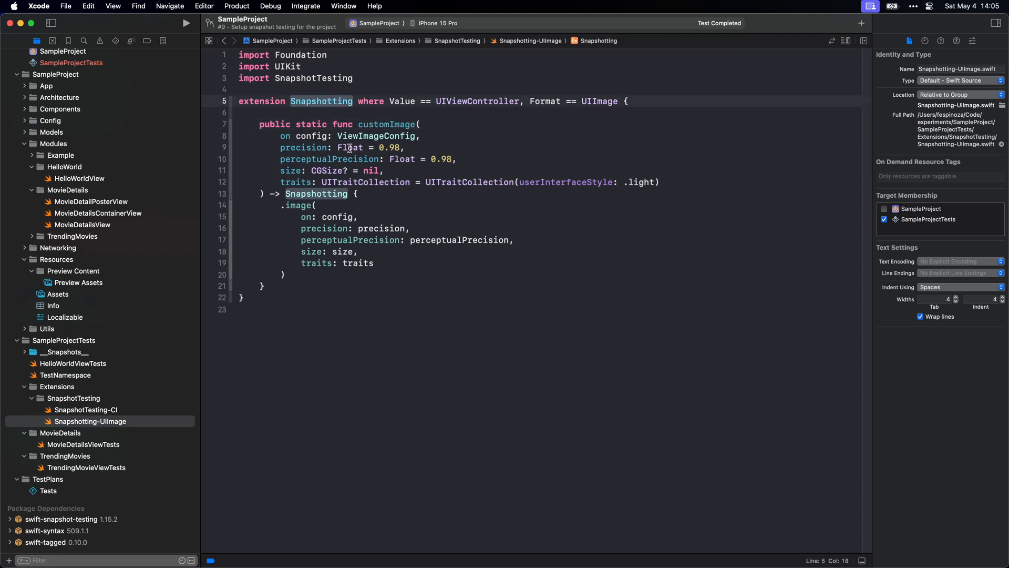
{"action": "left_click", "coordinate": [329, 159]}
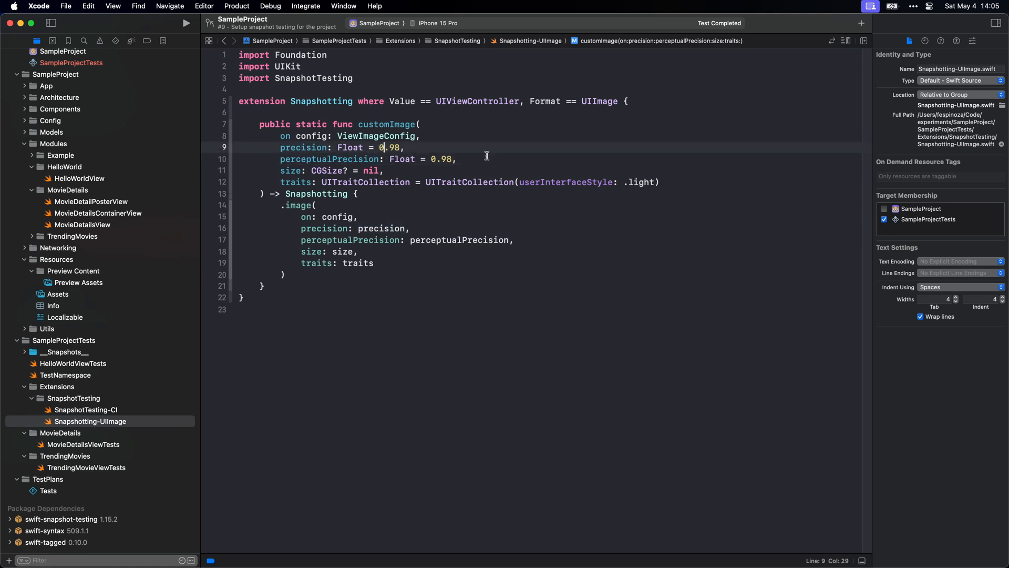
{"action": "mouse_move", "coordinate": [557, 173]}
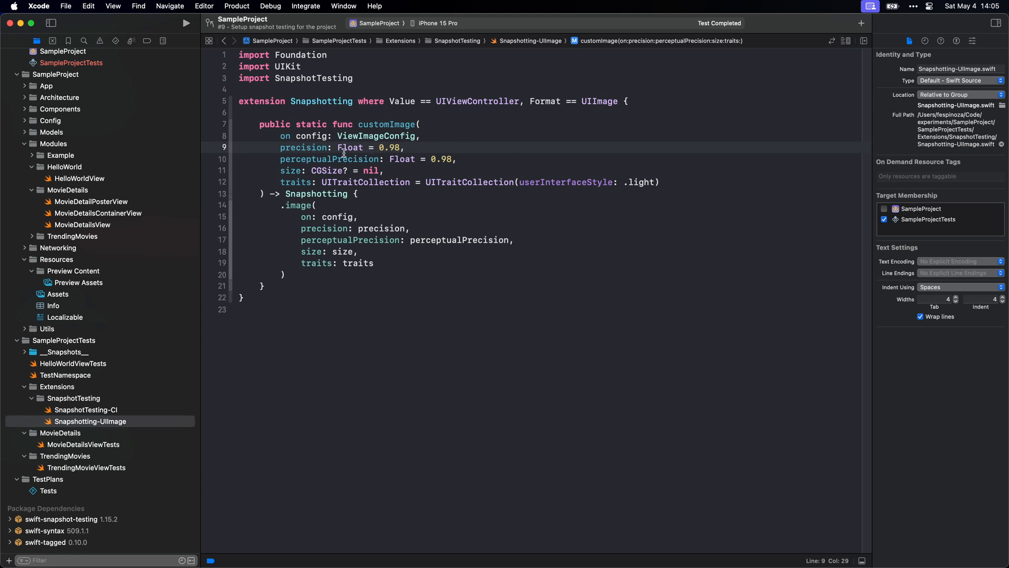
{"action": "double_click", "coordinate": [329, 158]}
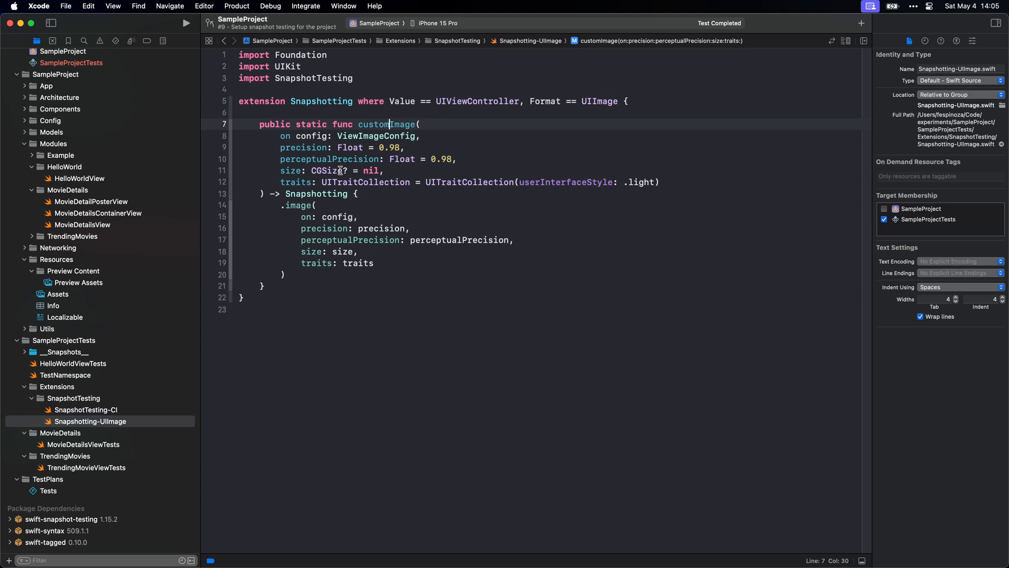
{"action": "double_click", "coordinate": [304, 147]}
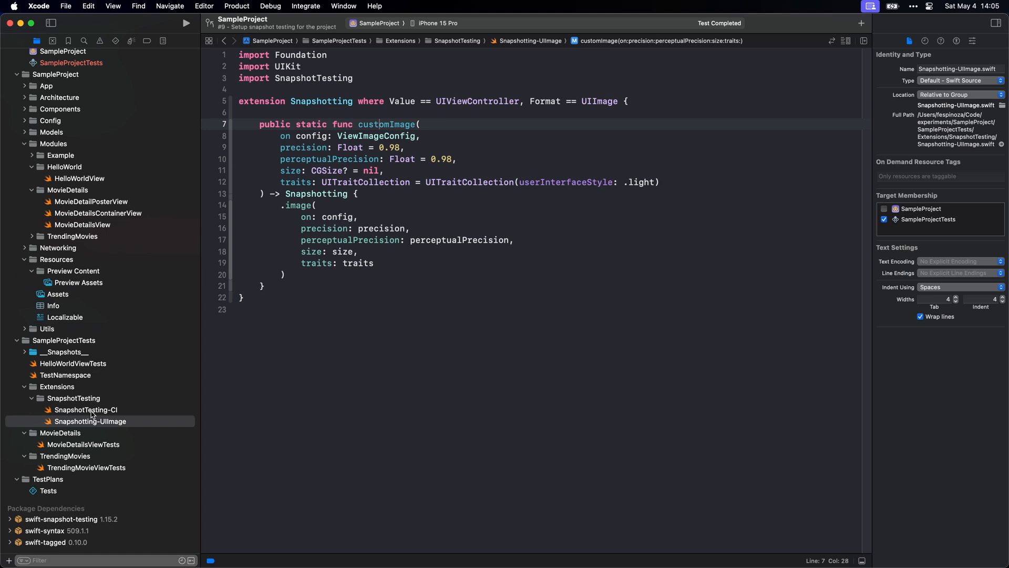
Return to the Report navigator's Cloud tab listing the workflow's builds.
{"action": "left_click", "coordinate": [83, 444]}
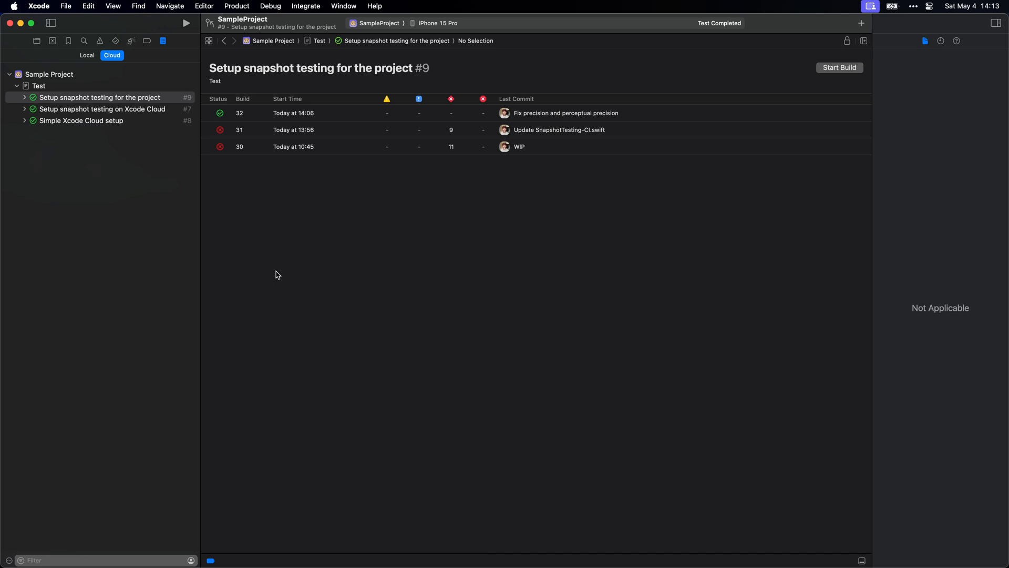
{"action": "mouse_move", "coordinate": [278, 273]}
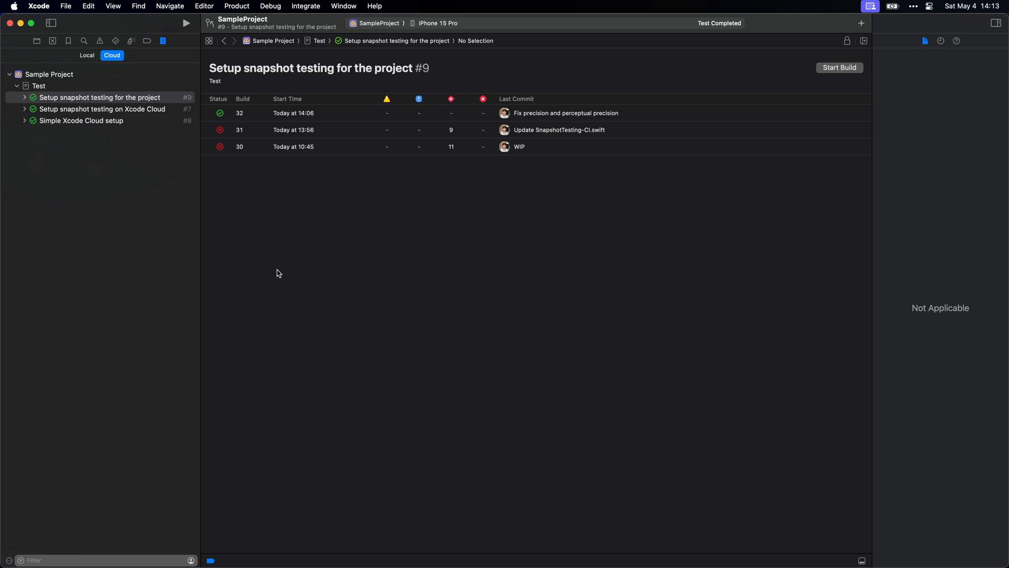
Select the passing build 32 from the 'Fix precision and perceptual precision' commit.
{"action": "left_click", "coordinate": [293, 113]}
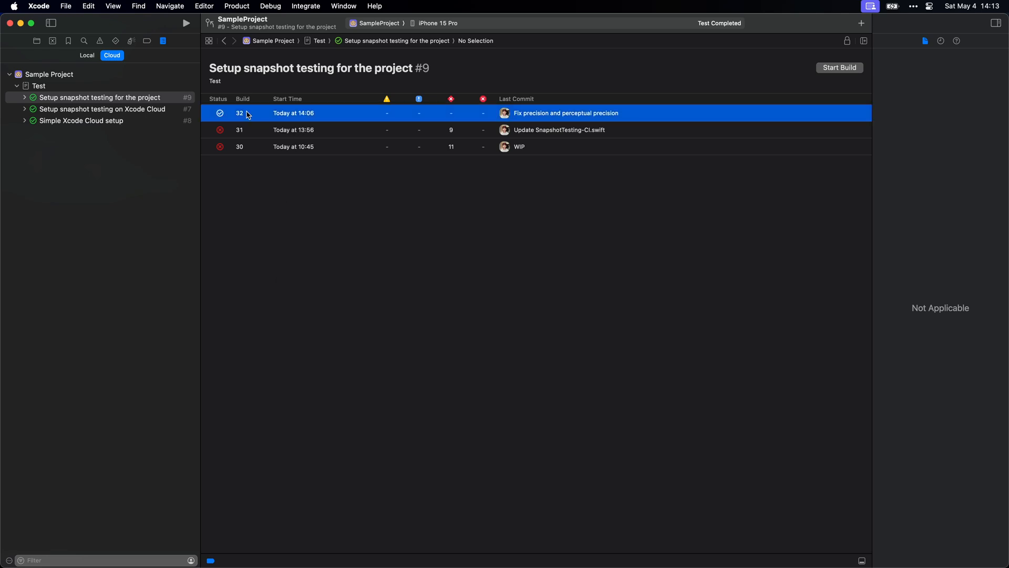